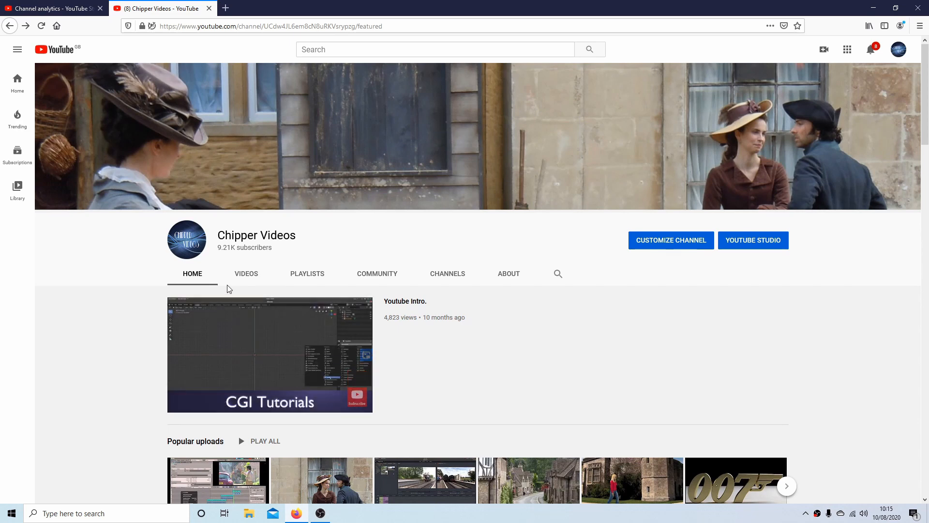
Step: Browse down through the channel's created playlists and pick one
{"action": "left_click", "coordinate": [307, 273]}
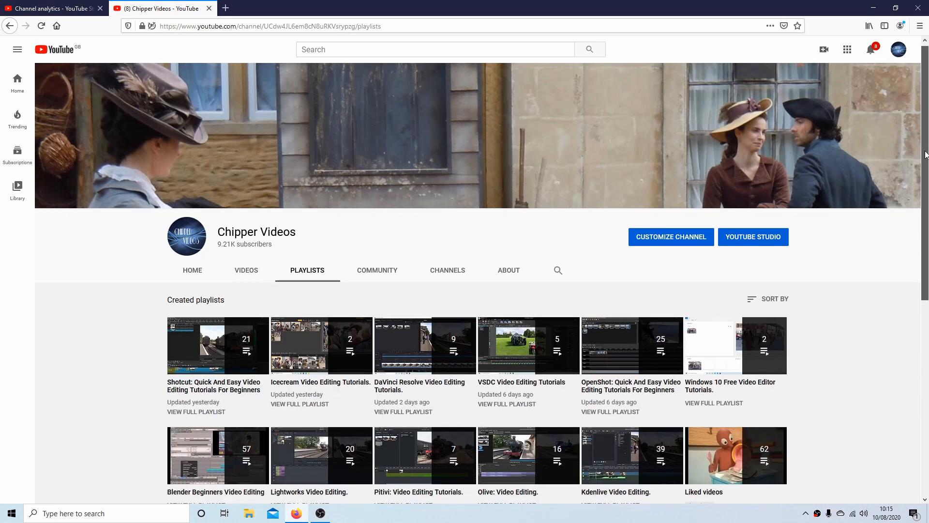
{"action": "scroll", "scroll_direction": "down", "scroll_amount": 3}
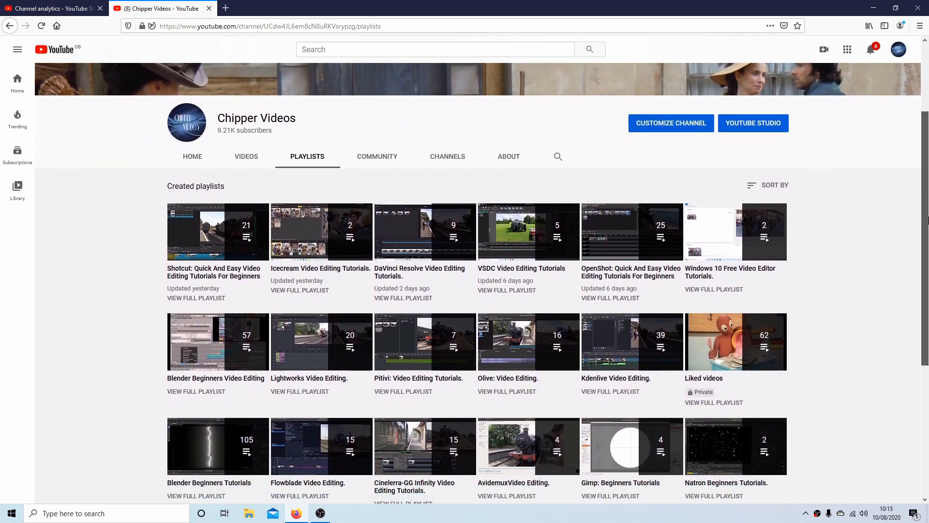
{"action": "scroll", "scroll_direction": "down", "scroll_amount": 3}
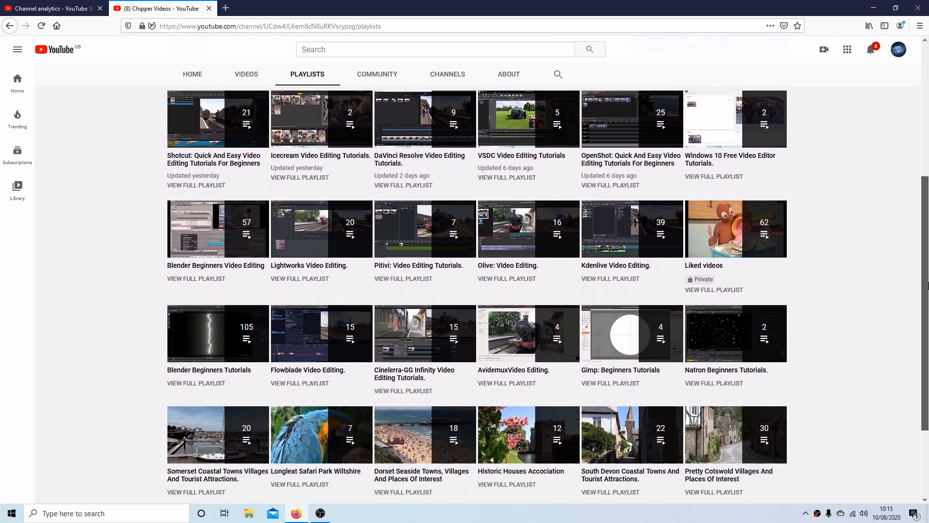
{"action": "scroll", "scroll_direction": "down", "scroll_amount": 3}
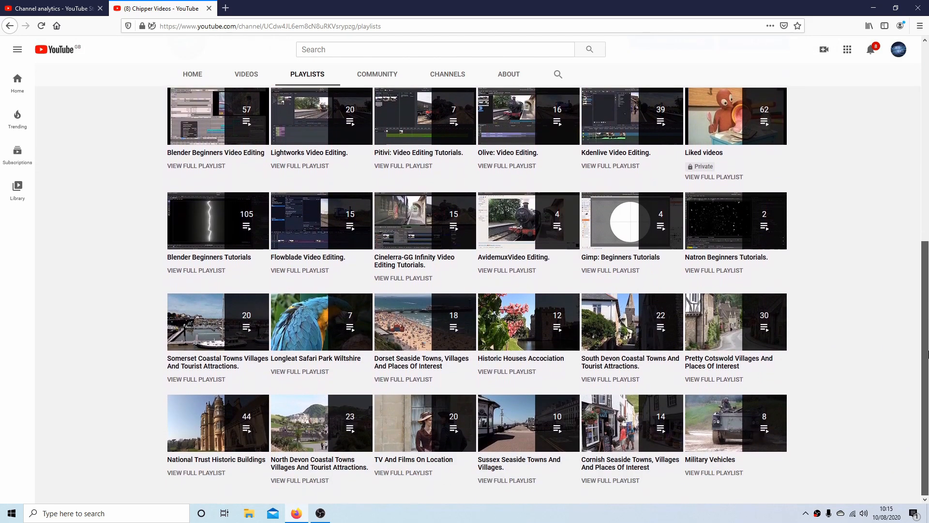
{"action": "left_click", "coordinate": [321, 513]}
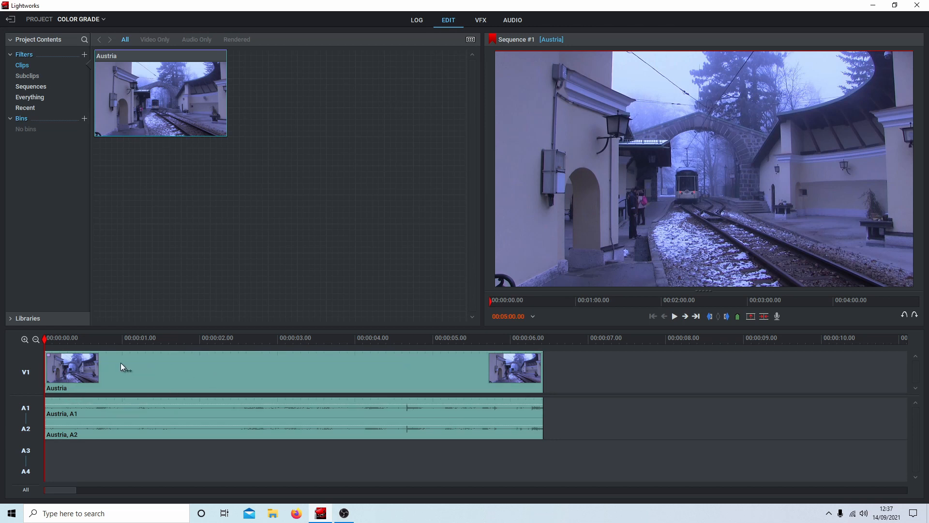
{"action": "mouse_move", "coordinate": [374, 372]}
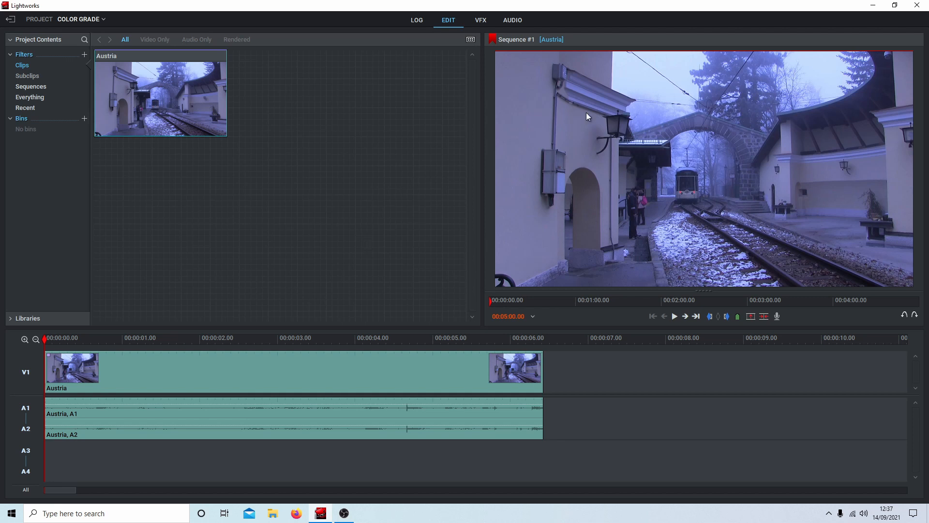
{"action": "mouse_move", "coordinate": [811, 192]}
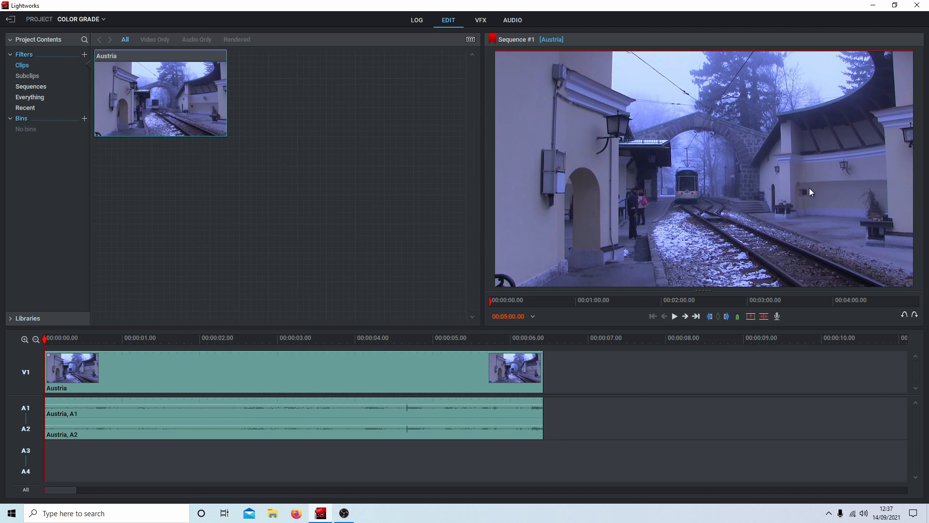
{"action": "mouse_move", "coordinate": [565, 96]}
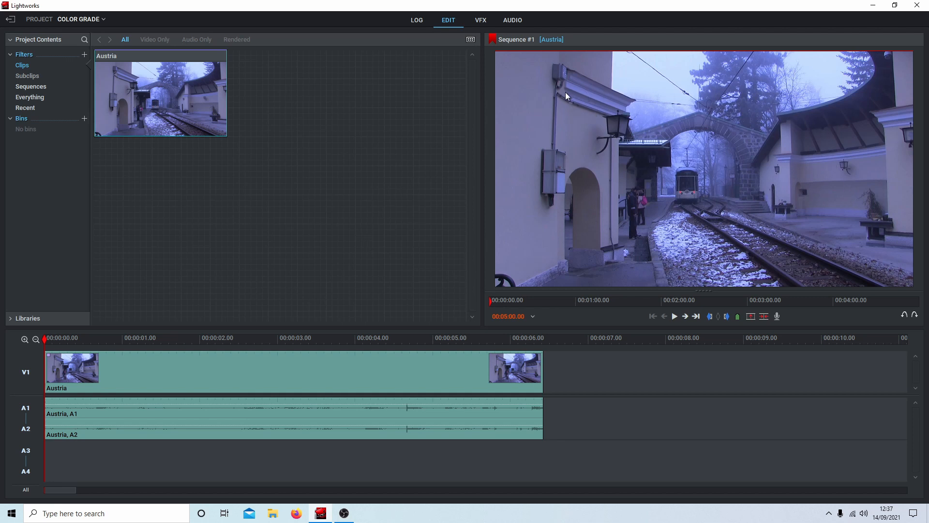
{"action": "mouse_move", "coordinate": [772, 104]}
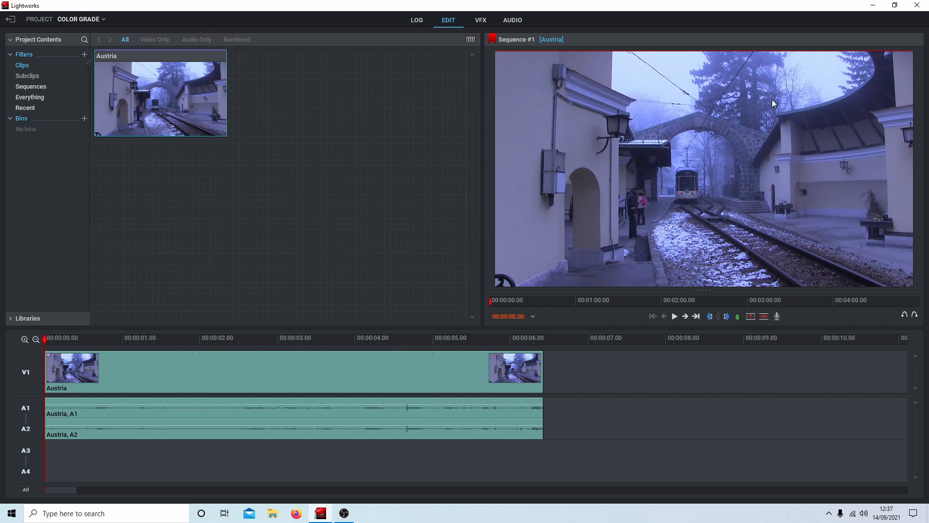
{"action": "mouse_move", "coordinate": [656, 86]}
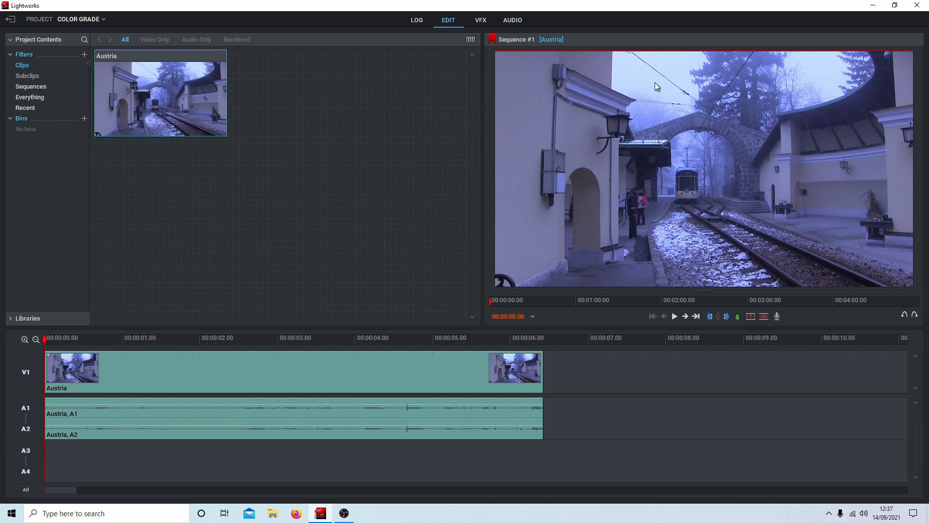
{"action": "mouse_move", "coordinate": [814, 150]}
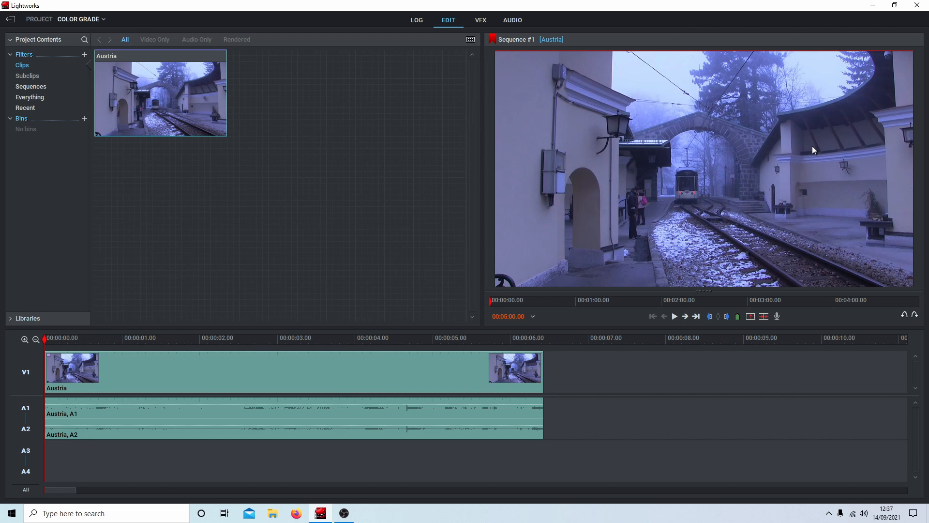
{"action": "mouse_move", "coordinate": [601, 156]}
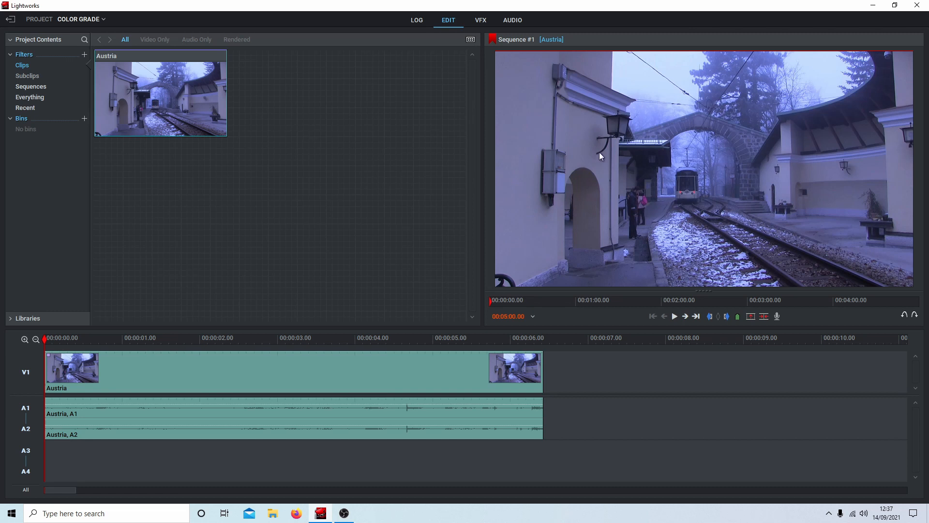
{"action": "mouse_move", "coordinate": [750, 171]}
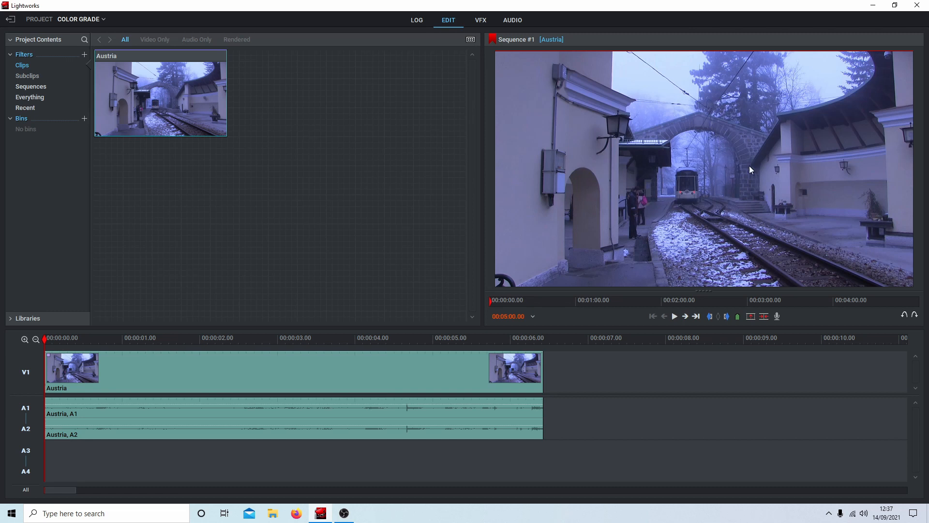
{"action": "mouse_move", "coordinate": [717, 103]}
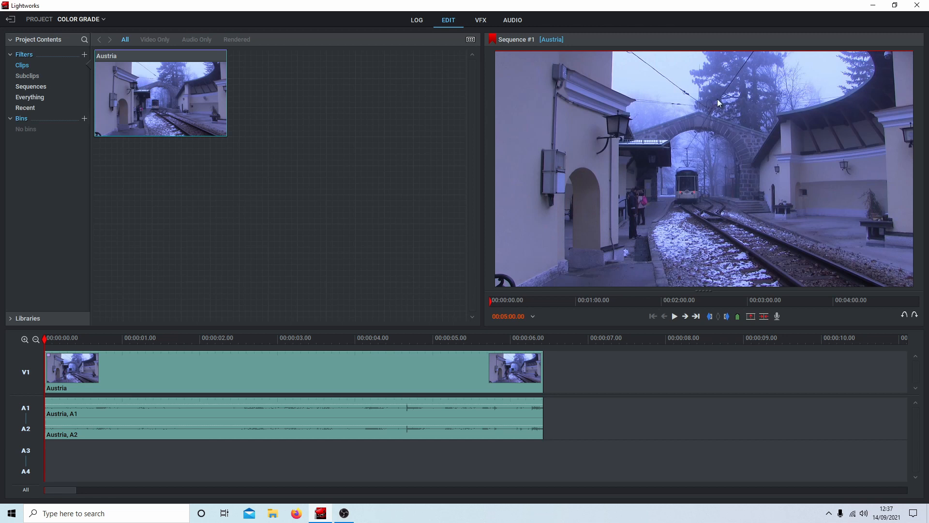
{"action": "mouse_move", "coordinate": [699, 155]}
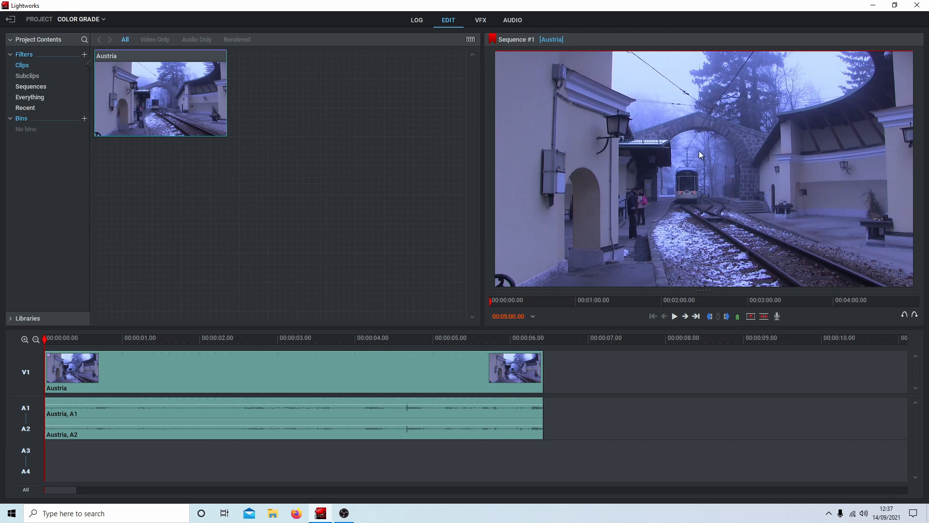
{"action": "mouse_move", "coordinate": [524, 137]}
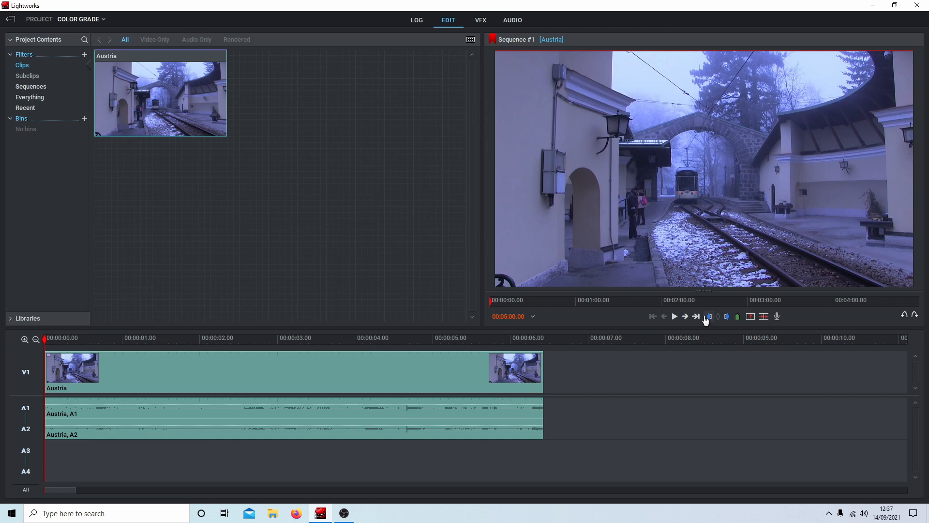
{"action": "mouse_move", "coordinate": [697, 315]}
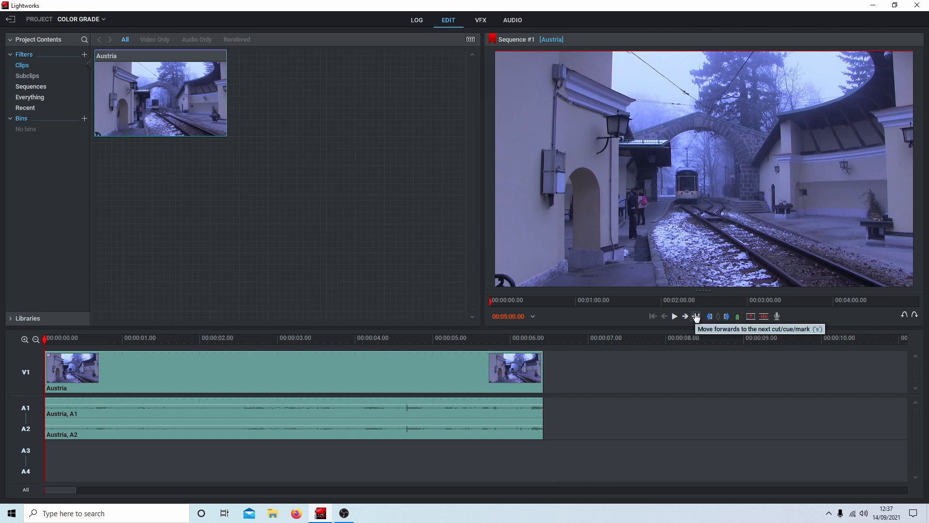
Step: Add Cue Marker 2 at the Austria clip's end point, 00:00:06.20
{"action": "left_click", "coordinate": [695, 316]}
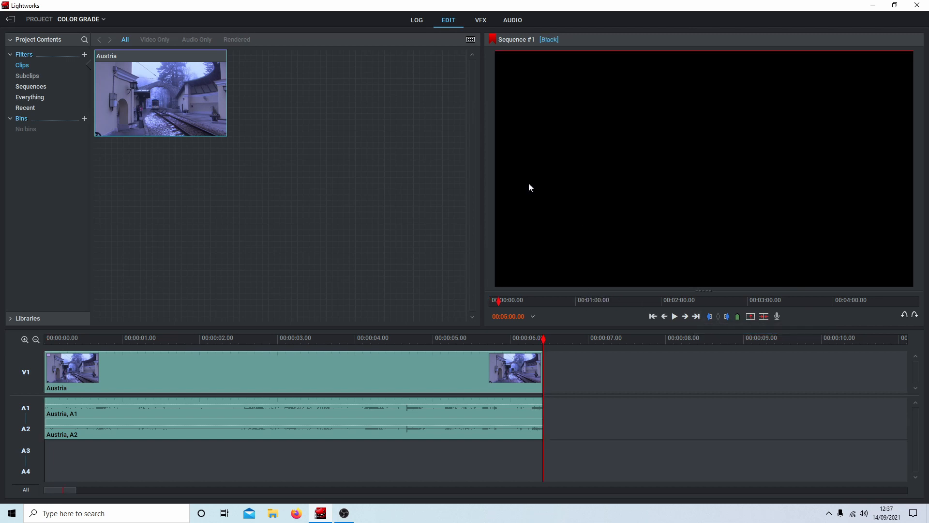
{"action": "mouse_move", "coordinate": [556, 371]}
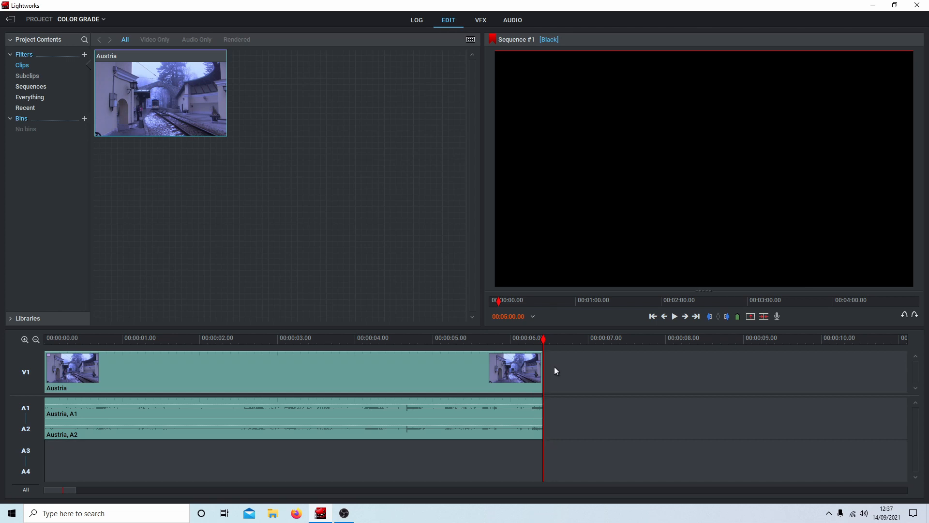
{"action": "mouse_move", "coordinate": [481, 299]}
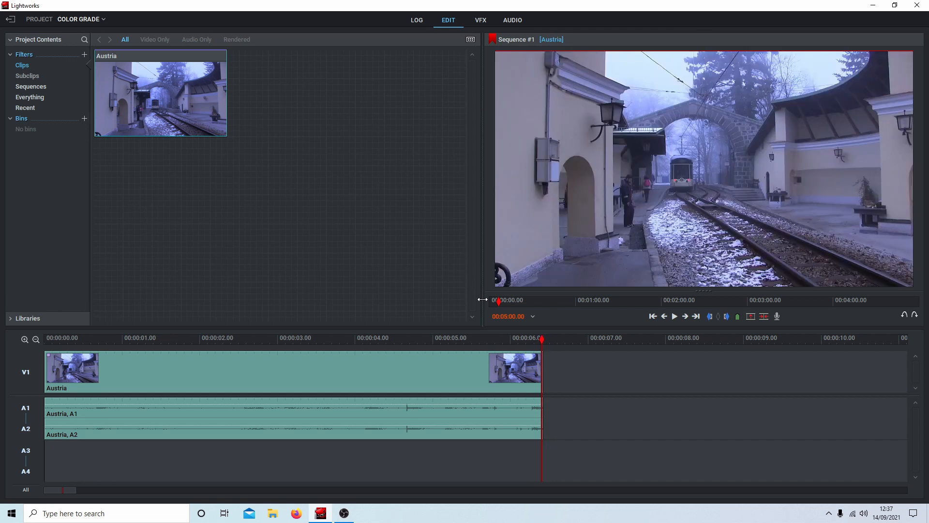
{"action": "mouse_move", "coordinate": [738, 316]}
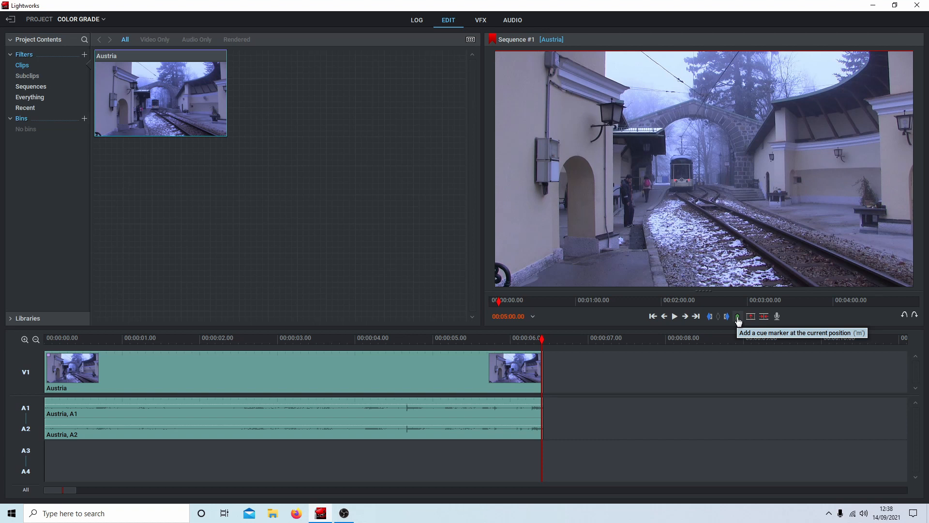
{"action": "left_click", "coordinate": [738, 316]}
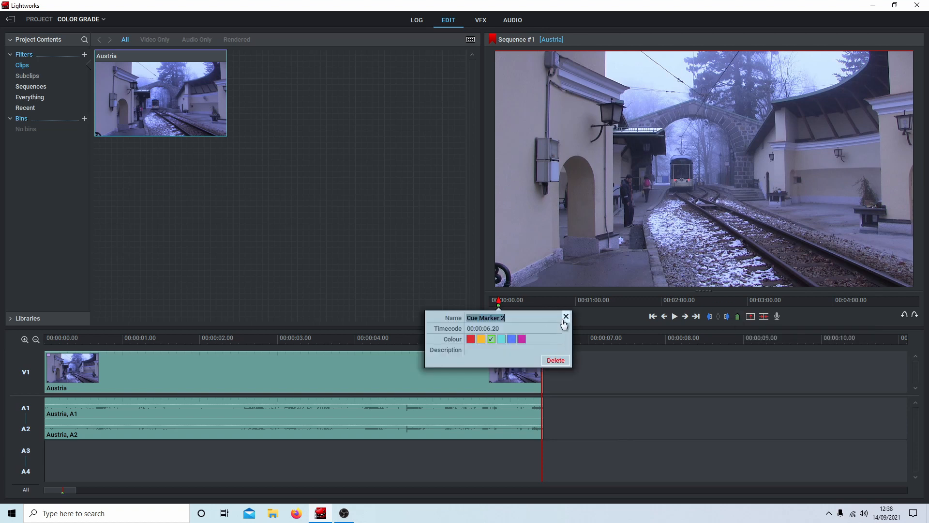
{"action": "mouse_move", "coordinate": [569, 321]}
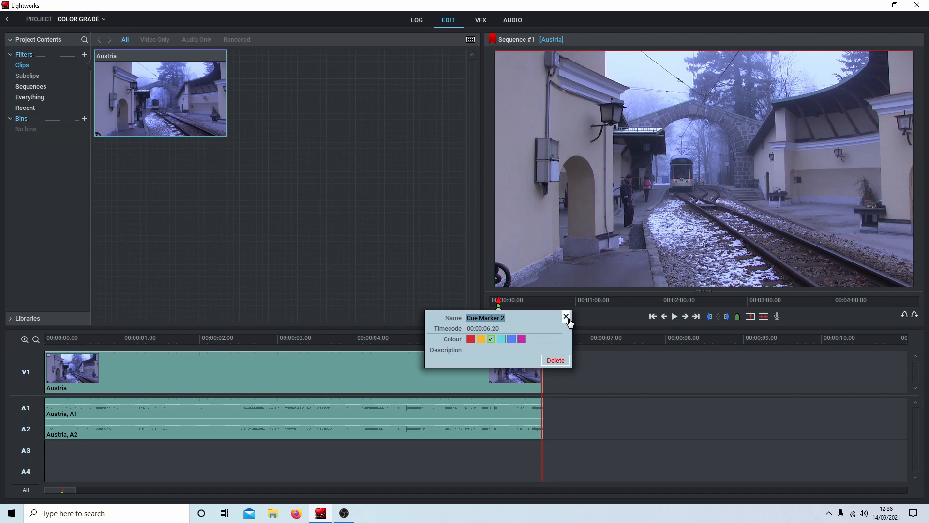
{"action": "left_click", "coordinate": [565, 316]}
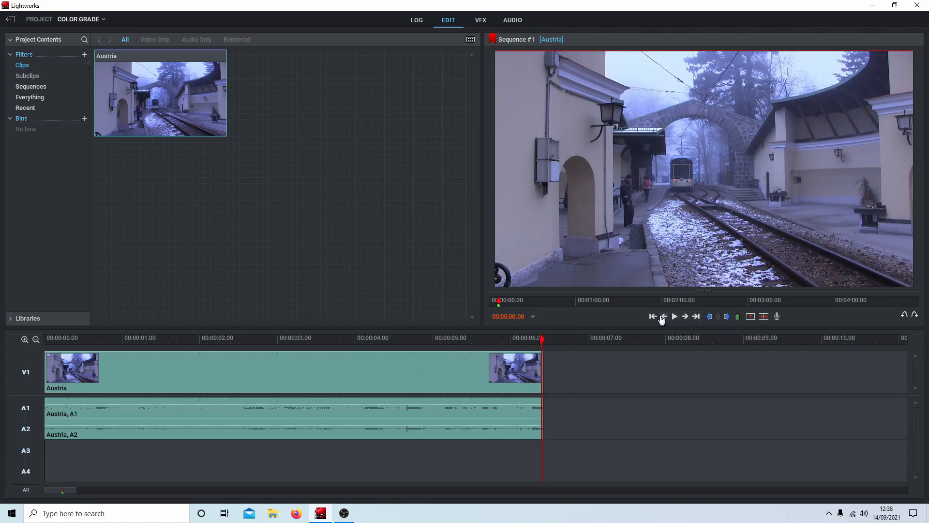
{"action": "left_click", "coordinate": [653, 315]}
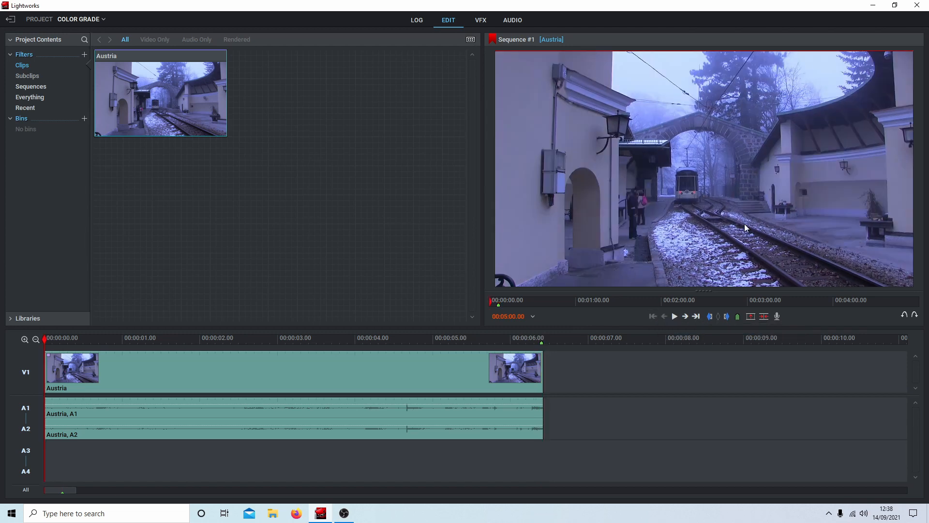
{"action": "mouse_move", "coordinate": [698, 316]}
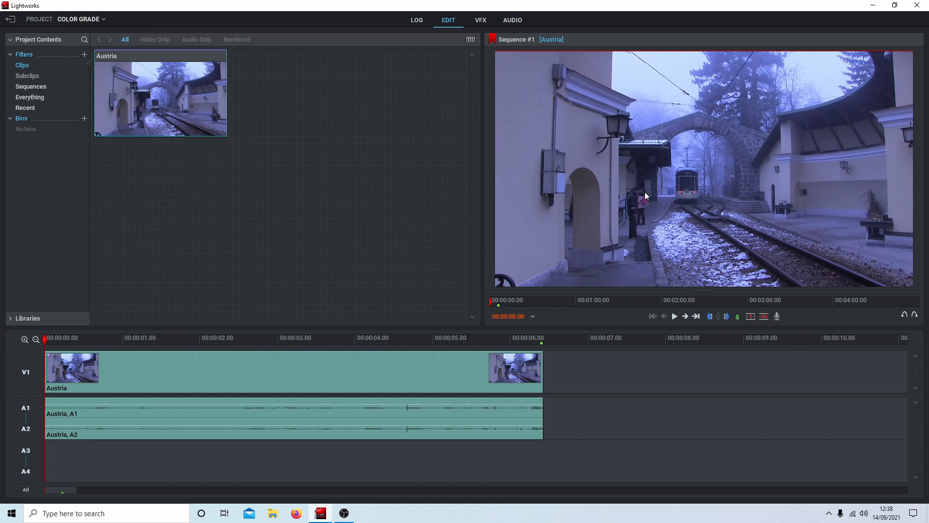
{"action": "mouse_move", "coordinate": [749, 122]}
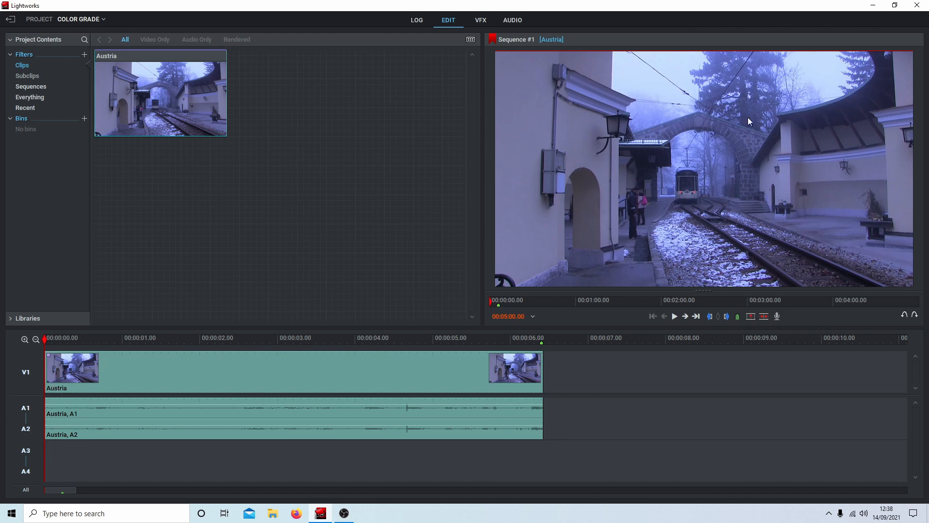
{"action": "mouse_move", "coordinate": [697, 316]}
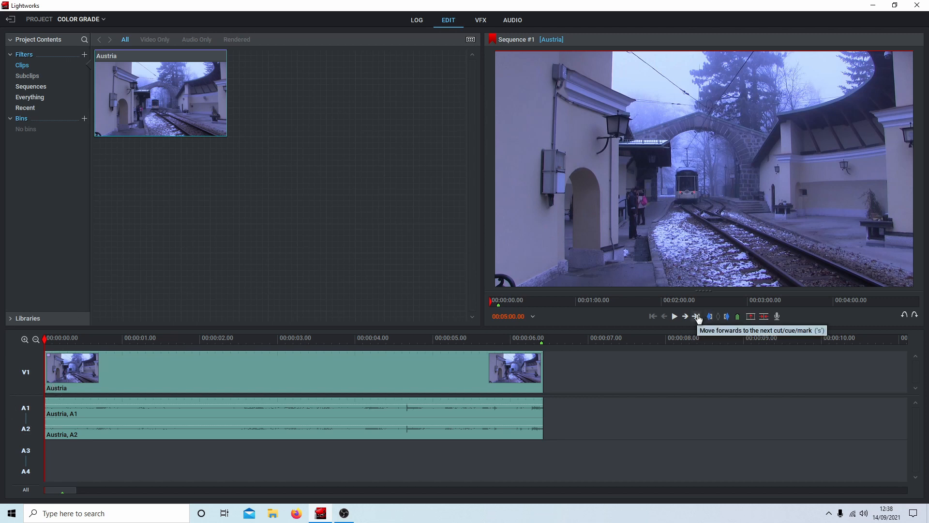
{"action": "left_click", "coordinate": [698, 315]}
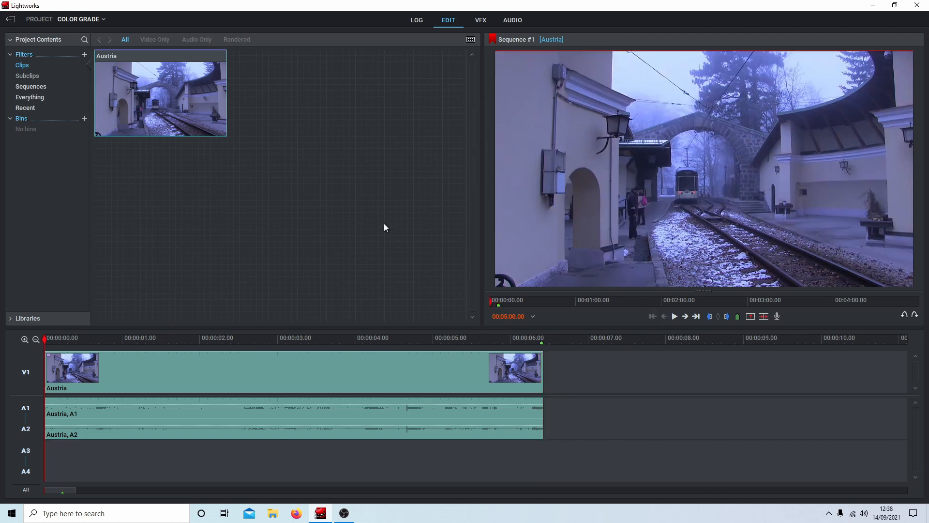
{"action": "mouse_move", "coordinate": [481, 20]}
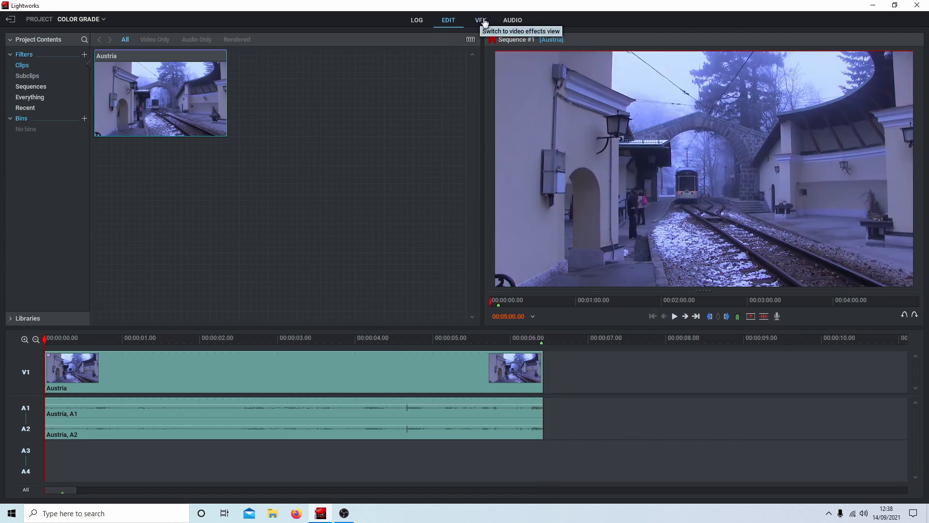
Step: Show the Balance settings in the VFX Colour Correction panel, with the sequence at its start
{"action": "left_click", "coordinate": [481, 20]}
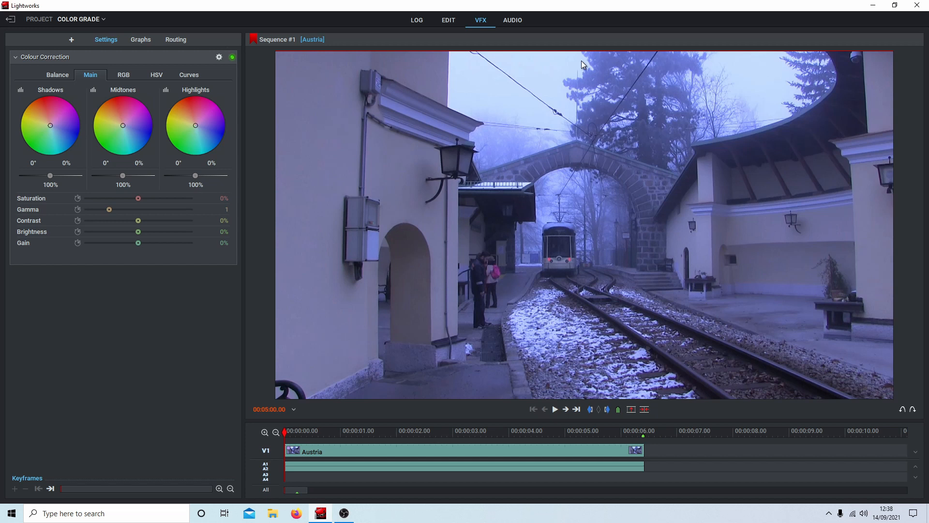
{"action": "mouse_move", "coordinate": [578, 141]}
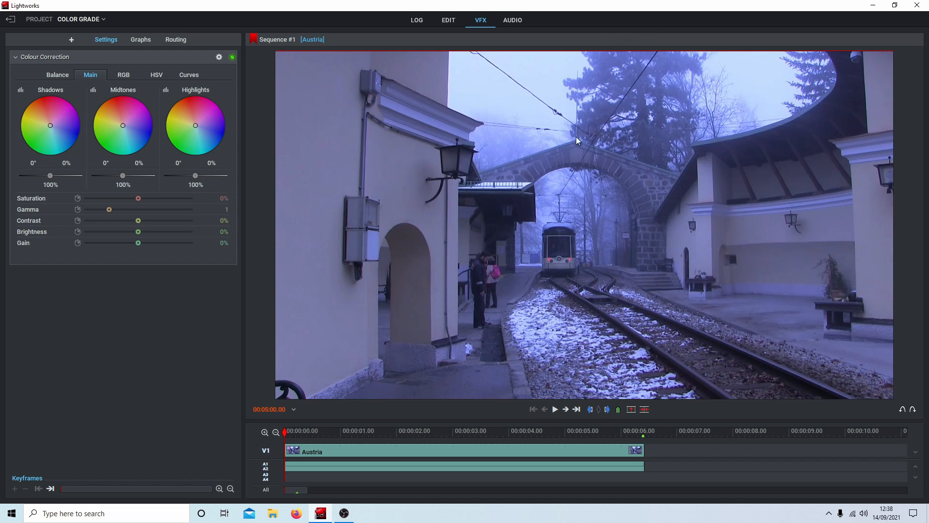
{"action": "mouse_move", "coordinate": [345, 71]}
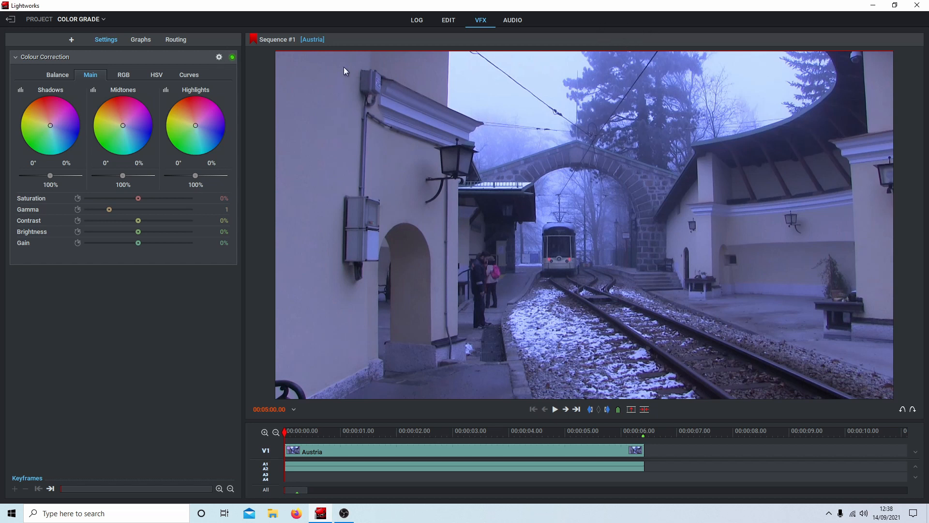
{"action": "mouse_move", "coordinate": [93, 65]}
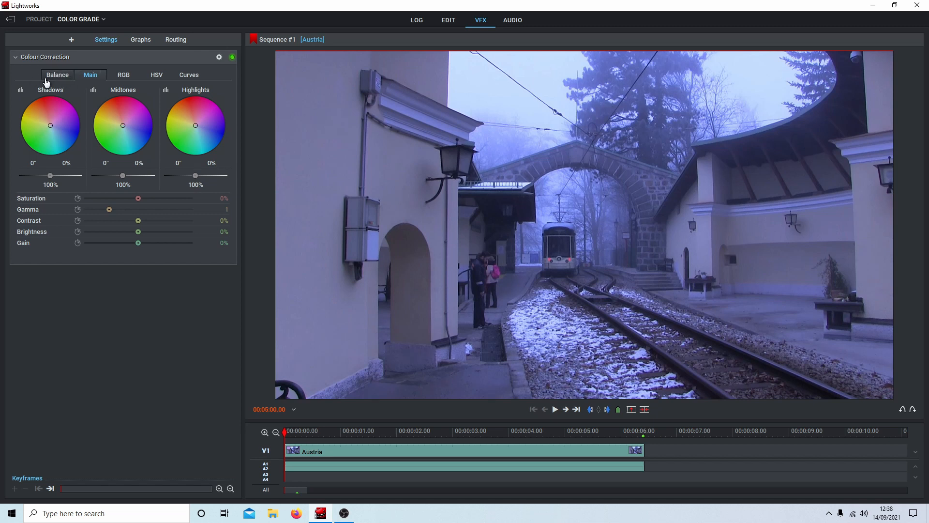
{"action": "left_click", "coordinate": [57, 75]}
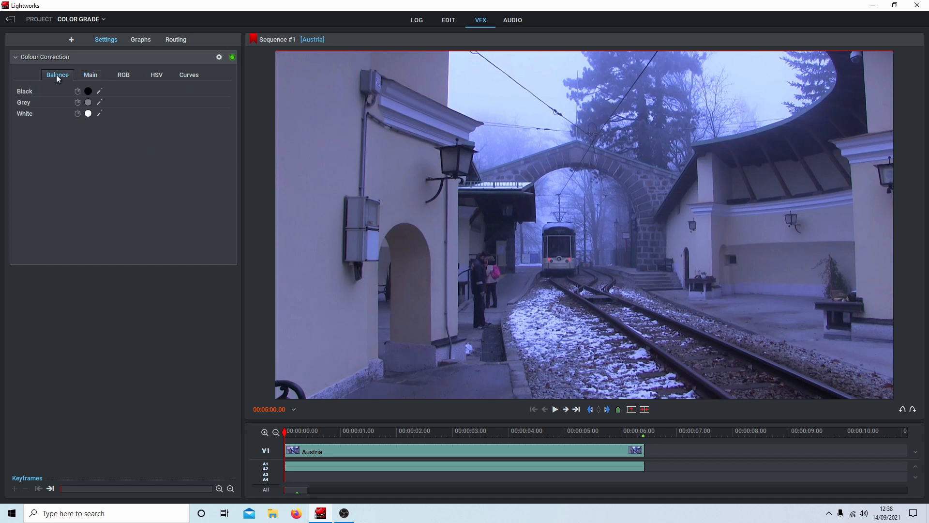
{"action": "mouse_move", "coordinate": [77, 91]}
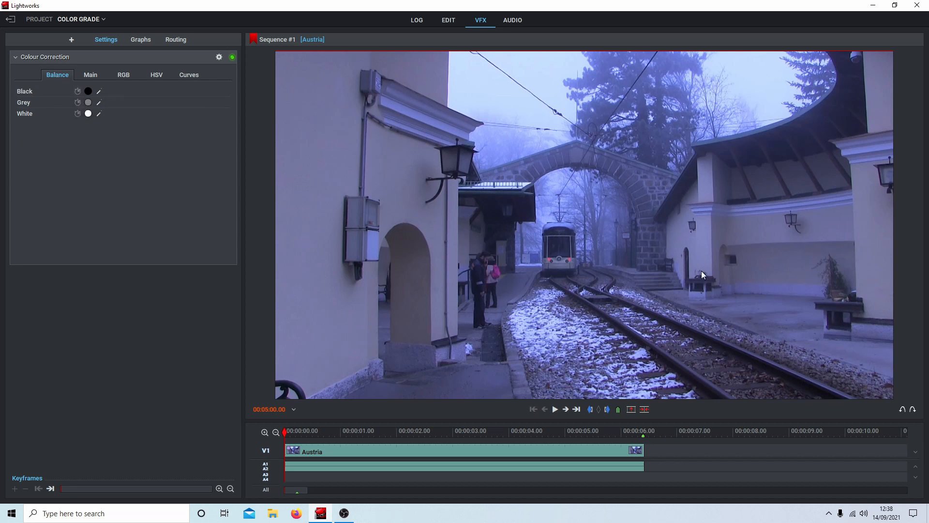
{"action": "mouse_move", "coordinate": [828, 209]}
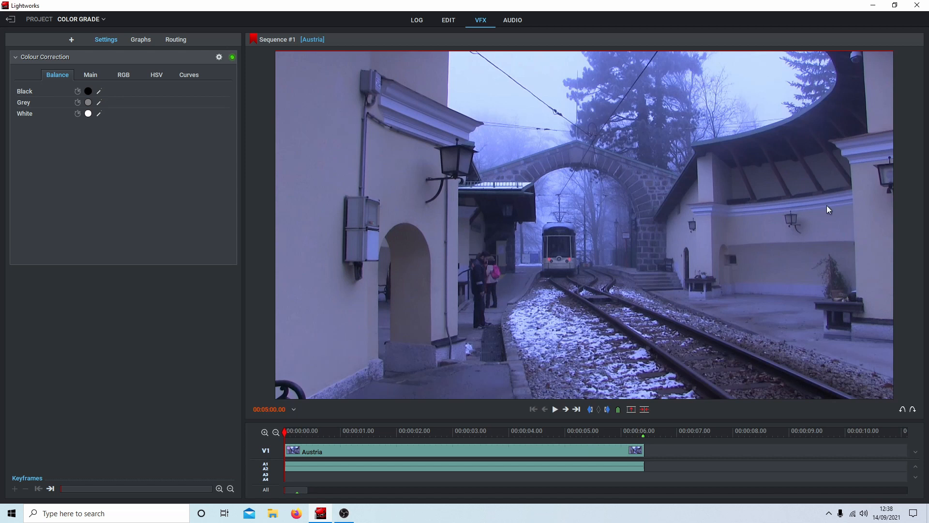
{"action": "mouse_move", "coordinate": [386, 264]}
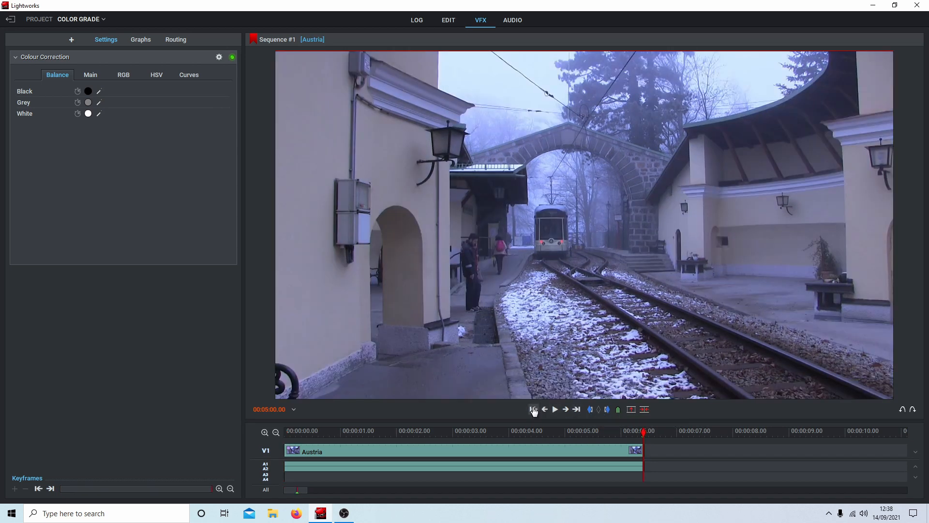
{"action": "left_click", "coordinate": [532, 408]}
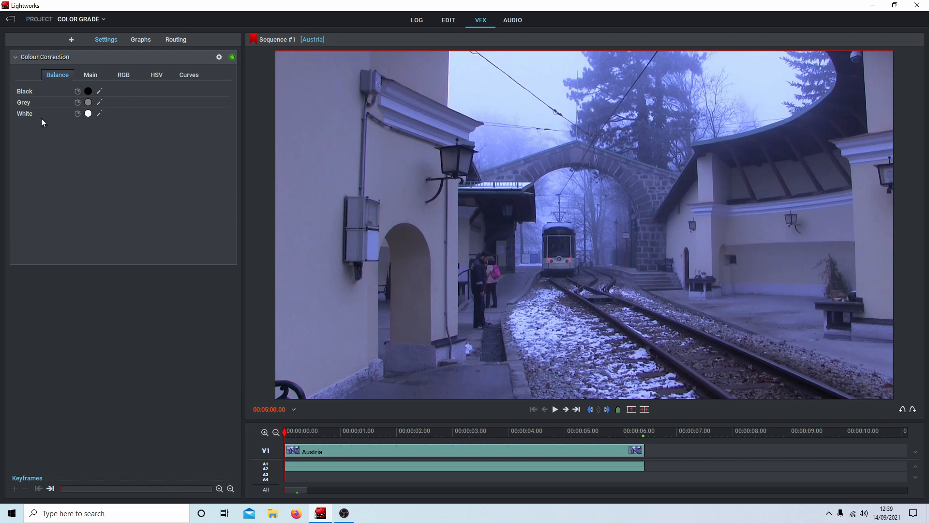
{"action": "mouse_move", "coordinate": [32, 140]}
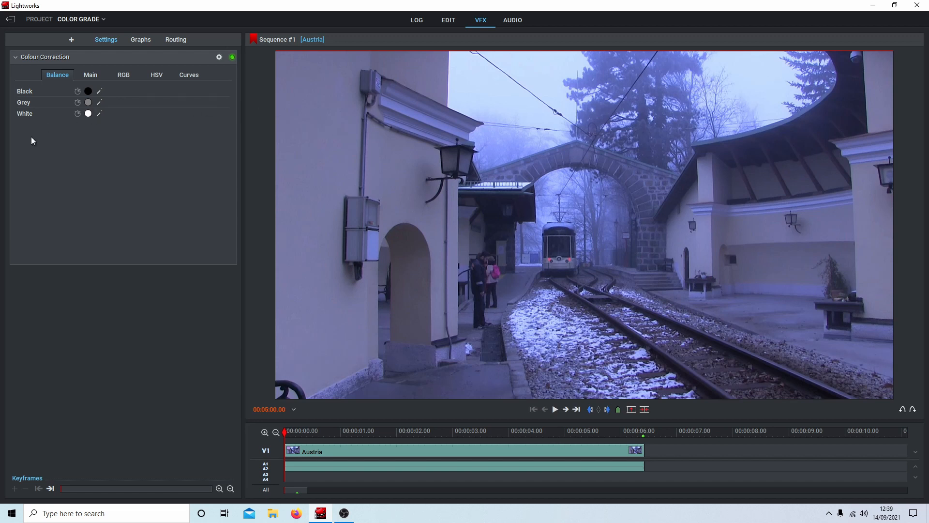
{"action": "mouse_move", "coordinate": [78, 114]}
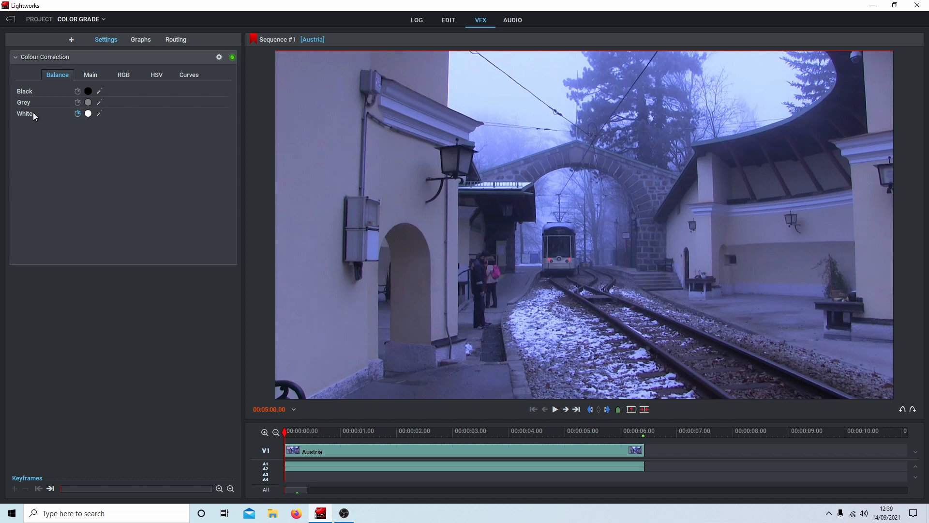
{"action": "mouse_move", "coordinate": [166, 107]}
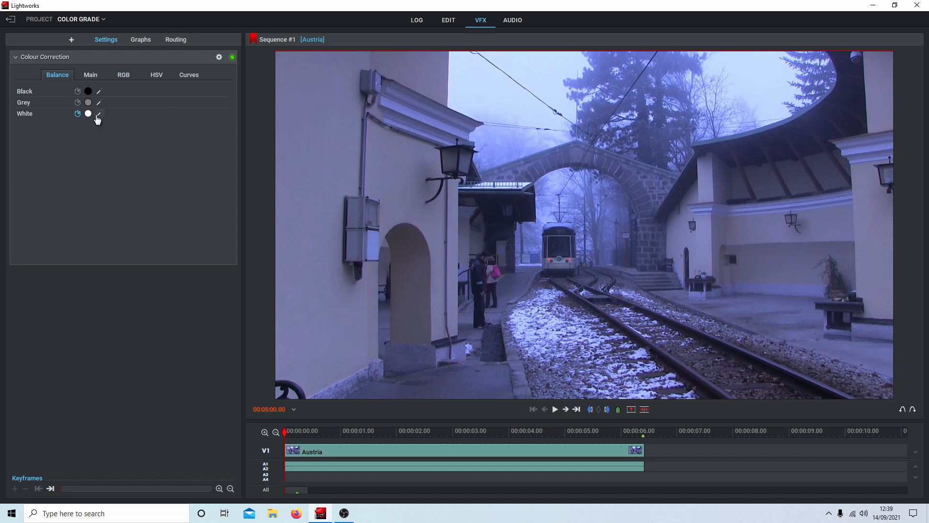
{"action": "mouse_move", "coordinate": [98, 115]}
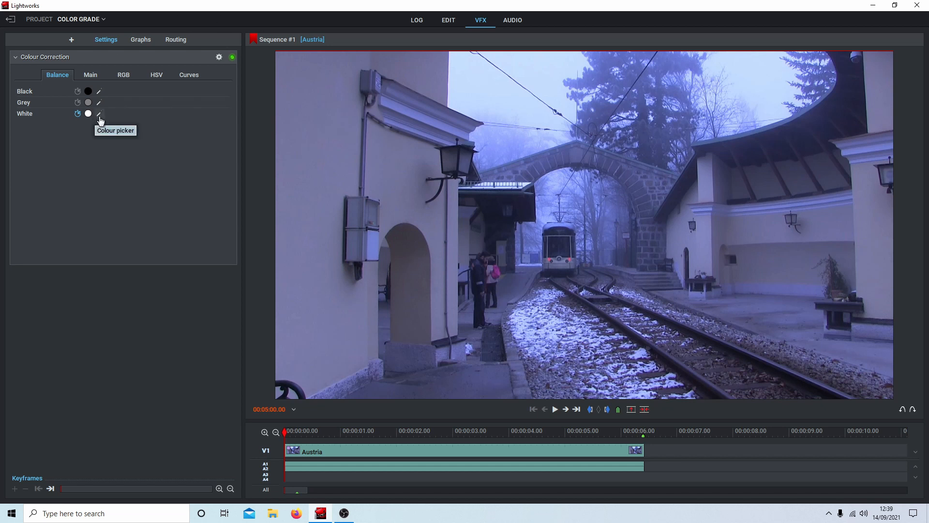
Step: Pick the white point from a white area of the station picture
{"action": "left_click", "coordinate": [99, 115]}
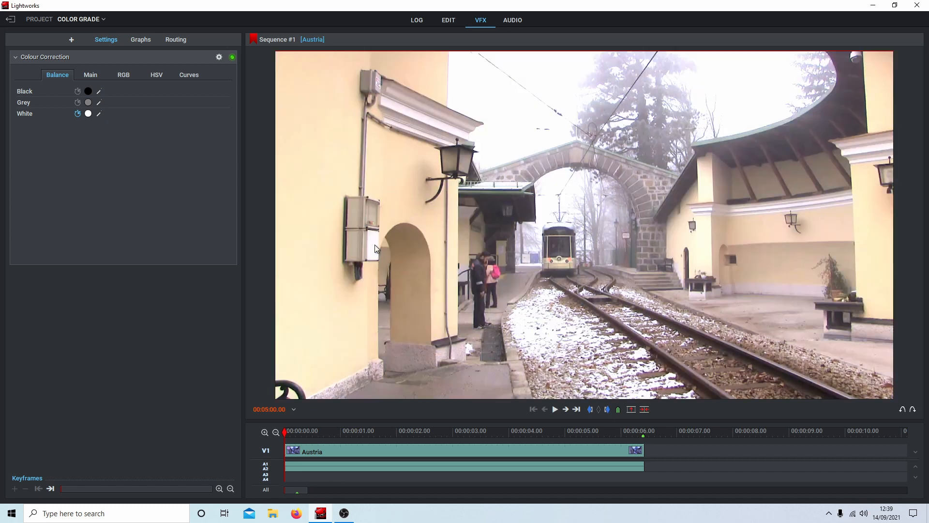
{"action": "mouse_move", "coordinate": [574, 131]}
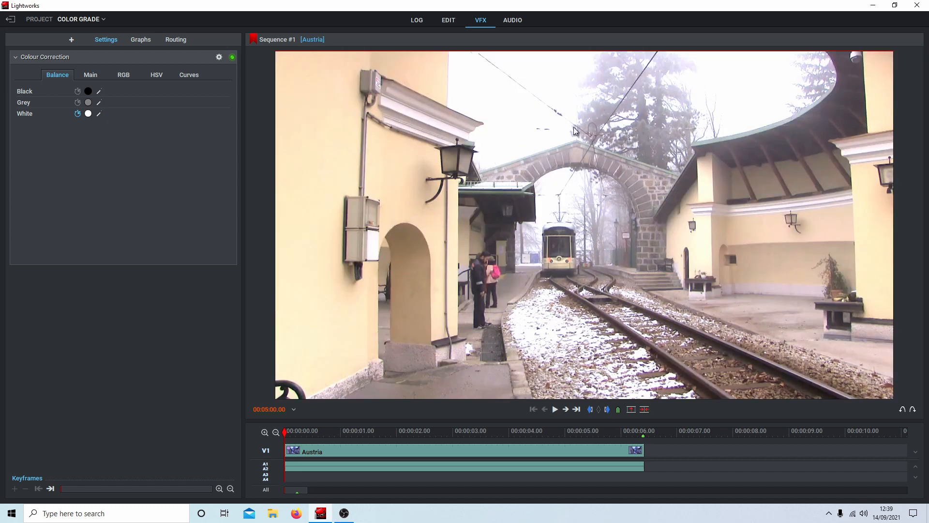
{"action": "mouse_move", "coordinate": [526, 179]}
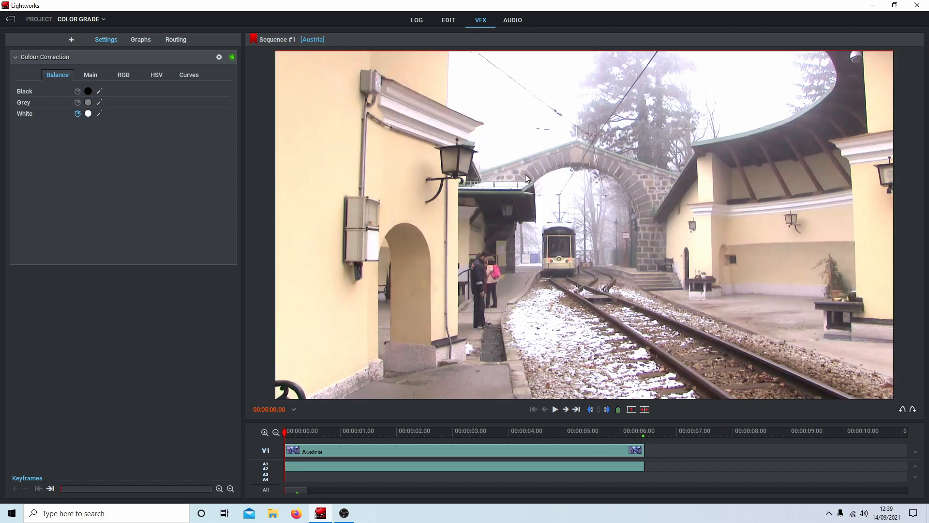
{"action": "mouse_move", "coordinate": [252, 132]}
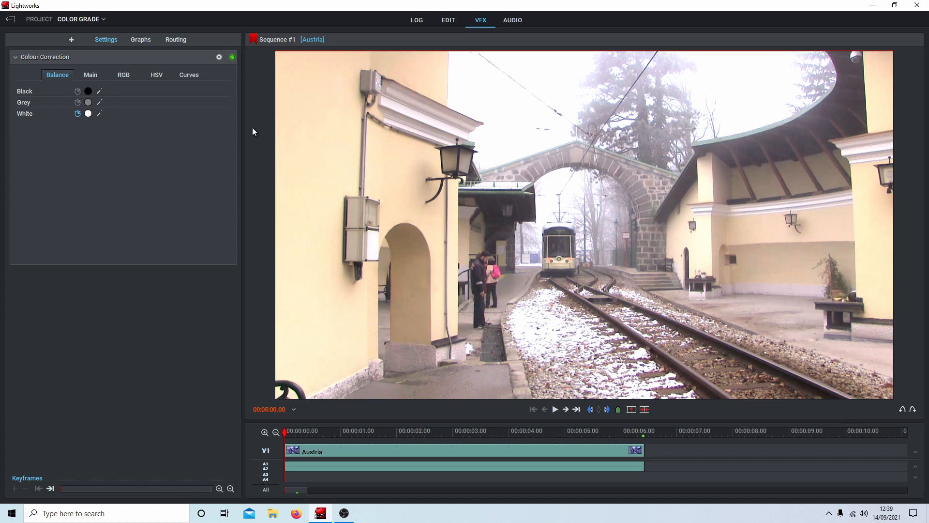
{"action": "mouse_move", "coordinate": [119, 169]}
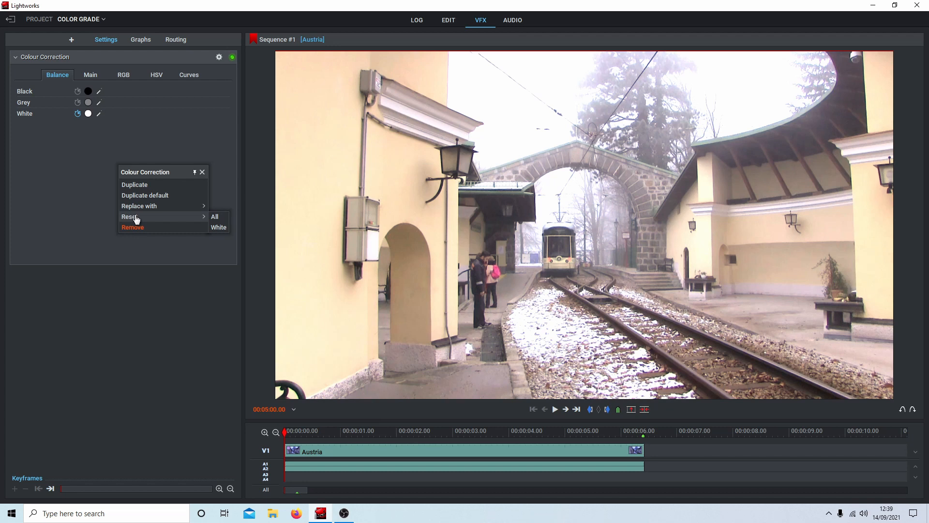
{"action": "mouse_move", "coordinate": [209, 221]}
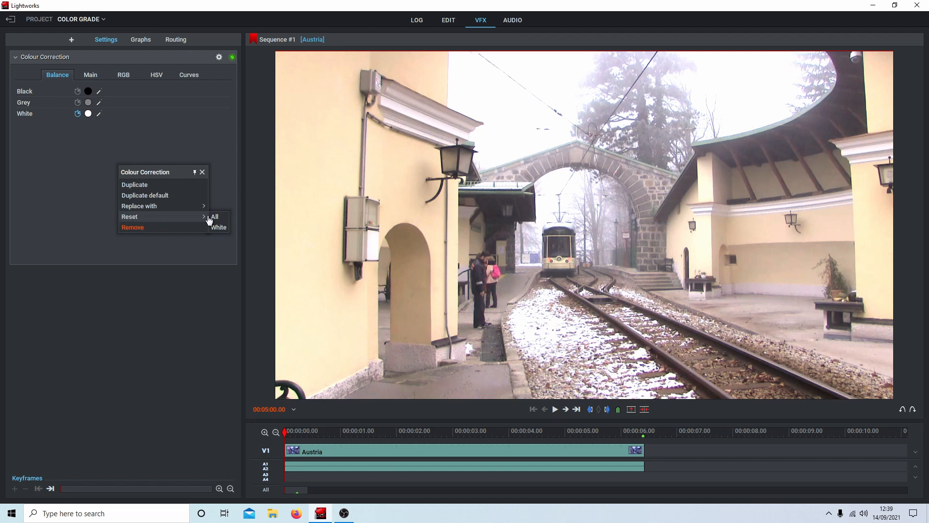
{"action": "mouse_move", "coordinate": [219, 227]}
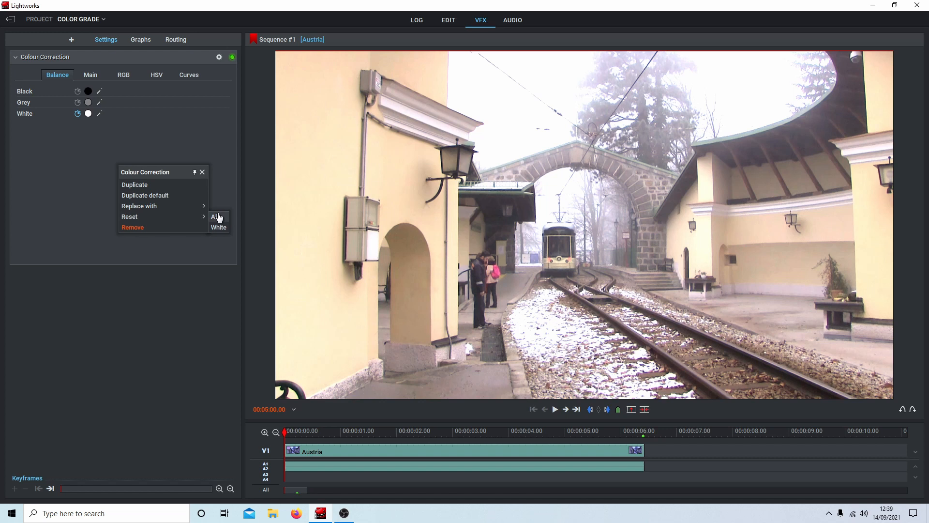
Step: Reset the white balance, then drag the white point to pale blue B4C4FF at the clip's end
{"action": "left_click", "coordinate": [215, 218]}
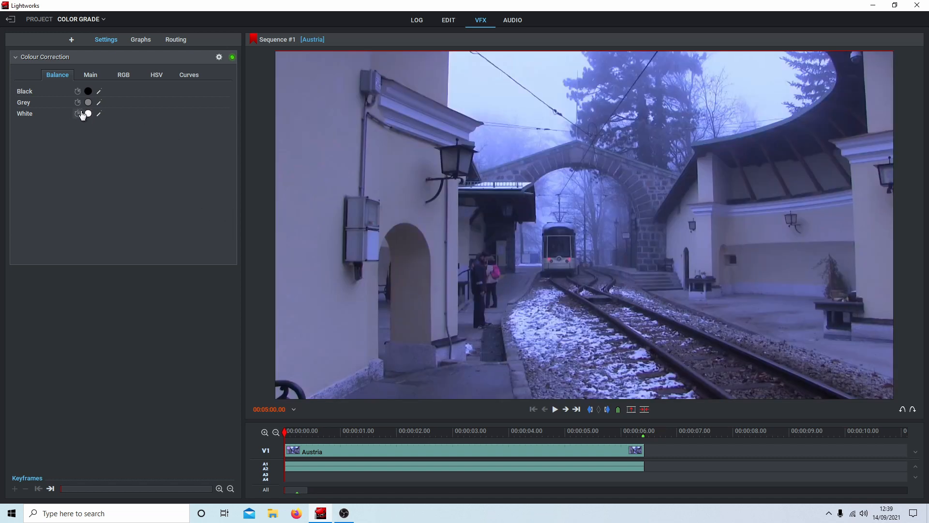
{"action": "mouse_move", "coordinate": [77, 114]}
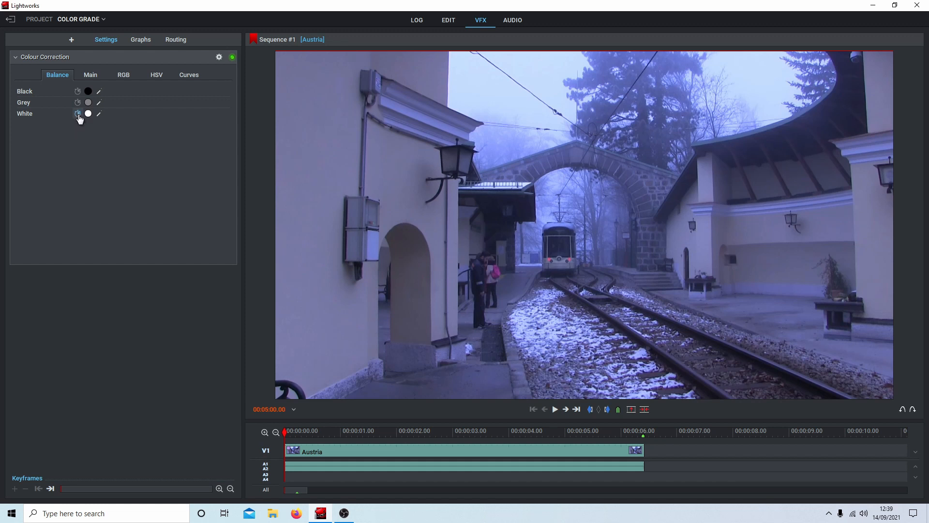
{"action": "mouse_move", "coordinate": [88, 113]}
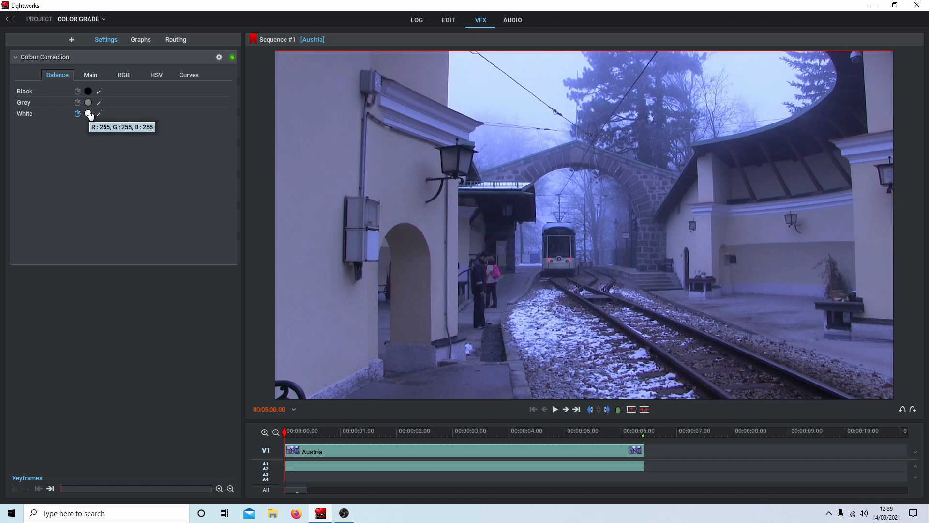
{"action": "left_click", "coordinate": [88, 114]}
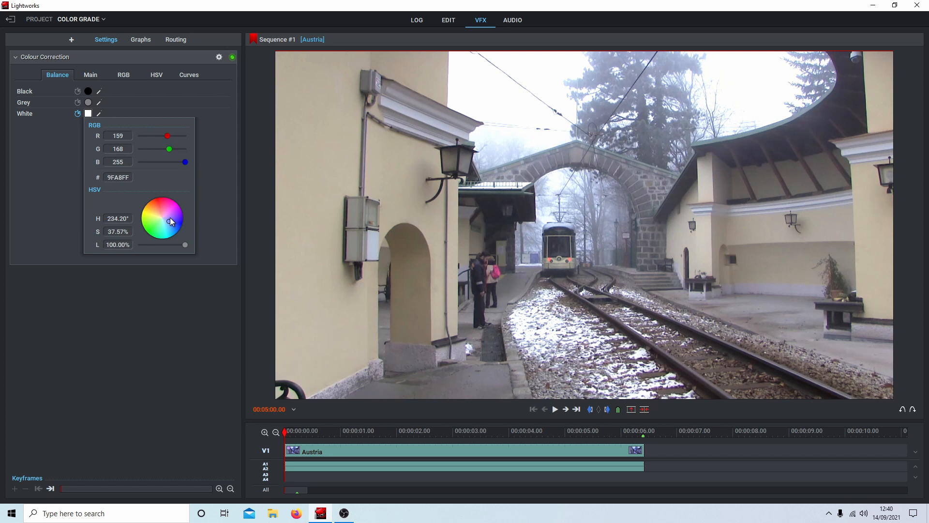
{"action": "mouse_move", "coordinate": [461, 217]}
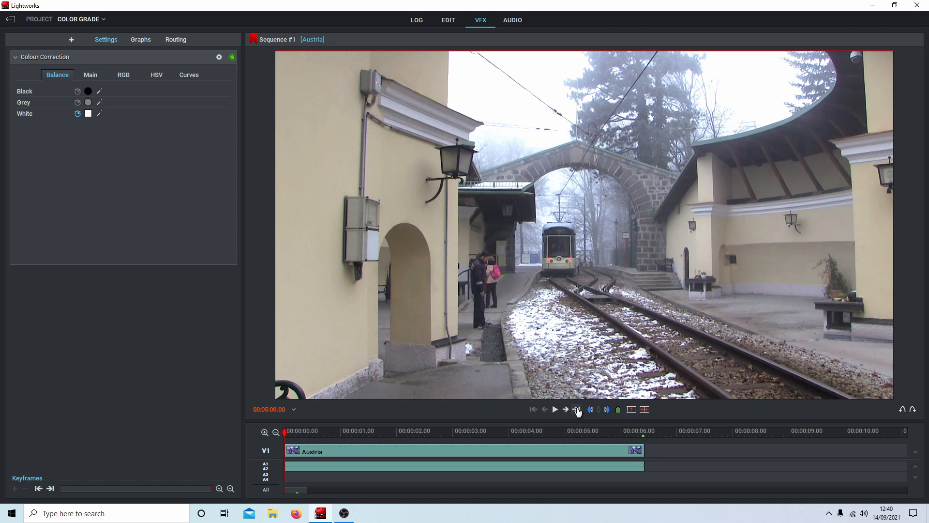
{"action": "left_click", "coordinate": [88, 113]}
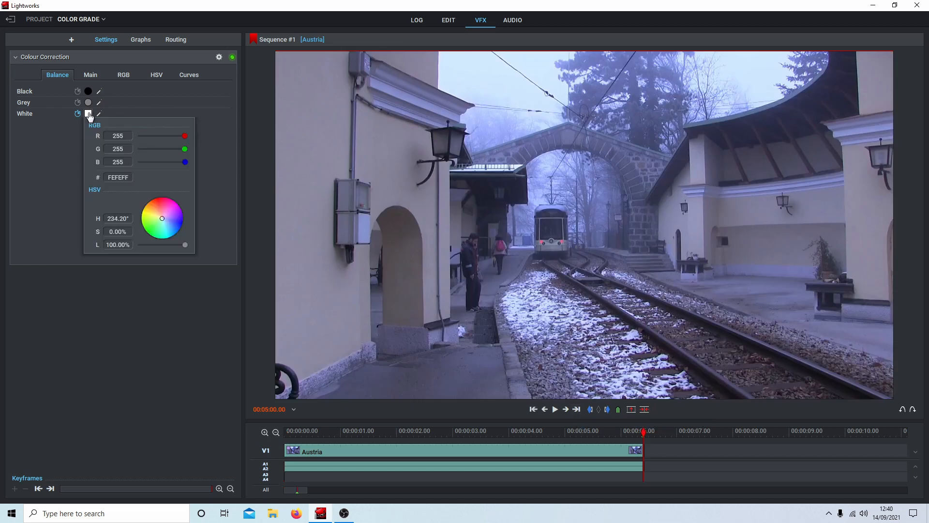
{"action": "left_click_drag", "start_coordinate": [173, 205], "coordinate": [168, 222]}
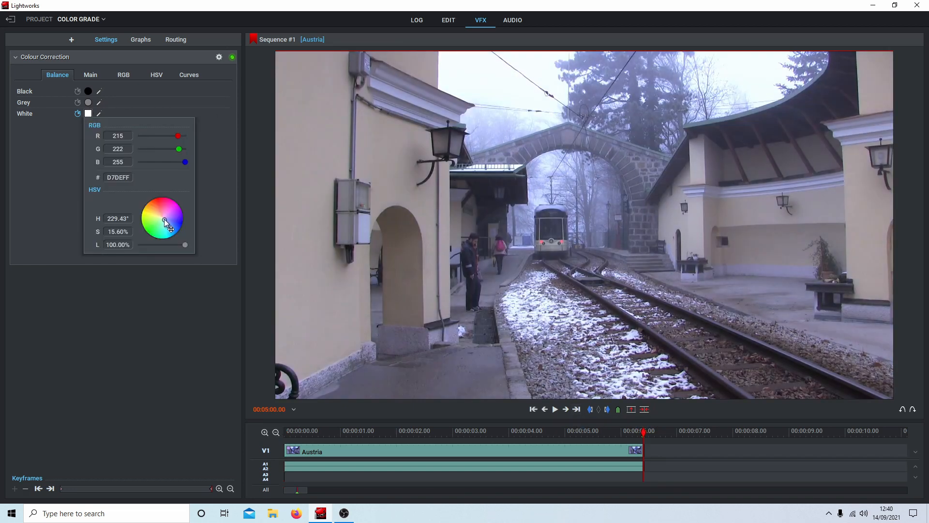
{"action": "left_click_drag", "start_coordinate": [167, 221], "coordinate": [169, 223]}
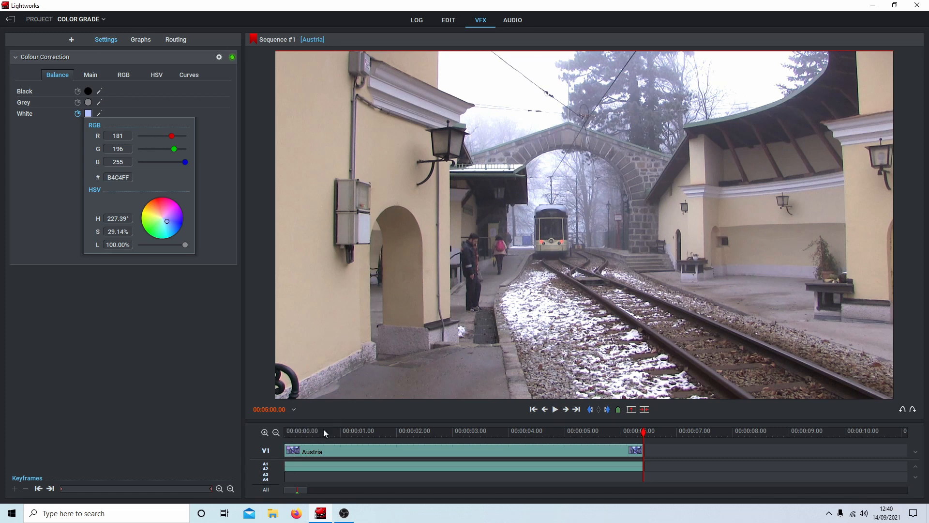
{"action": "mouse_move", "coordinate": [431, 439]}
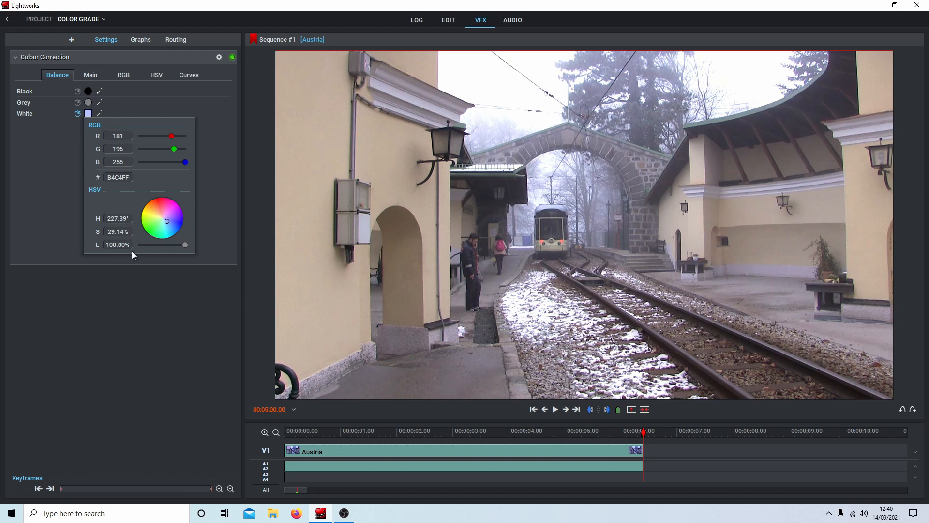
{"action": "mouse_move", "coordinate": [319, 120]}
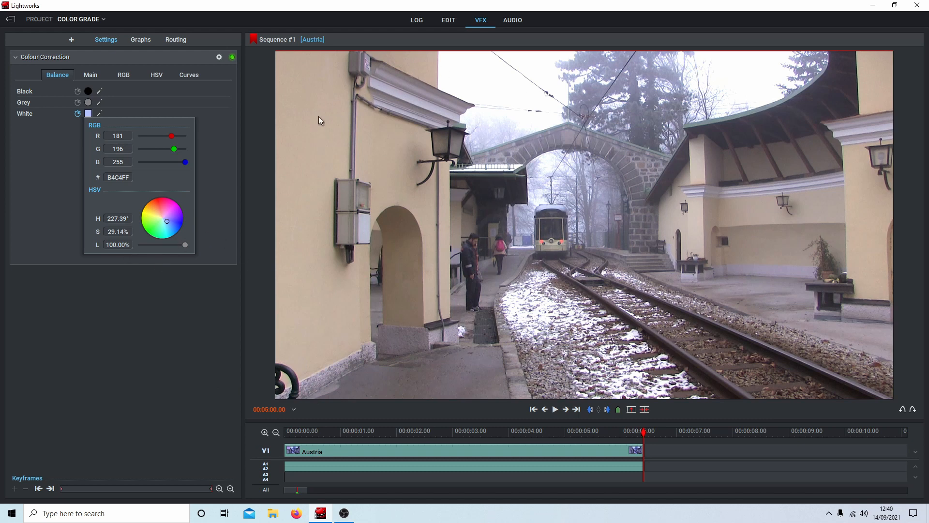
{"action": "mouse_move", "coordinate": [533, 417]}
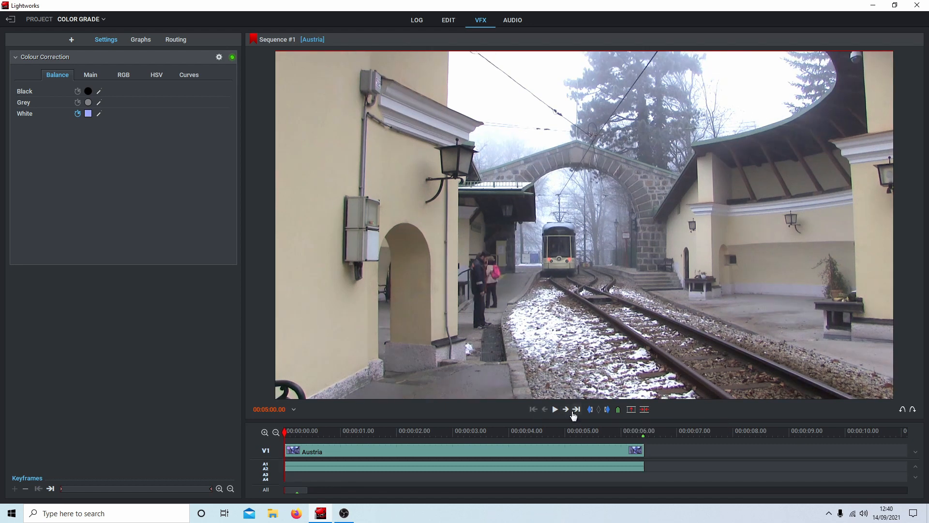
Step: Push the white point to a slightly deeper lavender-blue at the clip's start
{"action": "left_click", "coordinate": [576, 409]}
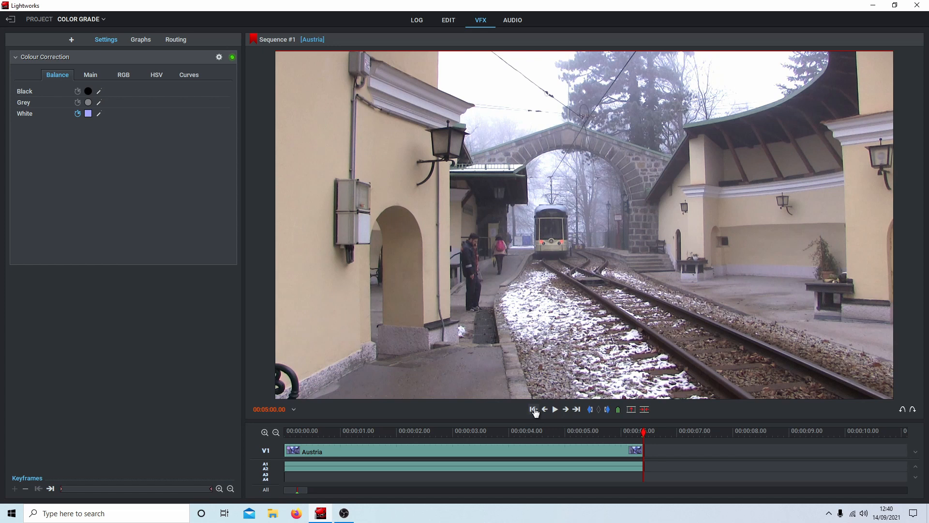
{"action": "left_click", "coordinate": [88, 113]}
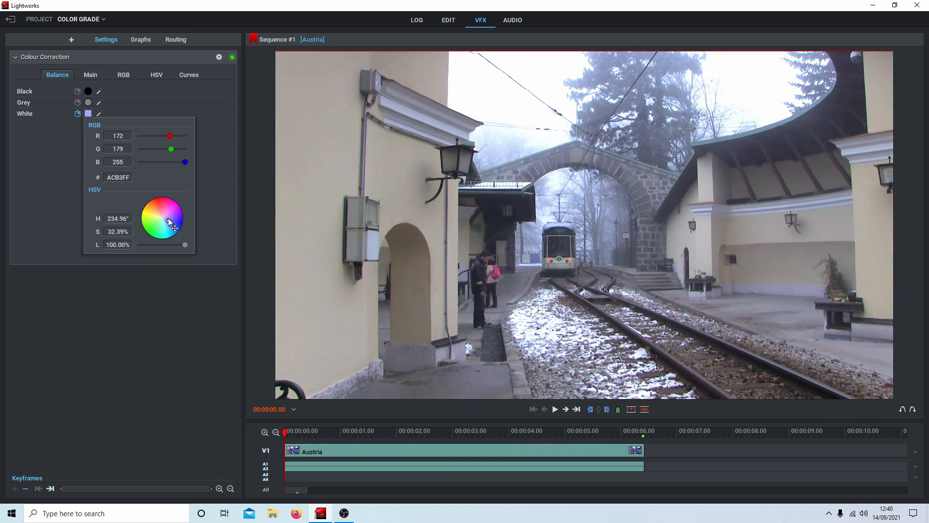
{"action": "left_click_drag", "start_coordinate": [175, 216], "coordinate": [168, 223]}
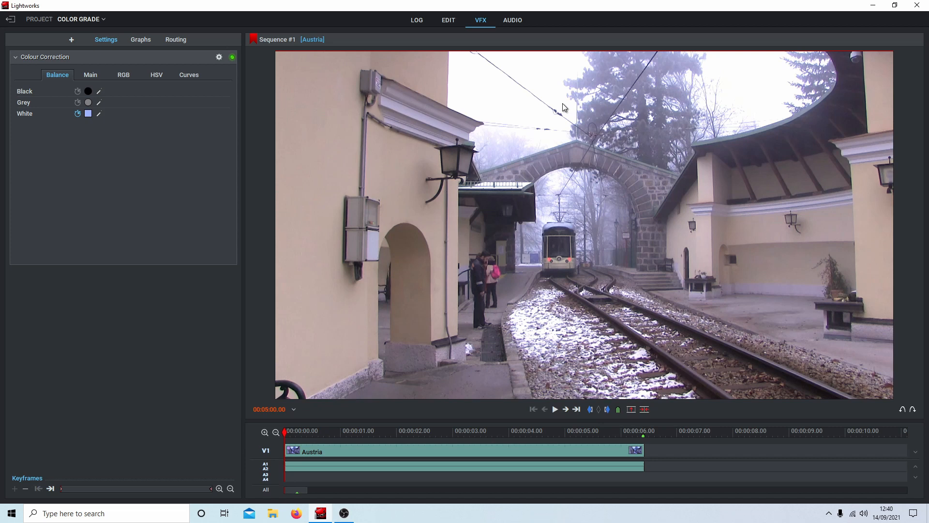
{"action": "mouse_move", "coordinate": [424, 123]}
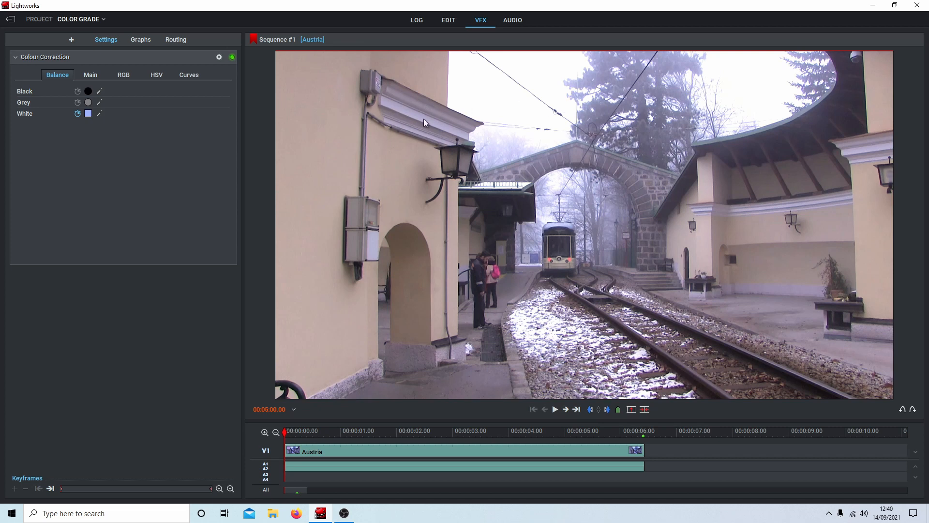
{"action": "mouse_move", "coordinate": [352, 146]}
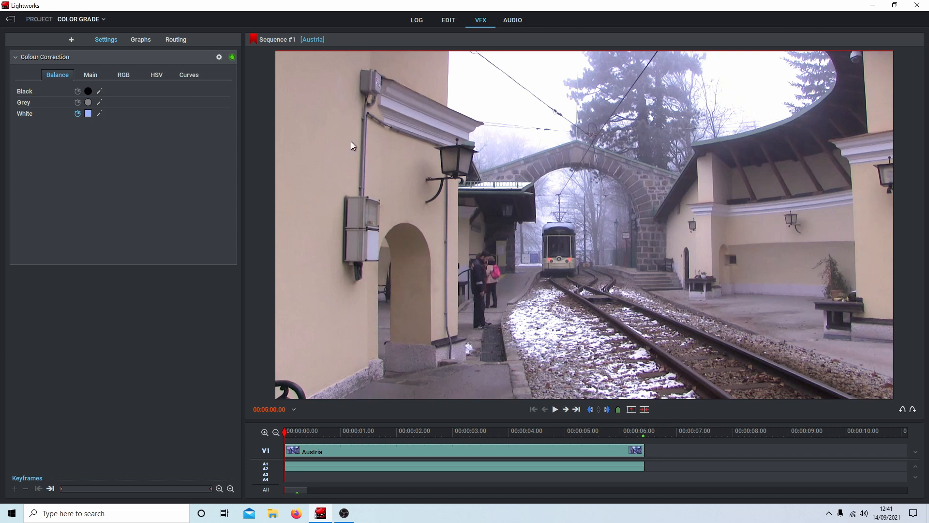
{"action": "mouse_move", "coordinate": [191, 169]}
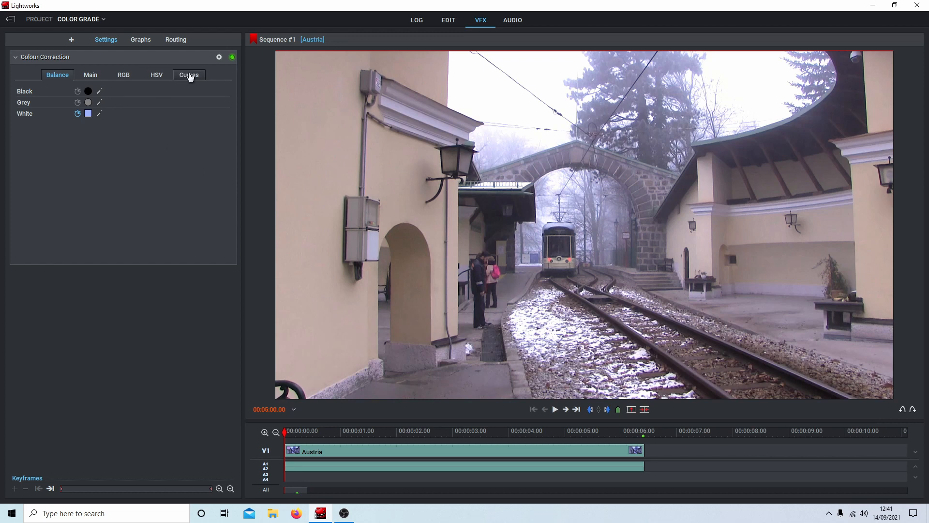
Step: Switch to the Curves settings and select the red channel at the clip's start
{"action": "left_click", "coordinate": [189, 75]}
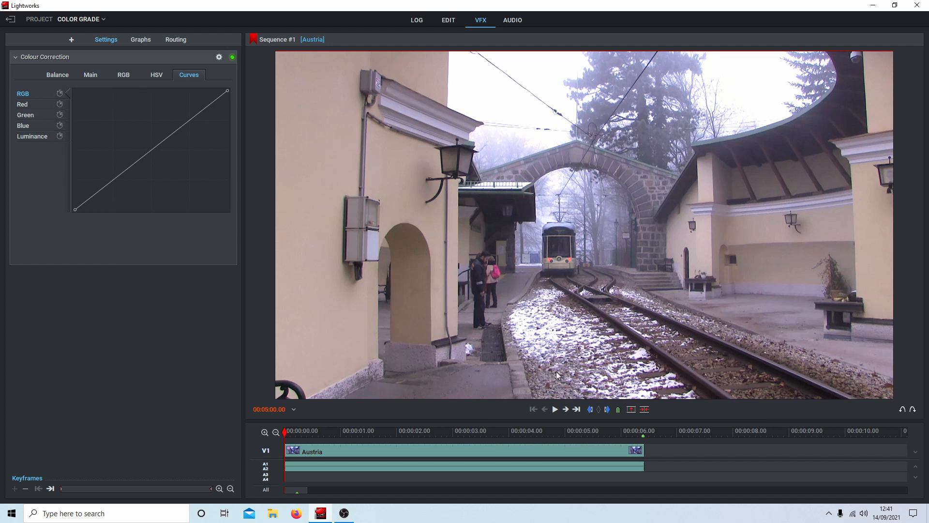
{"action": "left_click", "coordinate": [576, 408]}
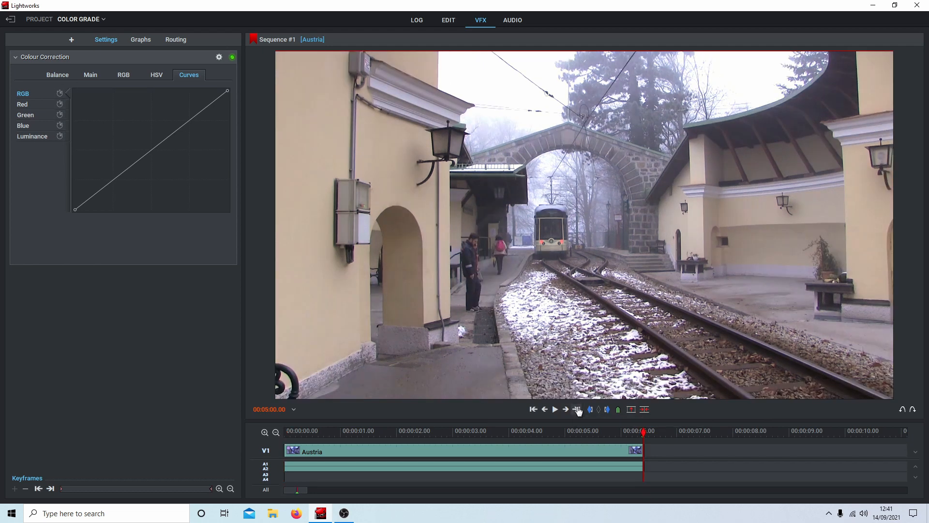
{"action": "left_click", "coordinate": [577, 410]}
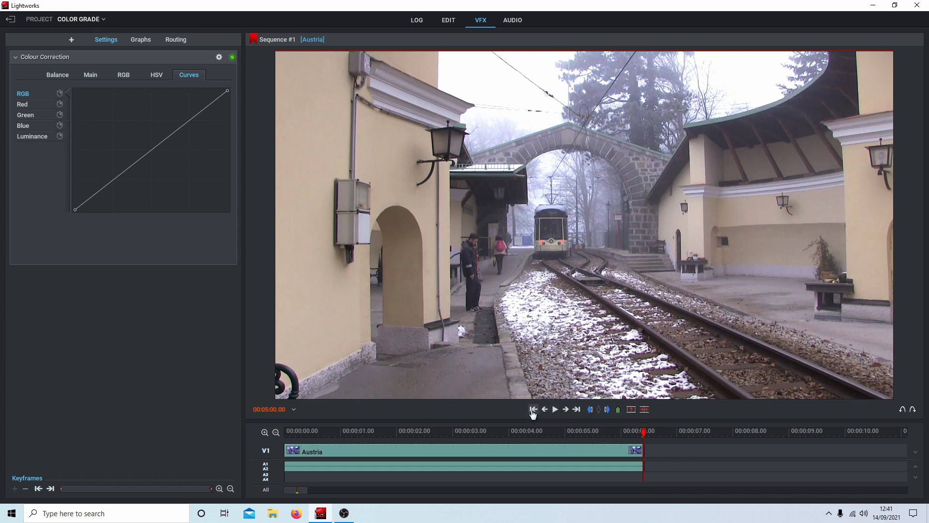
{"action": "left_click", "coordinate": [533, 409]}
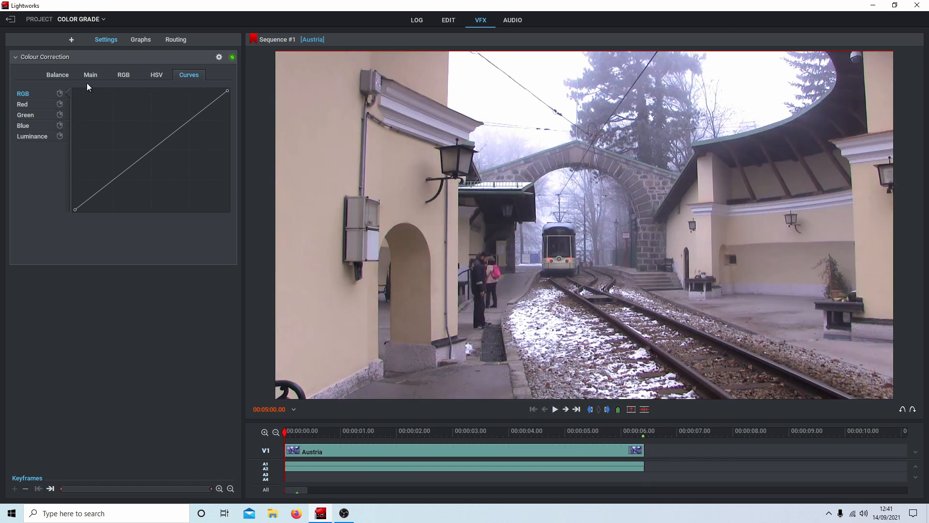
{"action": "mouse_move", "coordinate": [59, 104]}
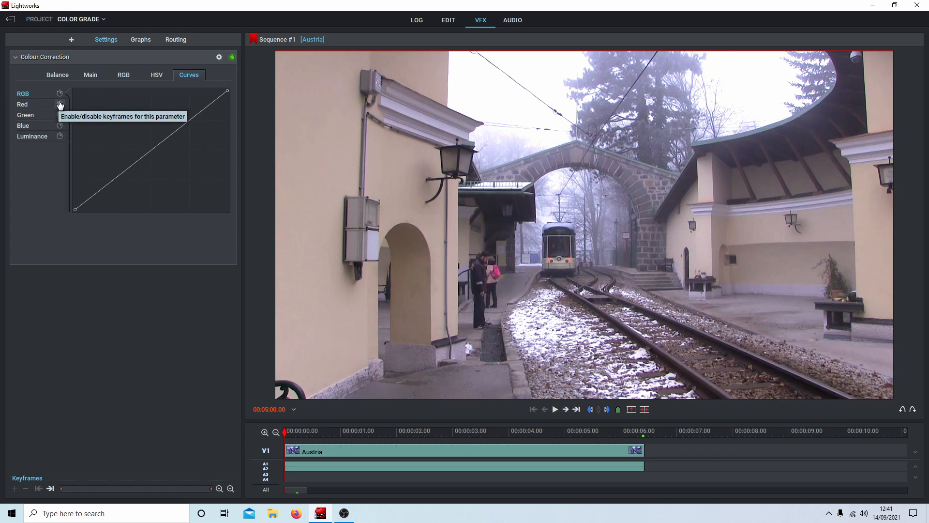
{"action": "left_click", "coordinate": [22, 105]}
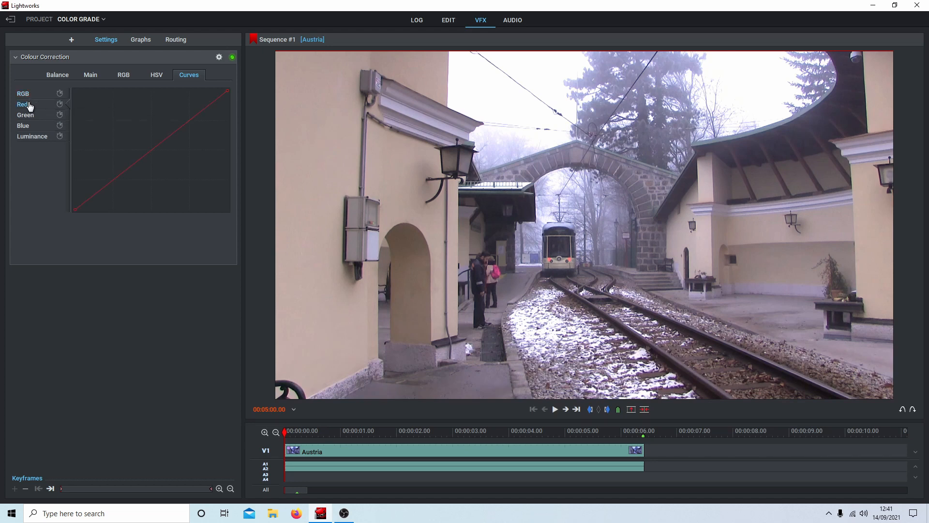
{"action": "mouse_move", "coordinate": [59, 104]}
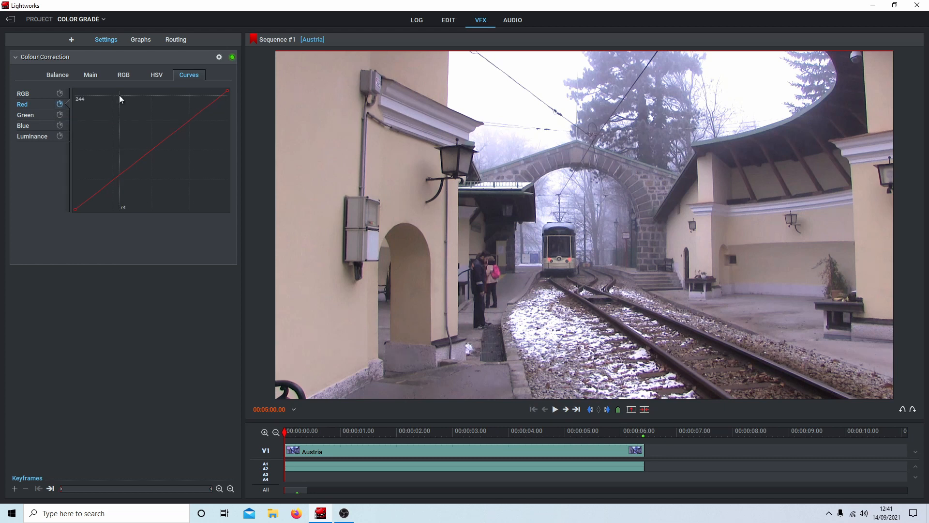
Step: Pull the red curve's highlight end down slightly to ease red in the brightest areas
{"action": "left_click_drag", "start_coordinate": [226, 91], "coordinate": [228, 95]}
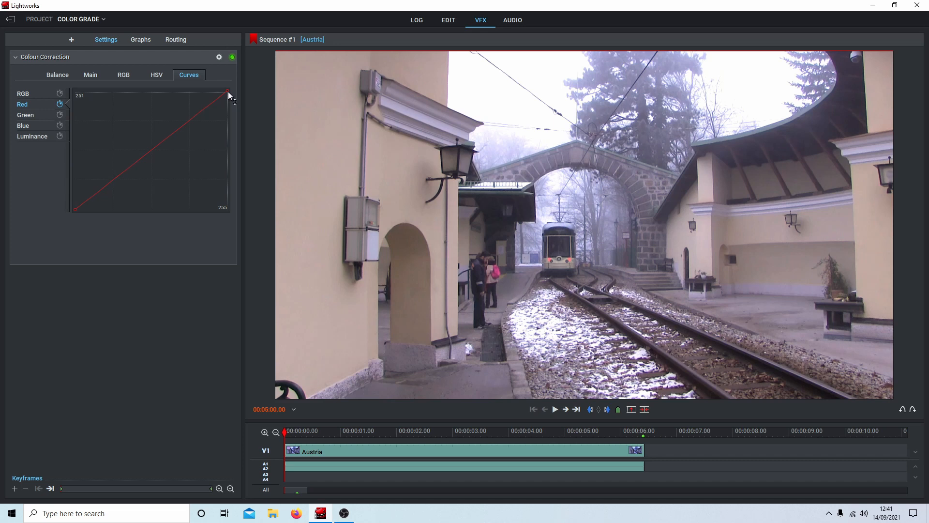
{"action": "left_click_drag", "start_coordinate": [229, 94], "coordinate": [229, 103]}
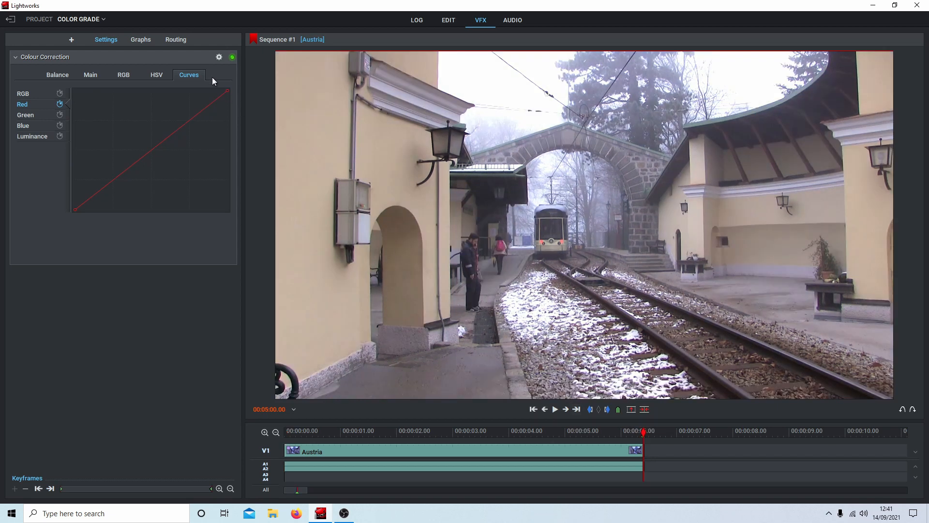
{"action": "mouse_move", "coordinate": [227, 91]}
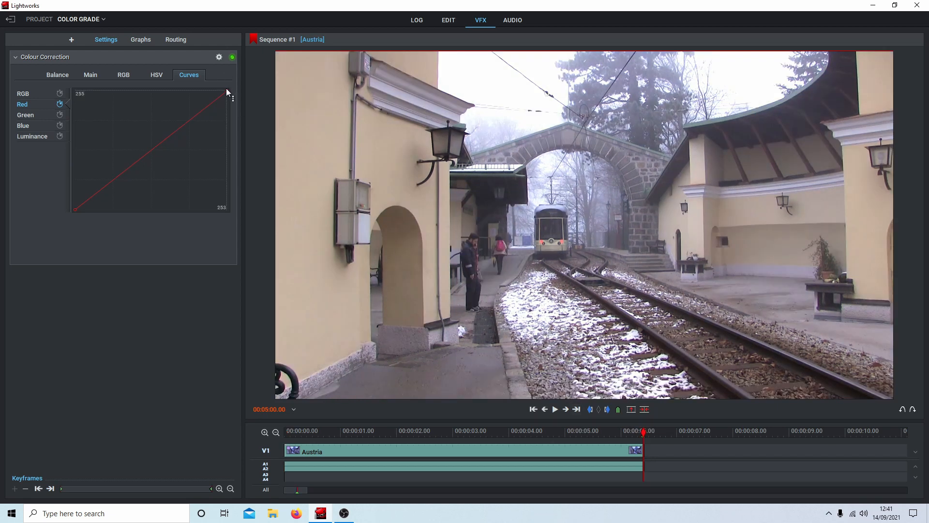
{"action": "left_click_drag", "start_coordinate": [229, 94], "coordinate": [228, 97]}
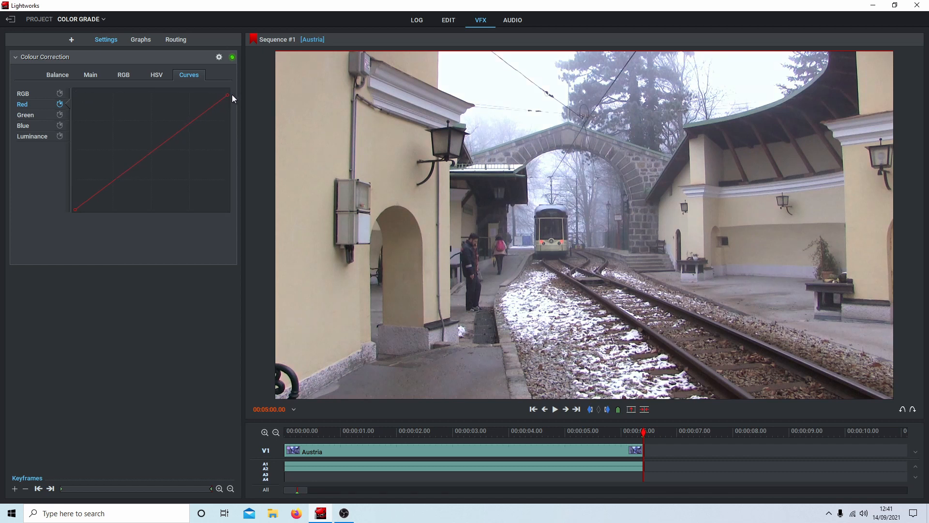
{"action": "left_click", "coordinate": [533, 409]}
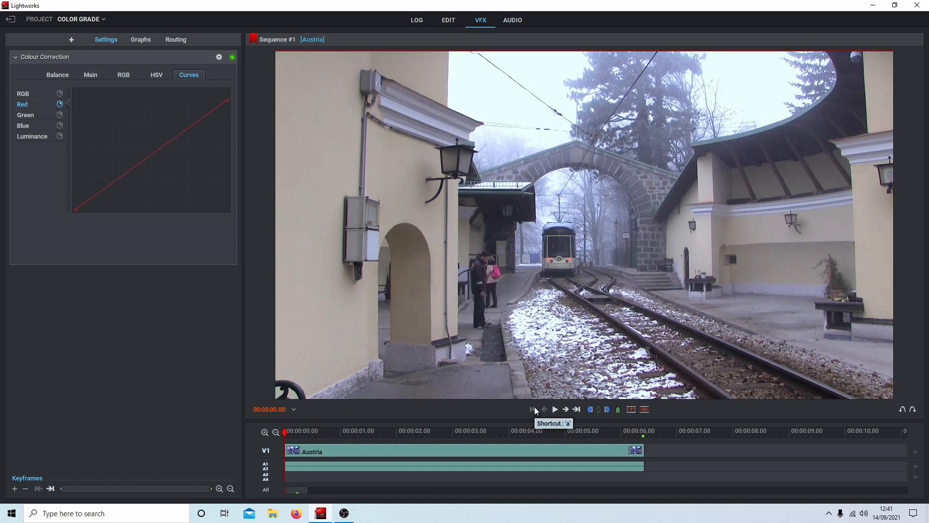
{"action": "mouse_move", "coordinate": [577, 414]}
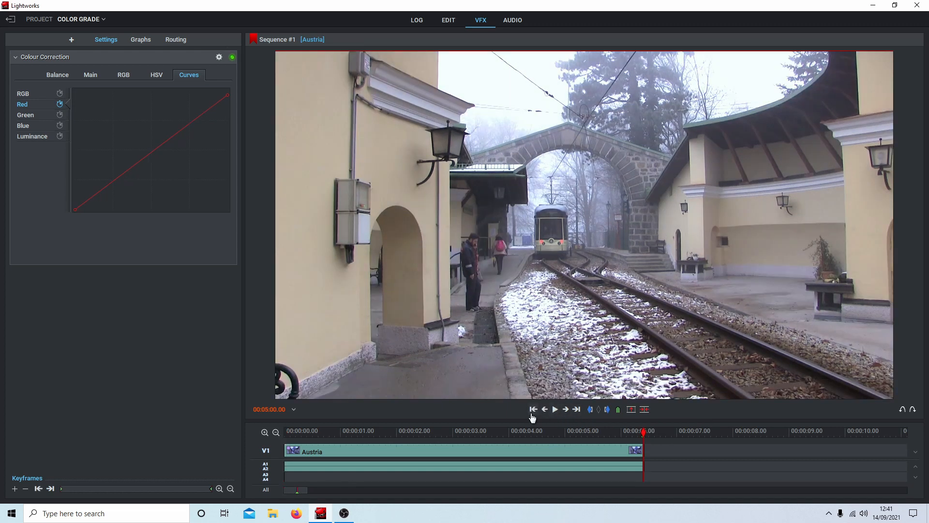
{"action": "left_click", "coordinate": [532, 408]}
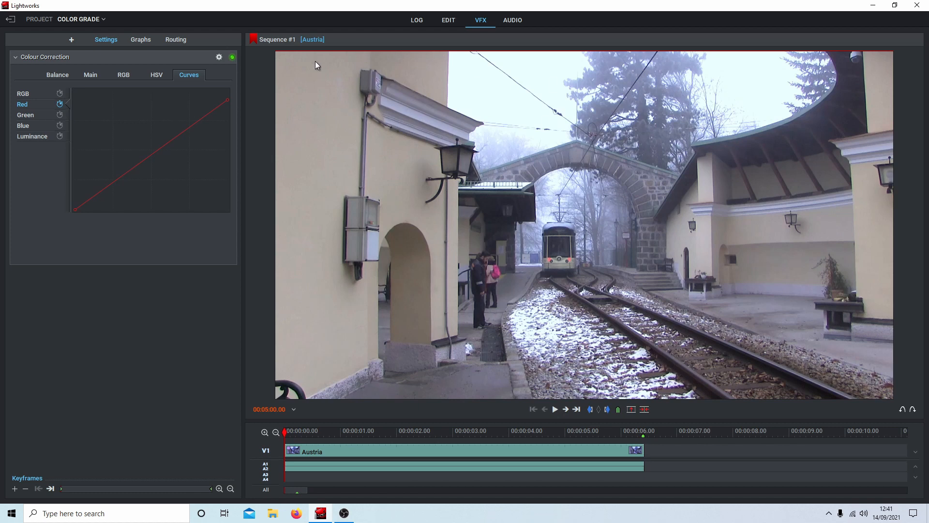
{"action": "mouse_move", "coordinate": [652, 101]}
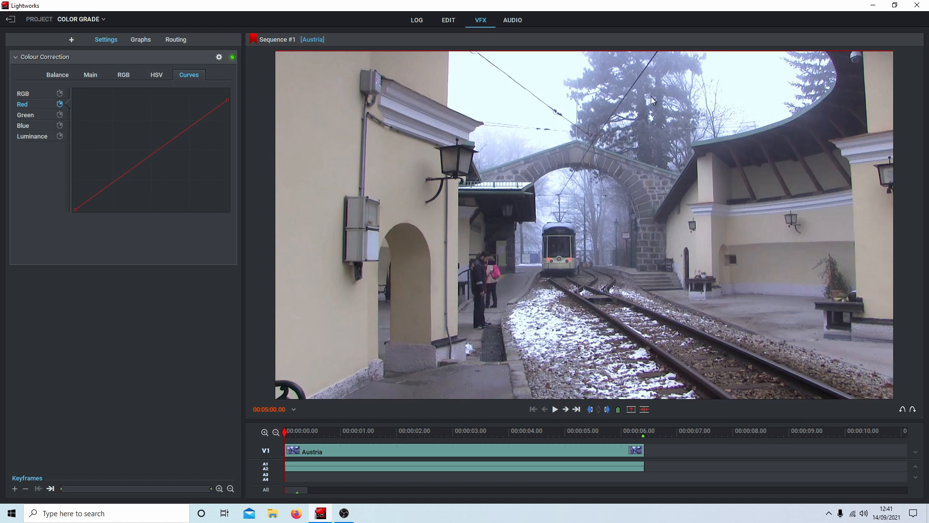
{"action": "mouse_move", "coordinate": [578, 410]}
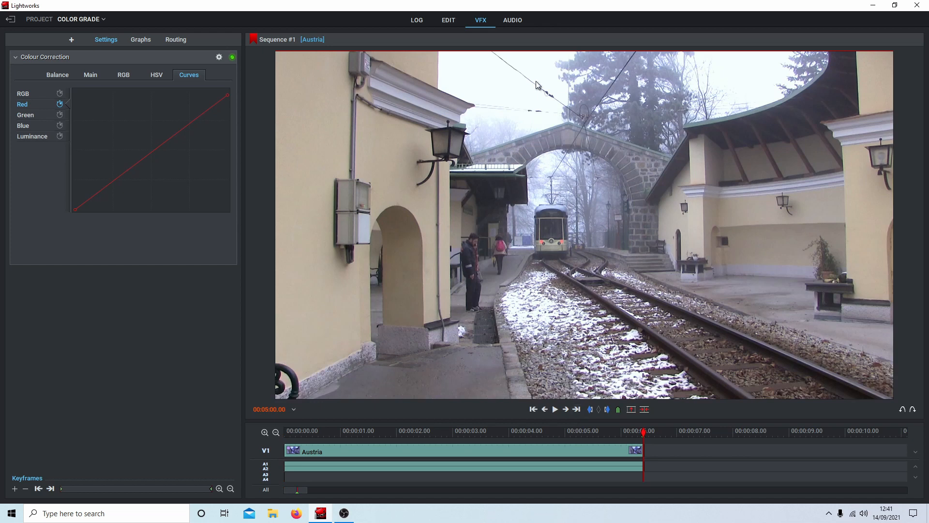
{"action": "mouse_move", "coordinate": [530, 384]}
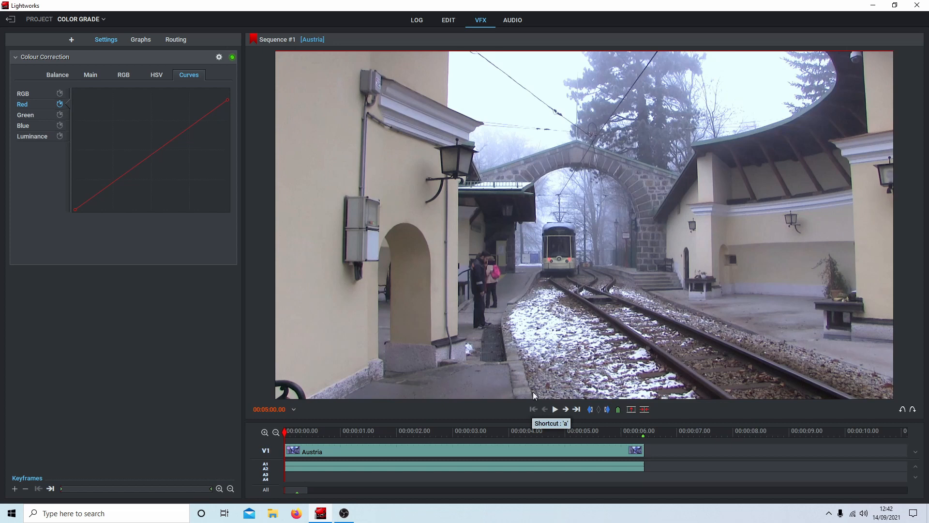
{"action": "mouse_move", "coordinate": [3, 103]}
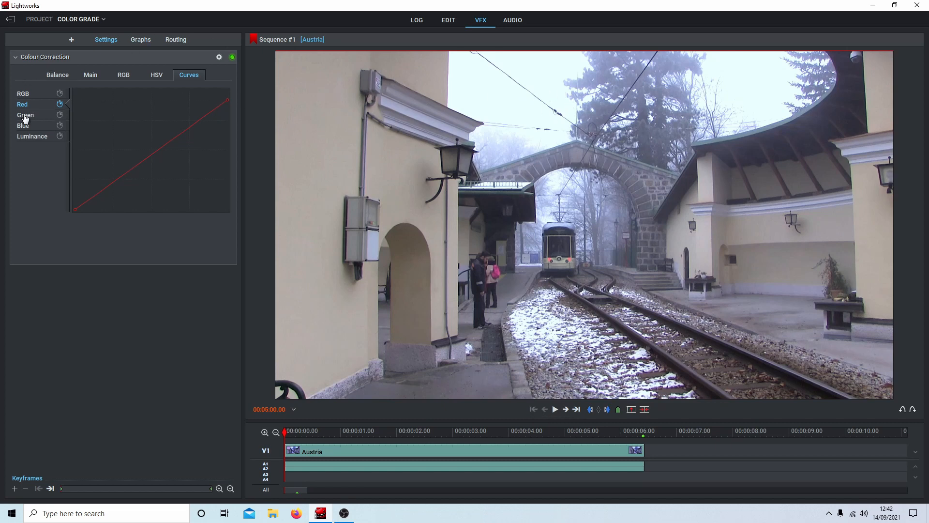
{"action": "mouse_move", "coordinate": [88, 121]}
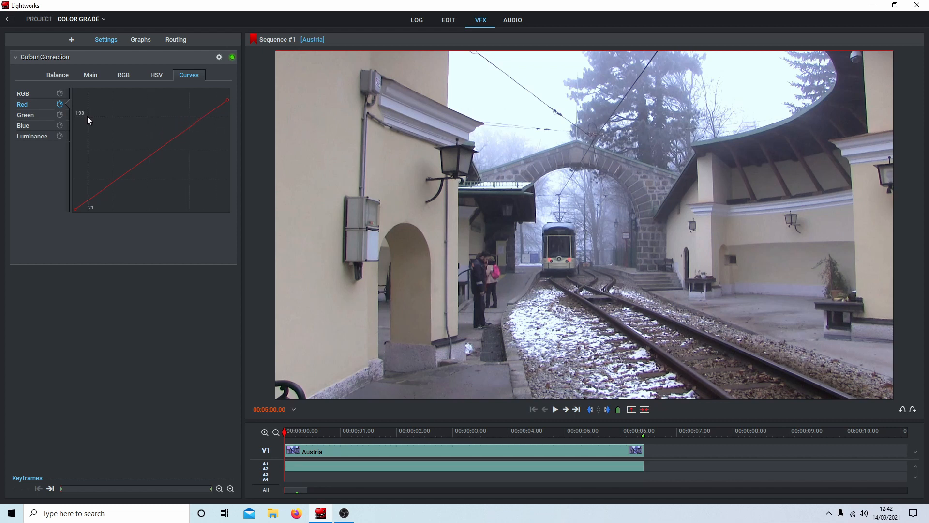
{"action": "mouse_move", "coordinate": [578, 419]}
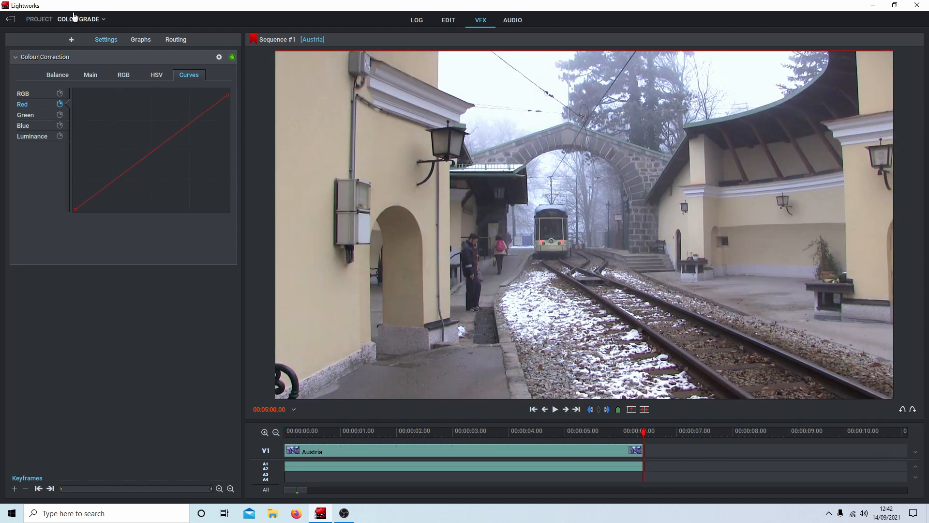
{"action": "left_click", "coordinate": [22, 125]}
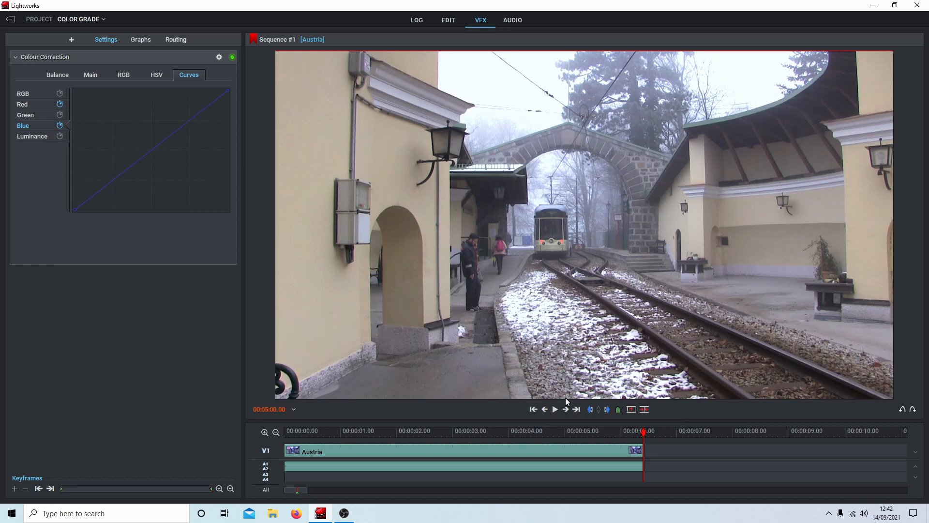
{"action": "mouse_move", "coordinate": [542, 408]}
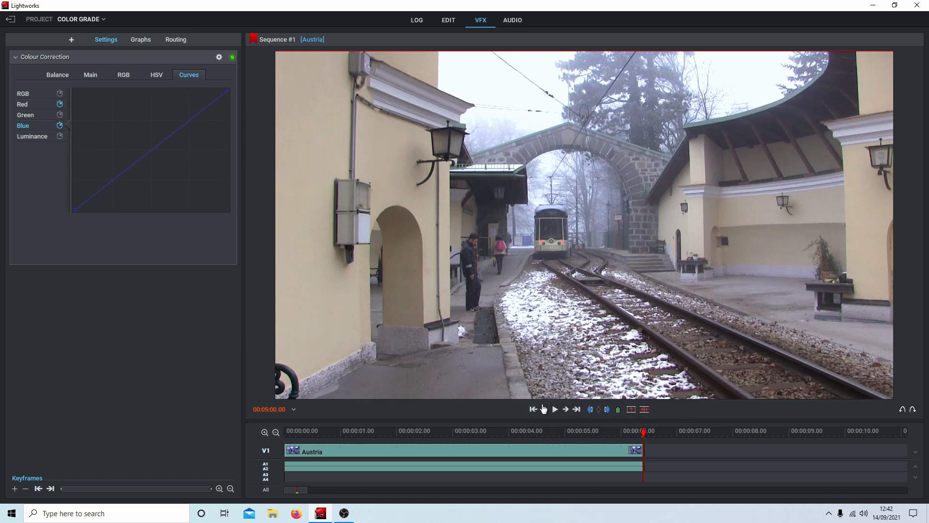
{"action": "left_click", "coordinate": [532, 409]}
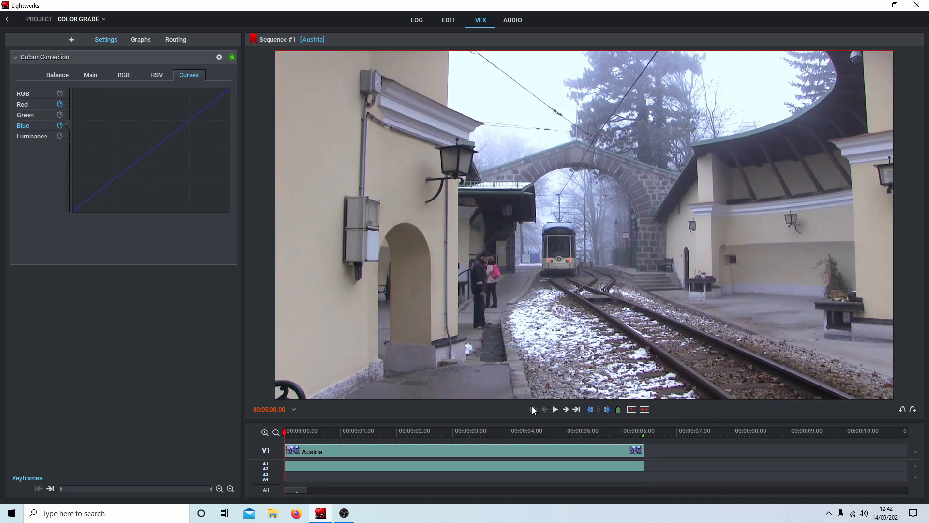
{"action": "mouse_move", "coordinate": [227, 94]}
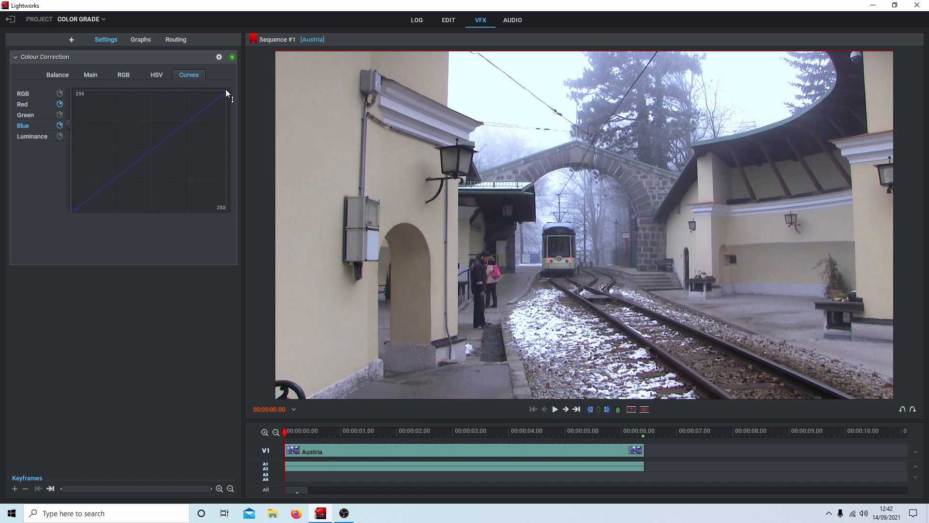
{"action": "left_click_drag", "start_coordinate": [226, 96], "coordinate": [229, 104]}
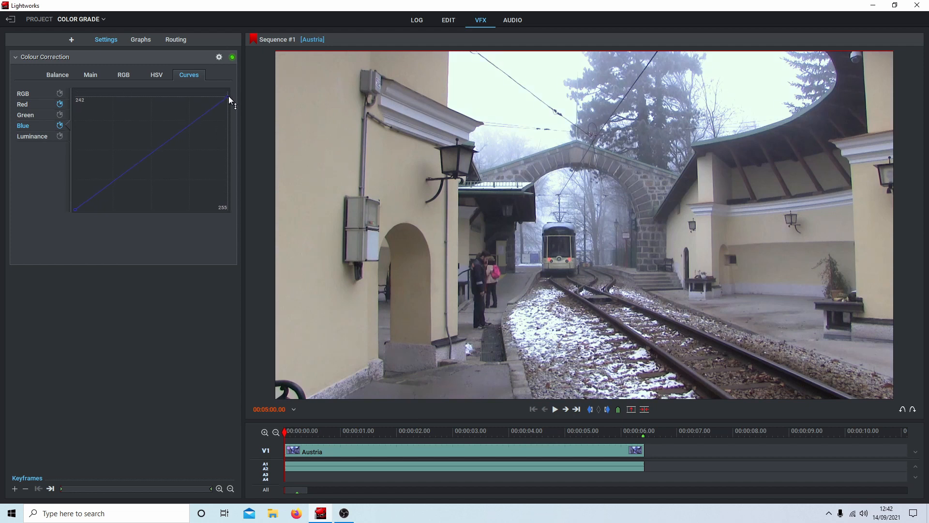
{"action": "left_click_drag", "start_coordinate": [230, 99], "coordinate": [229, 102]}
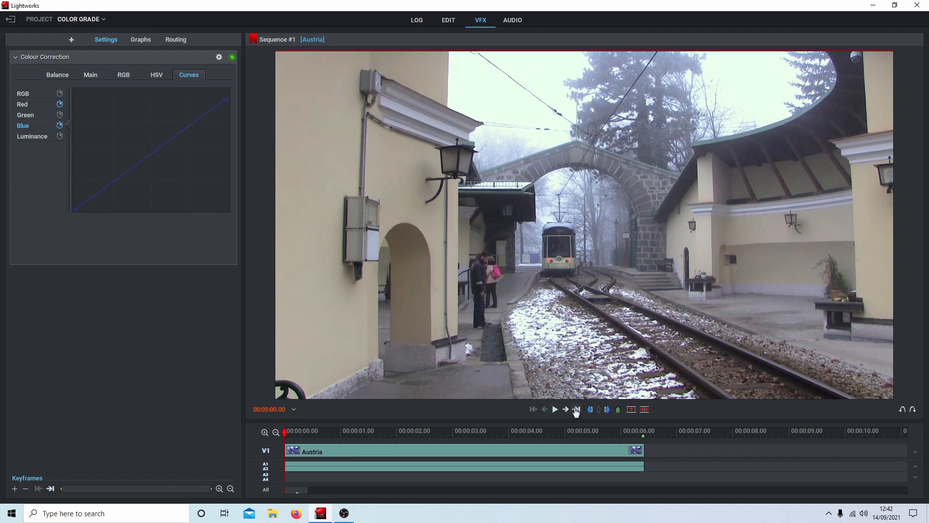
{"action": "left_click", "coordinate": [575, 409]}
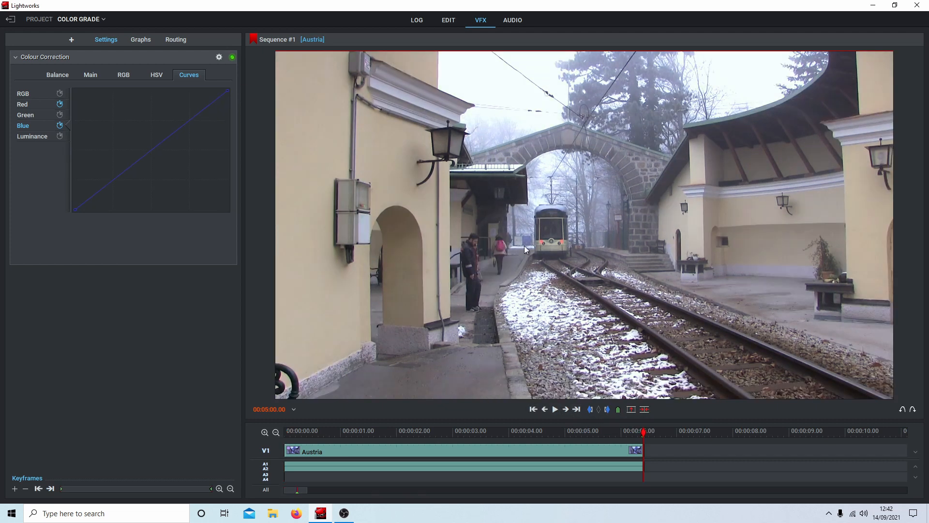
{"action": "mouse_move", "coordinate": [230, 93]}
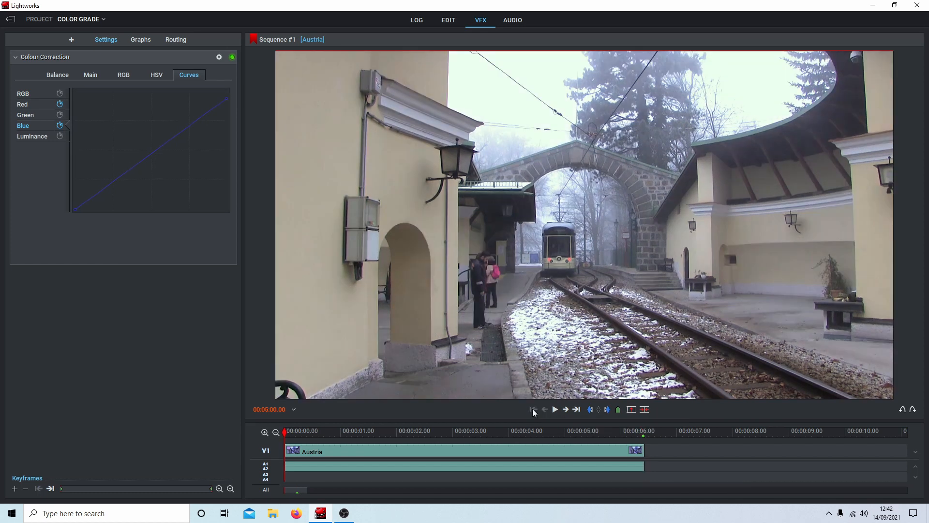
{"action": "mouse_move", "coordinate": [583, 98]}
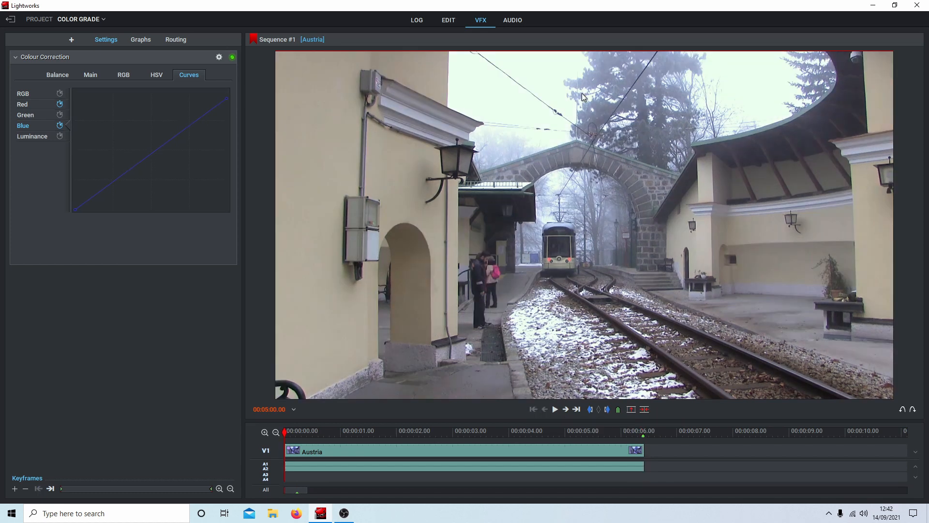
{"action": "mouse_move", "coordinate": [569, 380]}
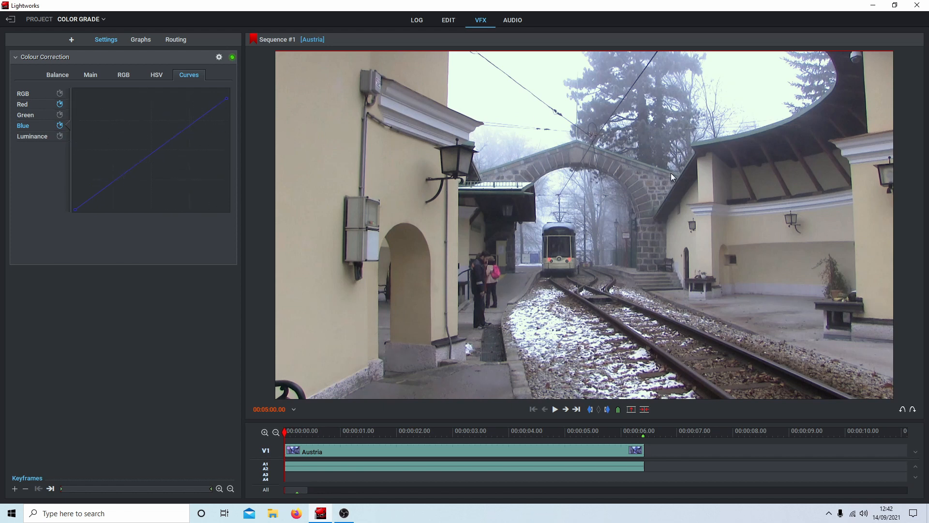
{"action": "mouse_move", "coordinate": [570, 414]}
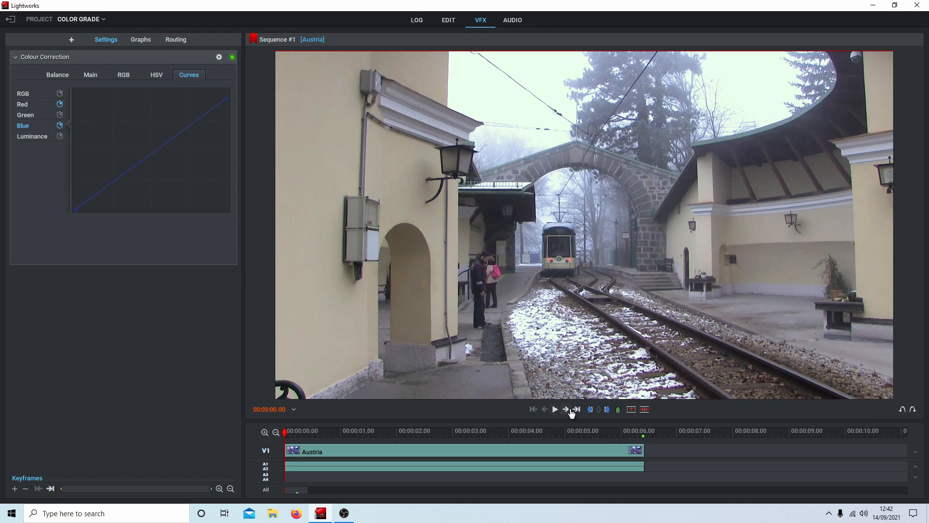
{"action": "left_click", "coordinate": [553, 408]}
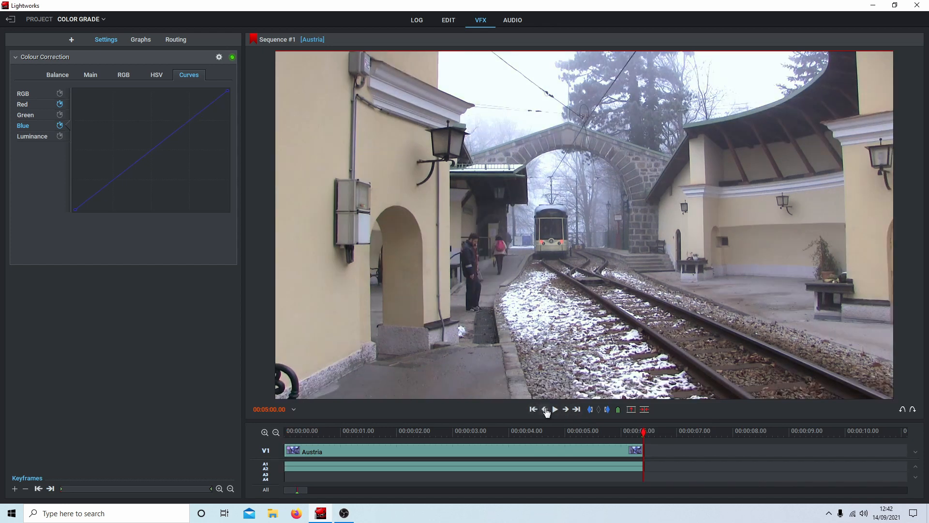
{"action": "left_click", "coordinate": [545, 409]}
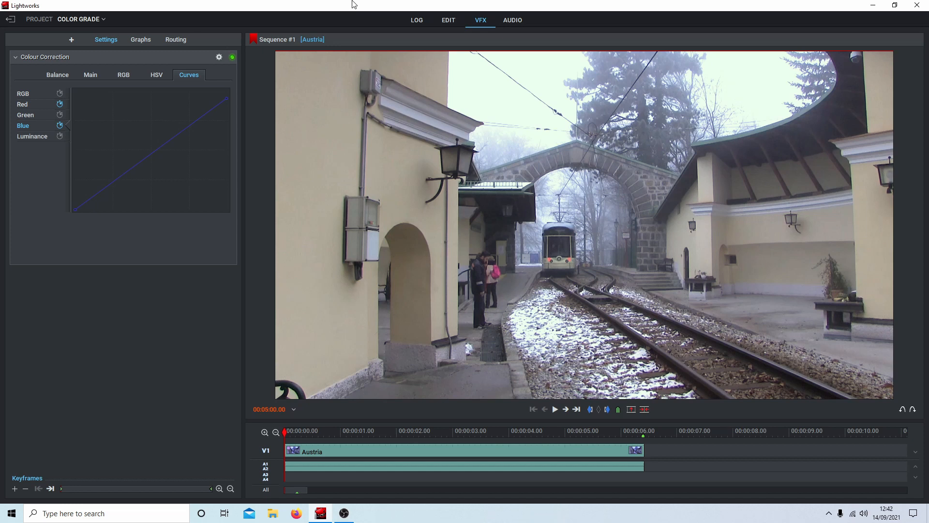
{"action": "mouse_move", "coordinate": [90, 75]}
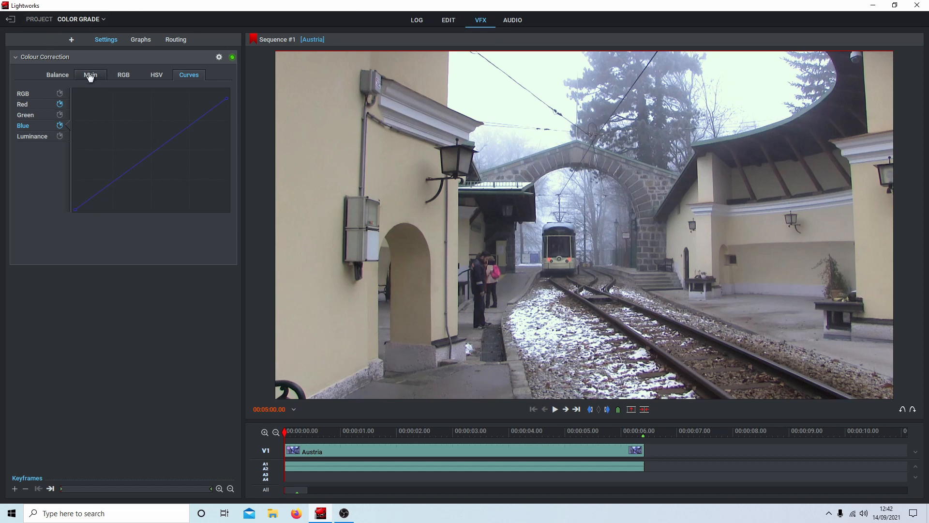
Step: On the Main settings, tint the Highlights, Midtones and Shadows wheels very slightly toward warm yellow
{"action": "left_click", "coordinate": [90, 74]}
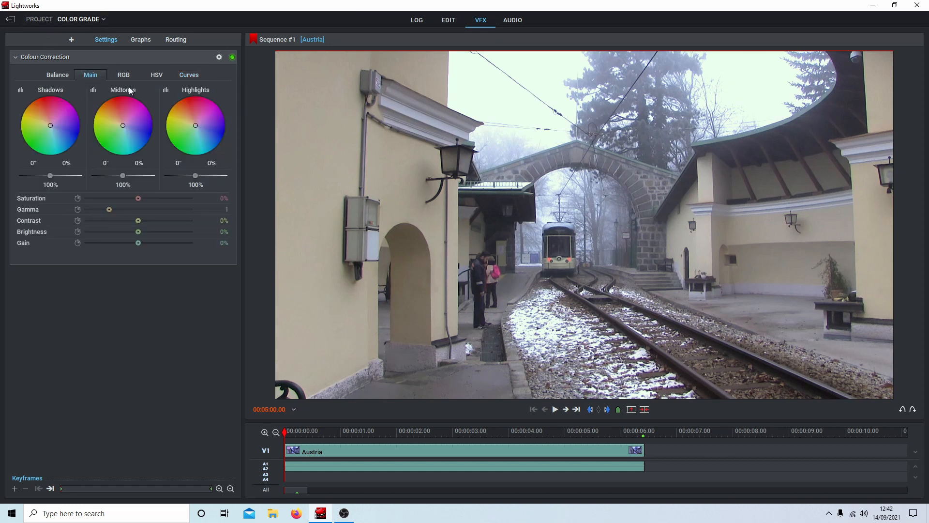
{"action": "mouse_move", "coordinate": [142, 135]}
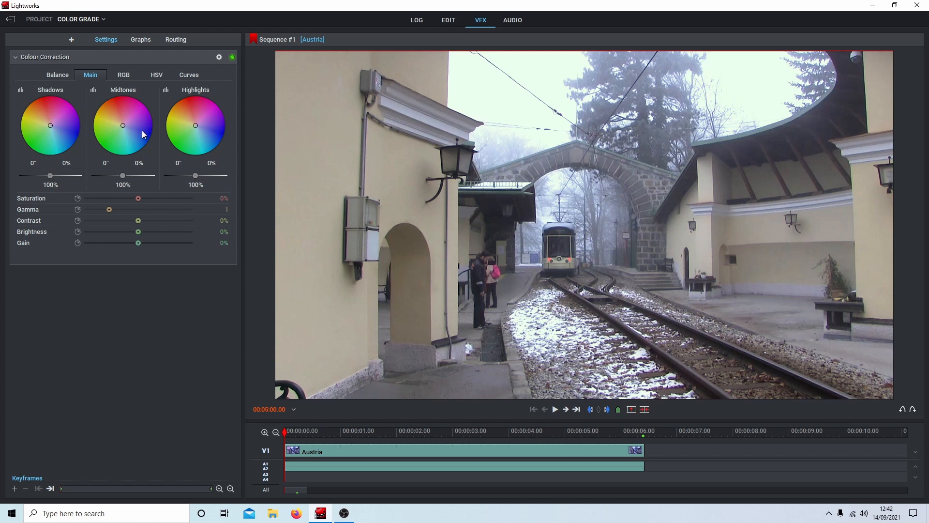
{"action": "mouse_move", "coordinate": [204, 126]}
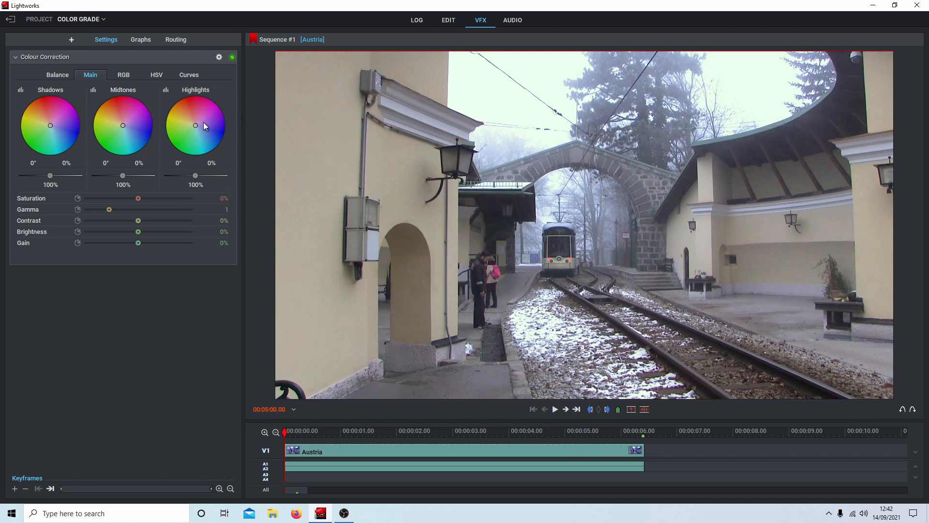
{"action": "mouse_move", "coordinate": [204, 127]}
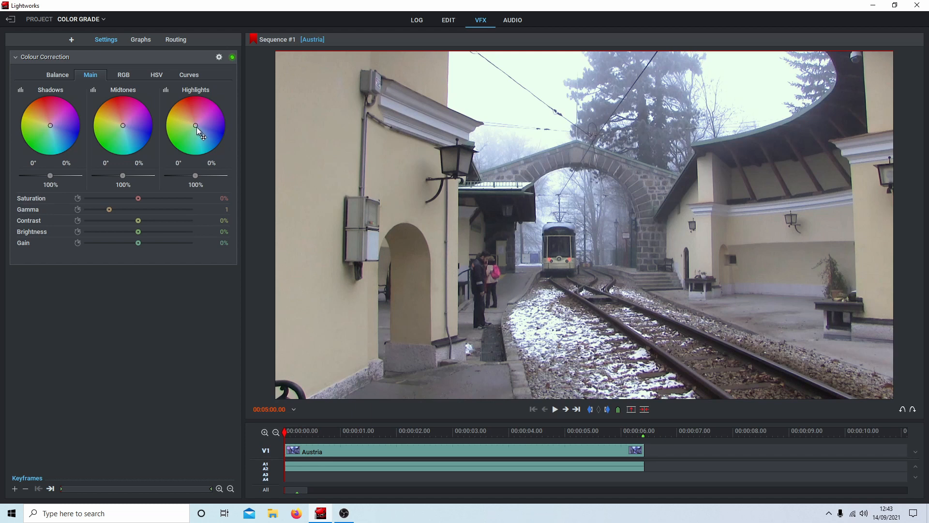
{"action": "mouse_move", "coordinate": [118, 126]}
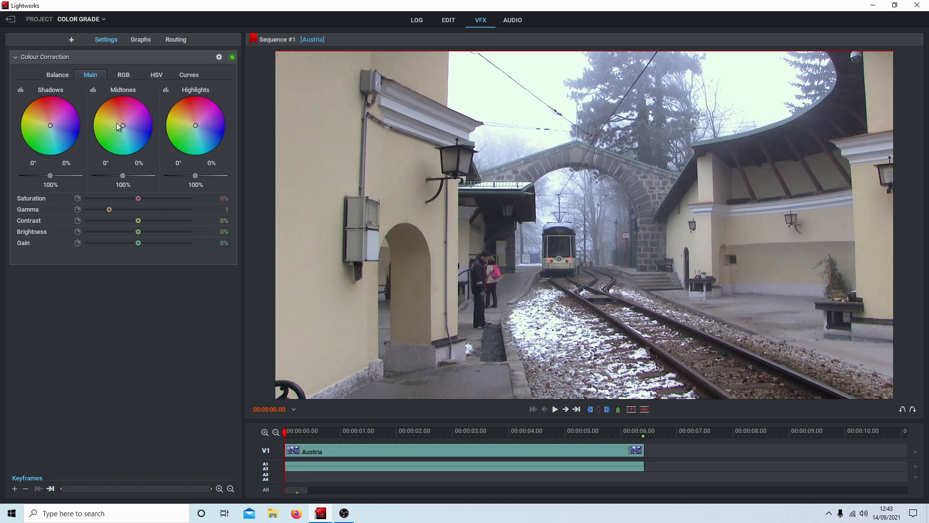
{"action": "mouse_move", "coordinate": [198, 131]}
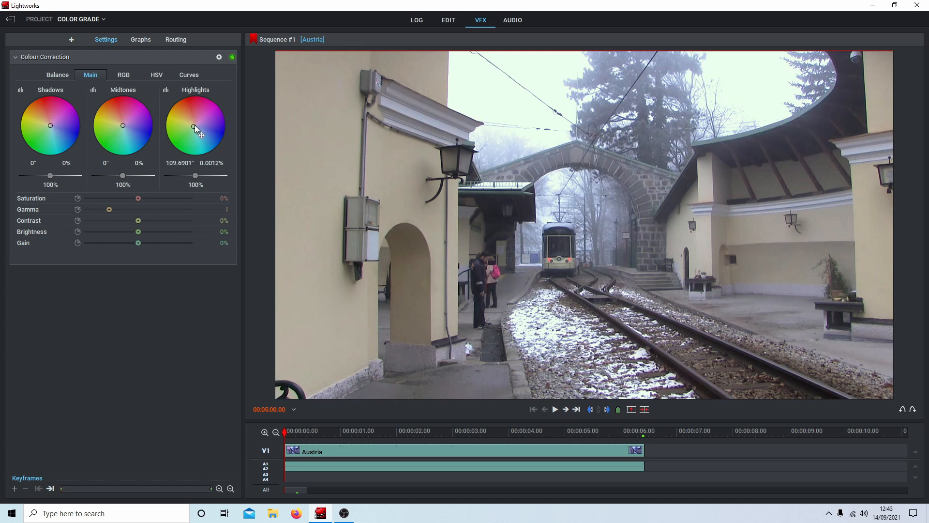
{"action": "left_click_drag", "start_coordinate": [198, 131], "coordinate": [192, 124]}
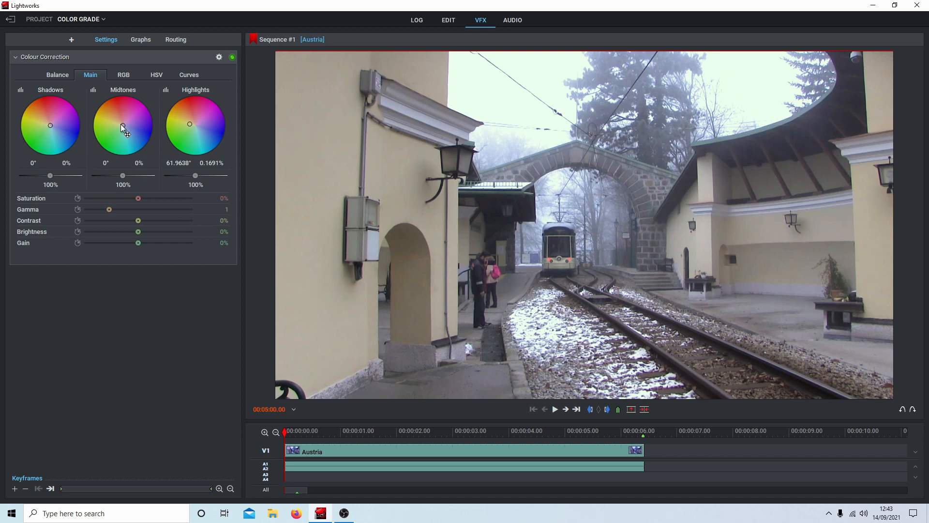
{"action": "left_click_drag", "start_coordinate": [123, 124], "coordinate": [120, 126]}
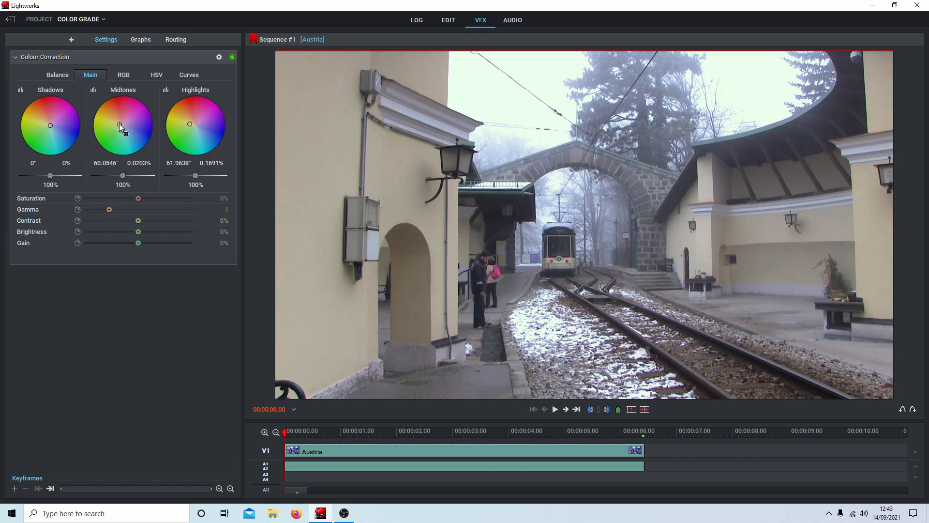
{"action": "left_click_drag", "start_coordinate": [121, 125], "coordinate": [118, 127]}
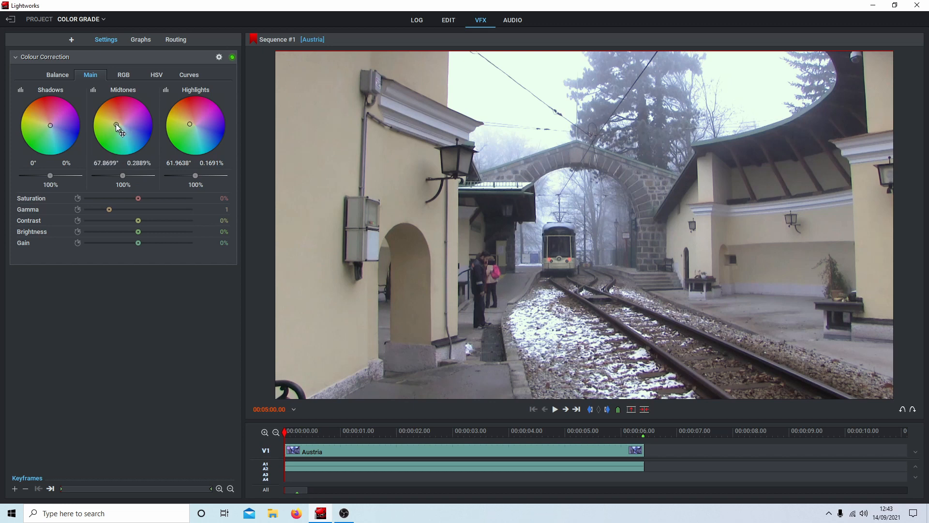
{"action": "left_click_drag", "start_coordinate": [116, 125], "coordinate": [114, 123]}
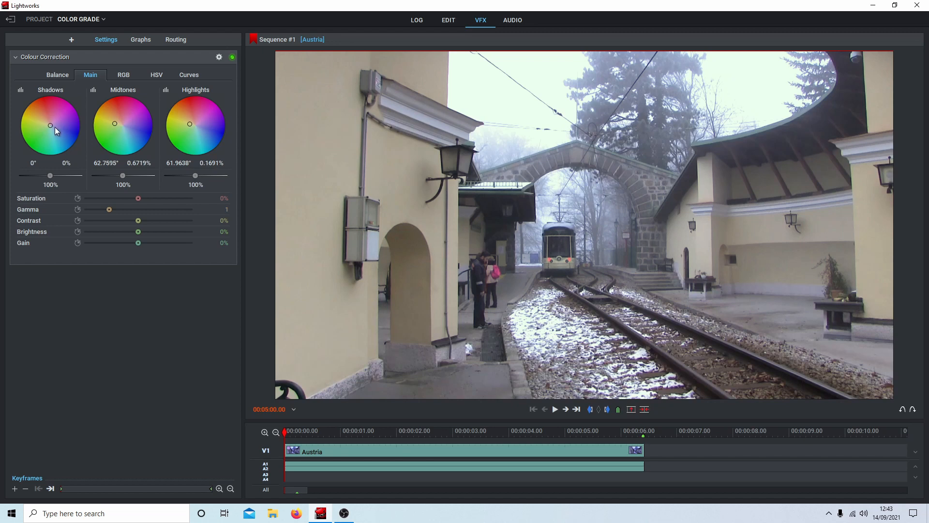
{"action": "mouse_move", "coordinate": [49, 125]}
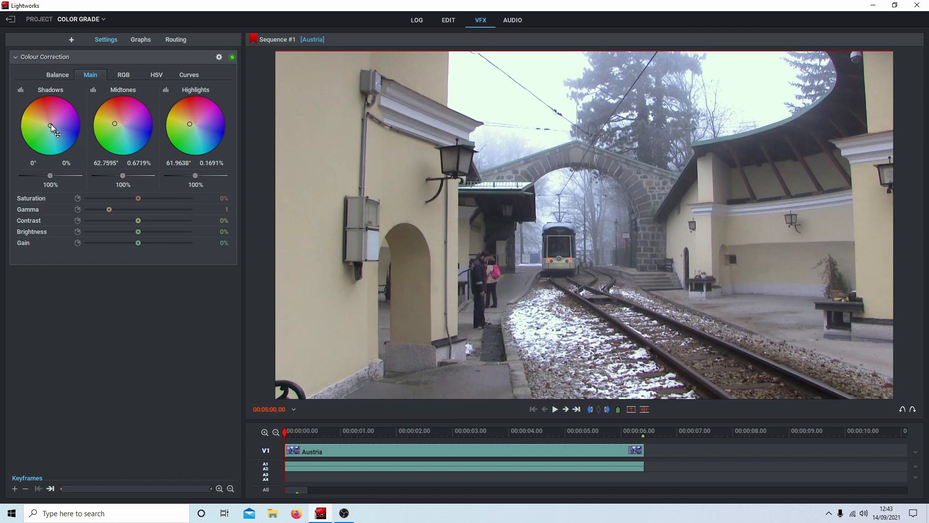
{"action": "left_click_drag", "start_coordinate": [51, 126], "coordinate": [46, 123]}
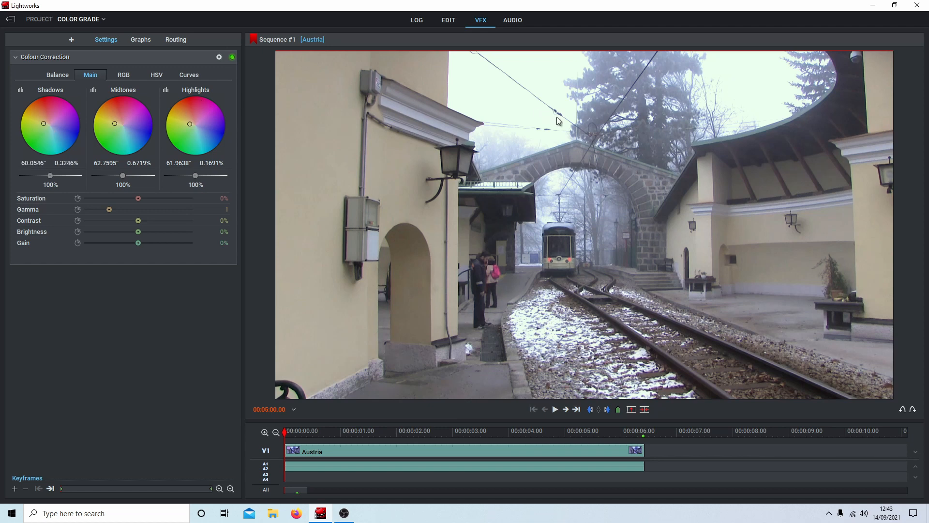
{"action": "mouse_move", "coordinate": [77, 198]}
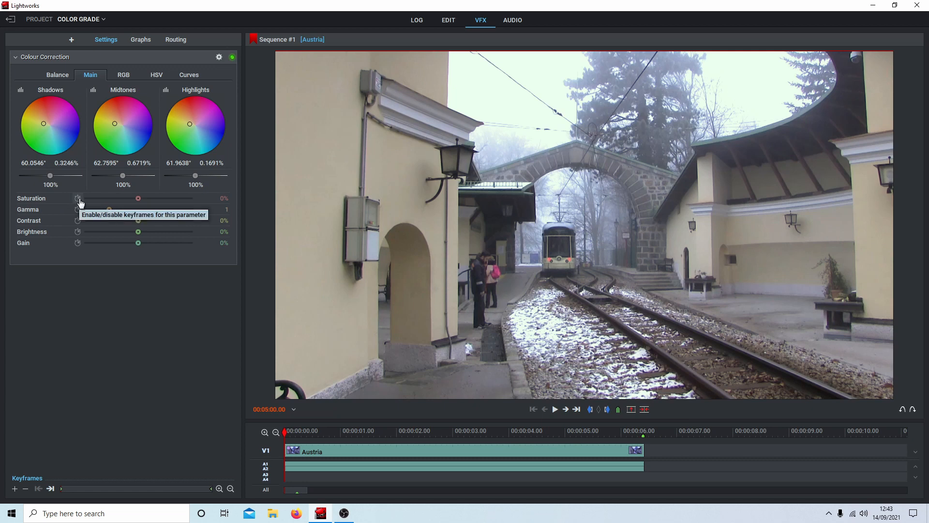
{"action": "mouse_move", "coordinate": [77, 231]}
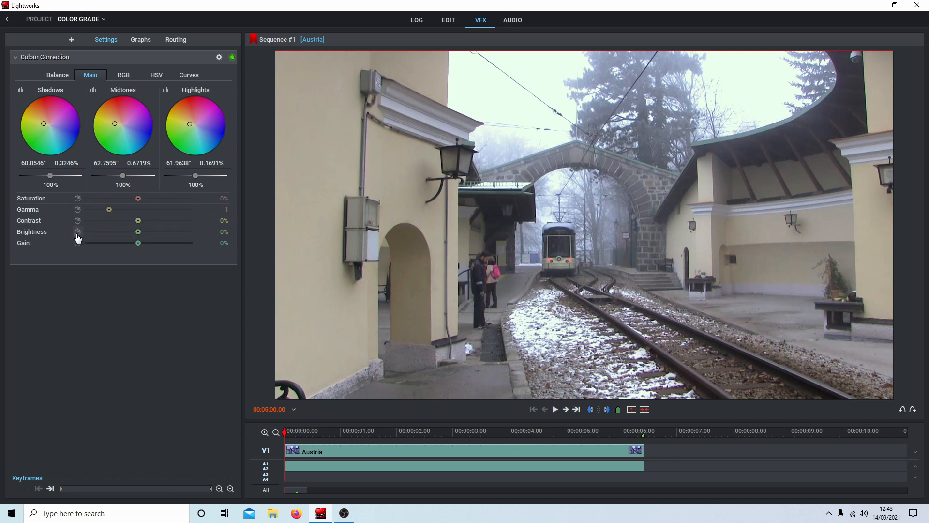
{"action": "mouse_move", "coordinate": [78, 210]}
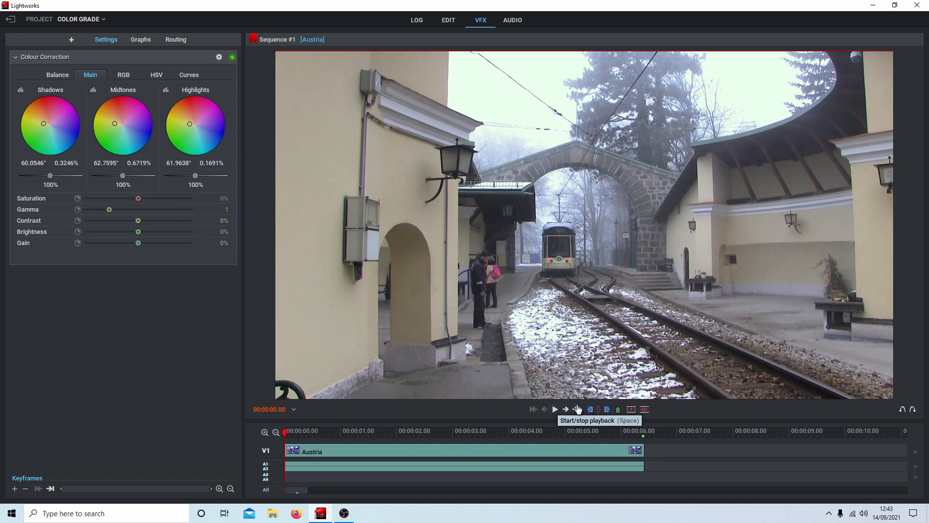
{"action": "mouse_move", "coordinate": [109, 203]}
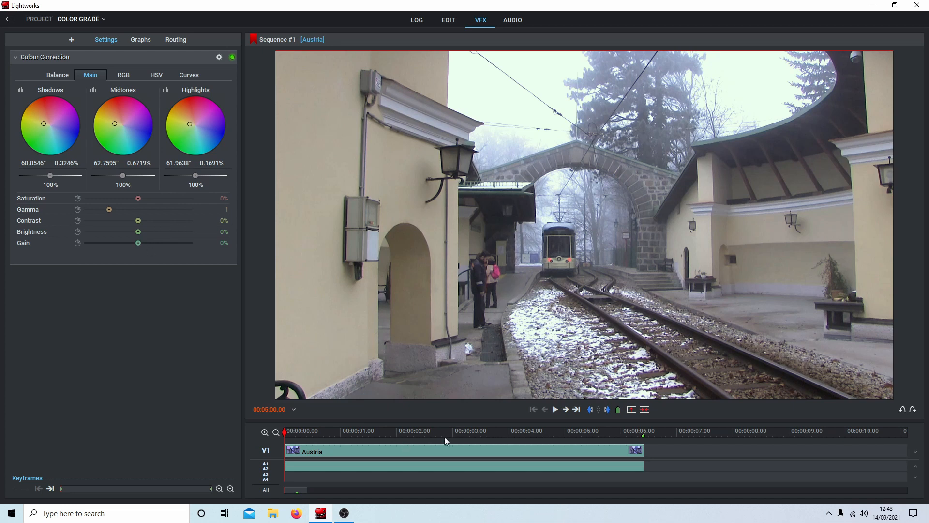
{"action": "mouse_move", "coordinate": [611, 442]}
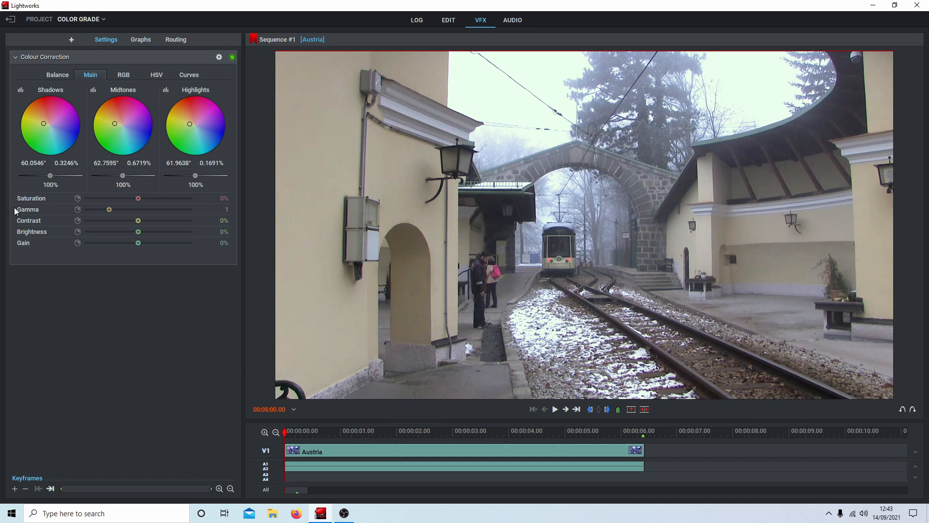
{"action": "mouse_move", "coordinate": [131, 226]}
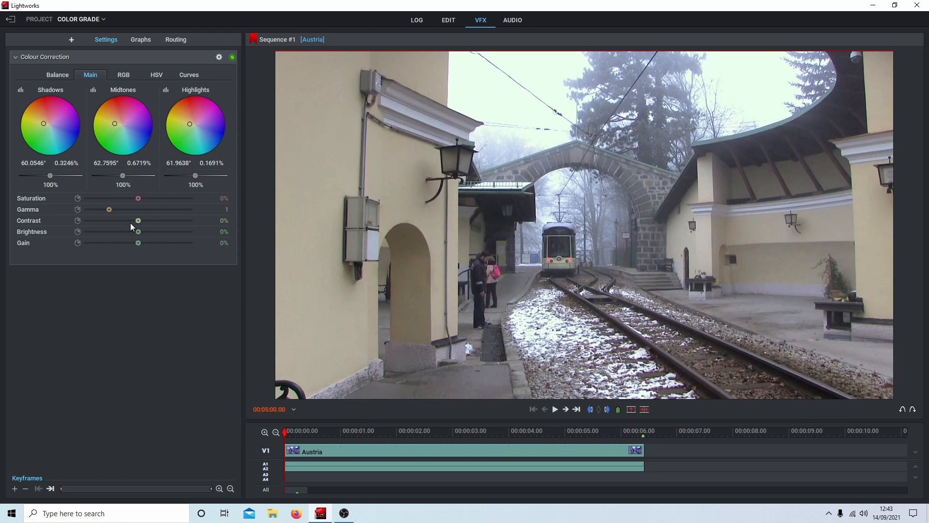
{"action": "mouse_move", "coordinate": [78, 220]}
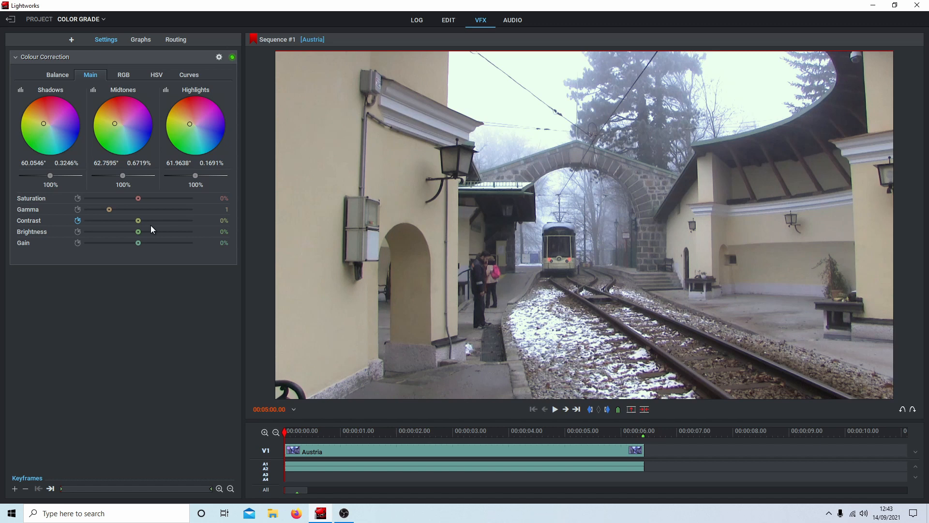
Step: Raise Contrast to about 22.7% at the clip's start and set it at the clip's end too
{"action": "left_click_drag", "start_coordinate": [138, 220], "coordinate": [142, 220]}
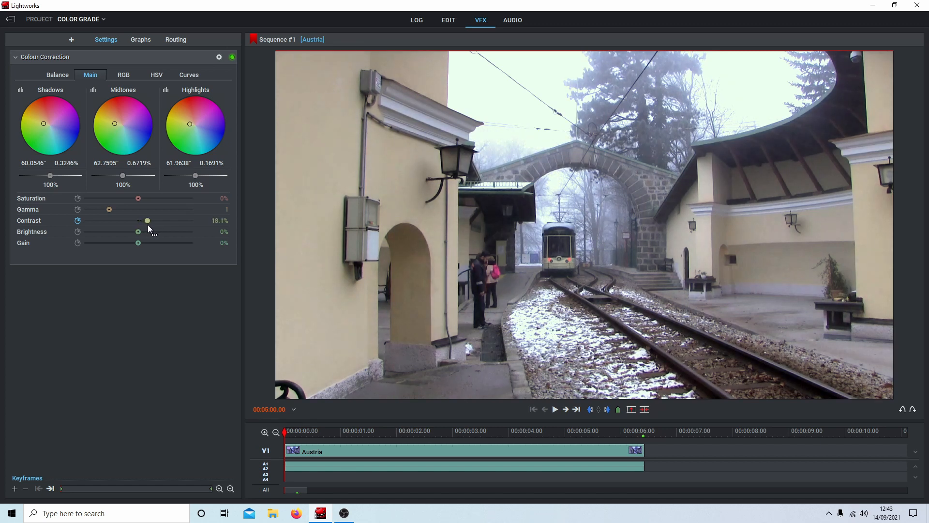
{"action": "left_click_drag", "start_coordinate": [147, 220], "coordinate": [149, 220]}
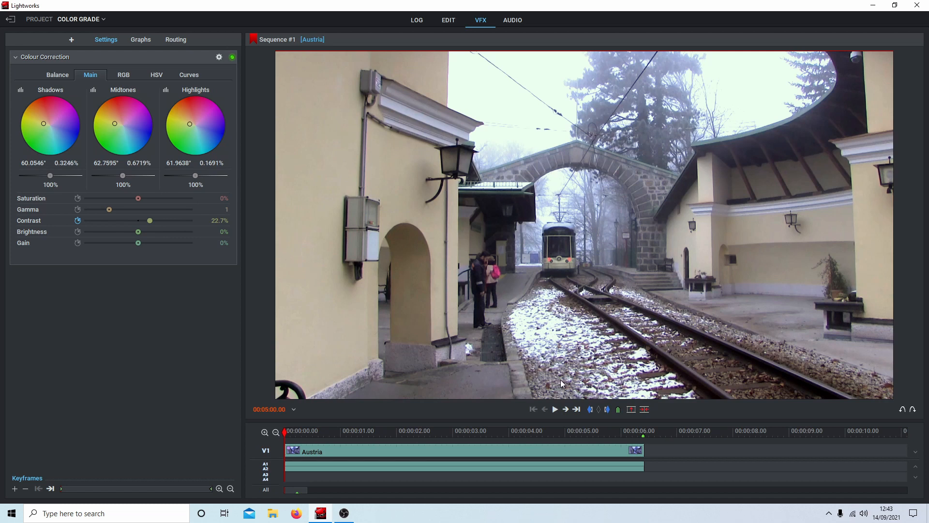
{"action": "left_click", "coordinate": [576, 409]}
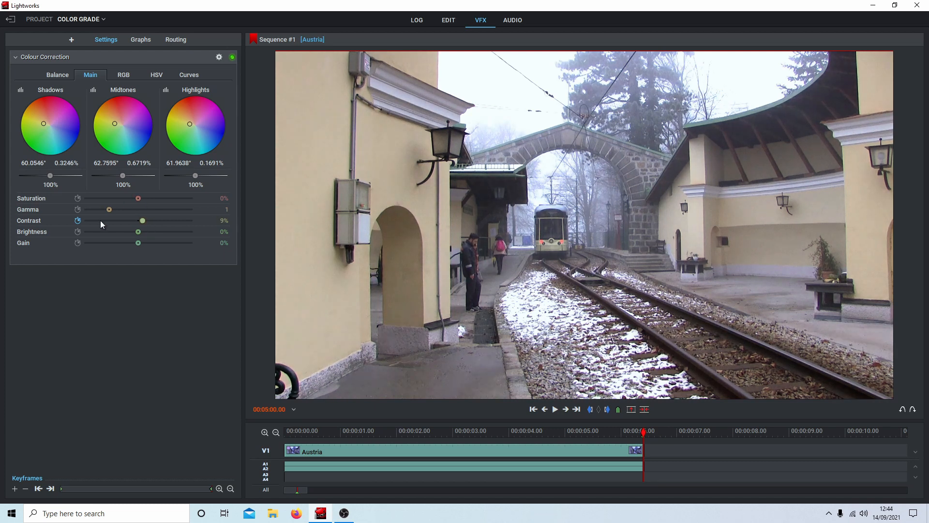
{"action": "mouse_move", "coordinate": [210, 226]}
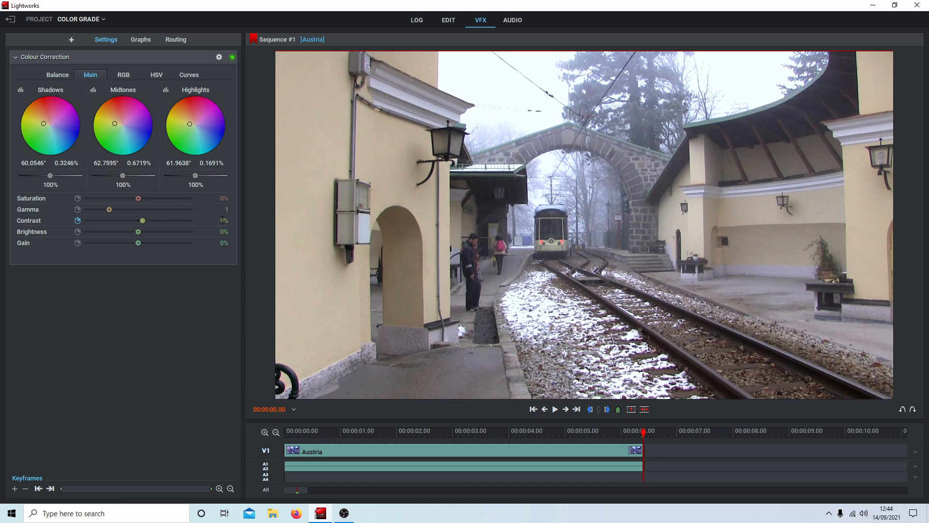
{"action": "left_click_drag", "start_coordinate": [138, 220], "coordinate": [149, 220]}
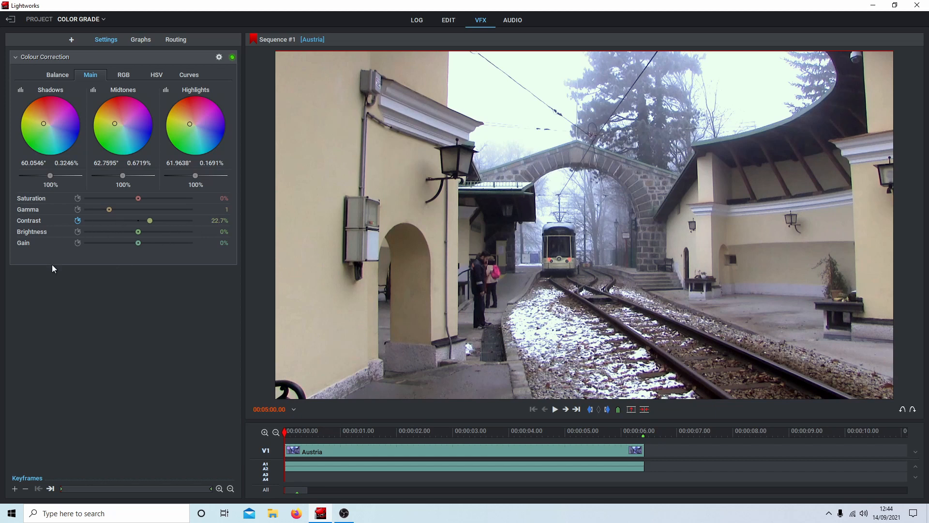
{"action": "mouse_move", "coordinate": [78, 204]}
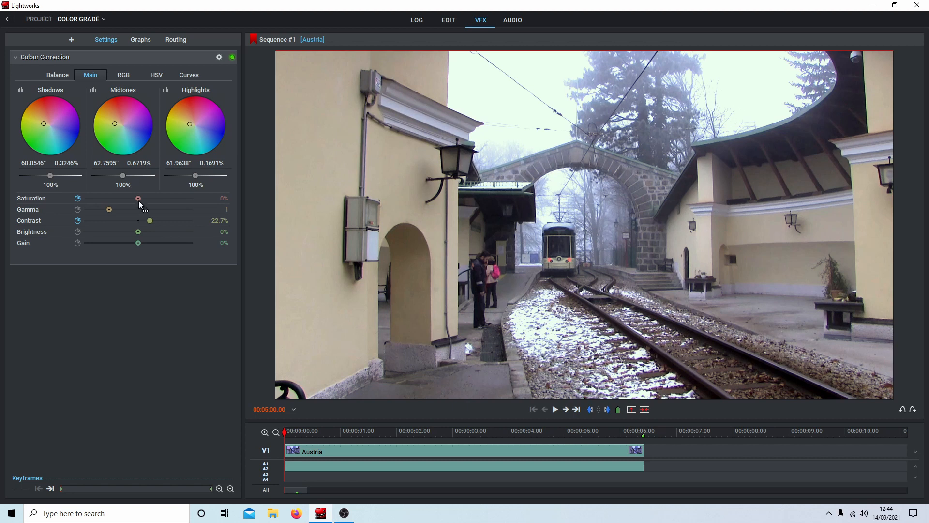
Step: Settle Saturation at -0.2% and Gamma at about 1.057
{"action": "left_click_drag", "start_coordinate": [139, 198], "coordinate": [148, 197]}
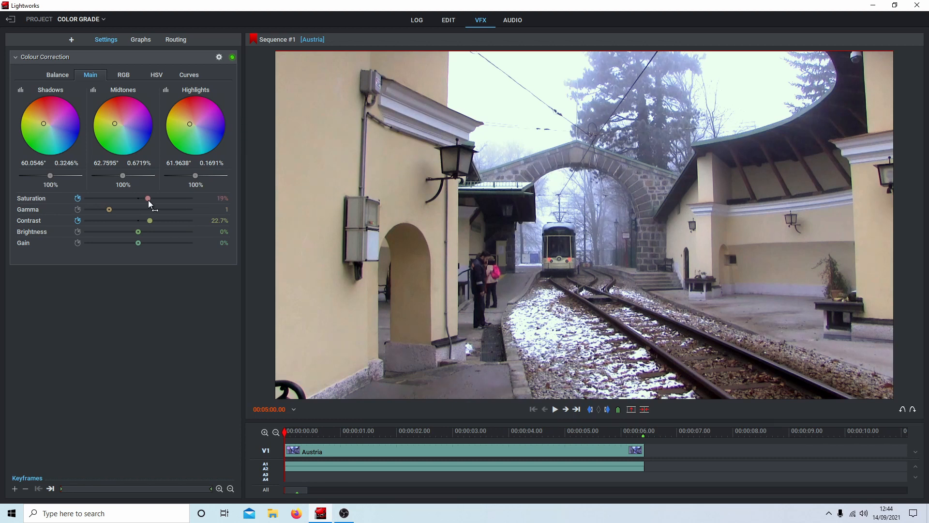
{"action": "left_click_drag", "start_coordinate": [147, 197], "coordinate": [134, 197]}
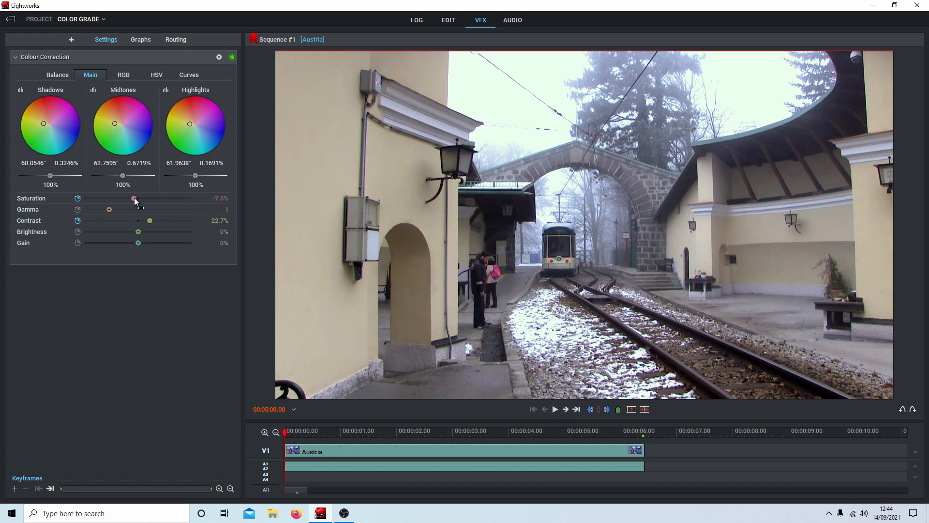
{"action": "left_click_drag", "start_coordinate": [134, 198], "coordinate": [133, 197]}
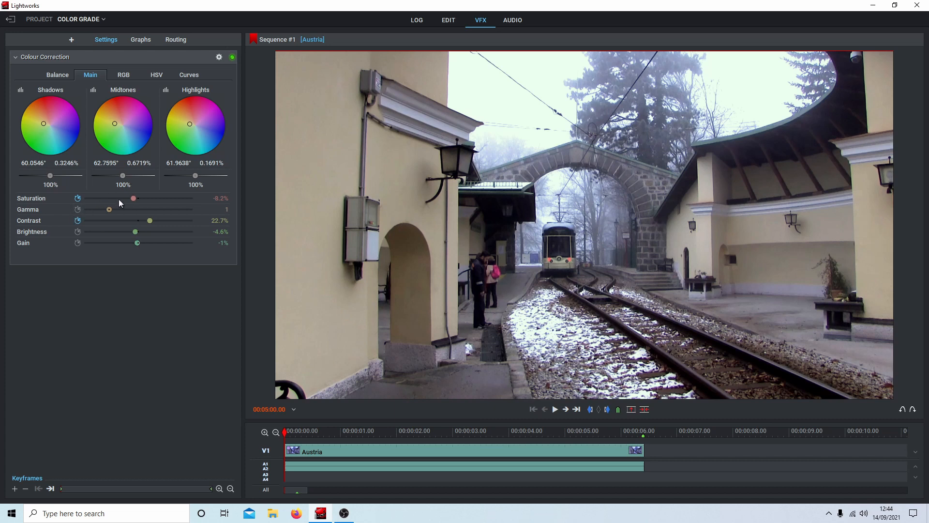
{"action": "left_click_drag", "start_coordinate": [108, 209], "coordinate": [112, 209]}
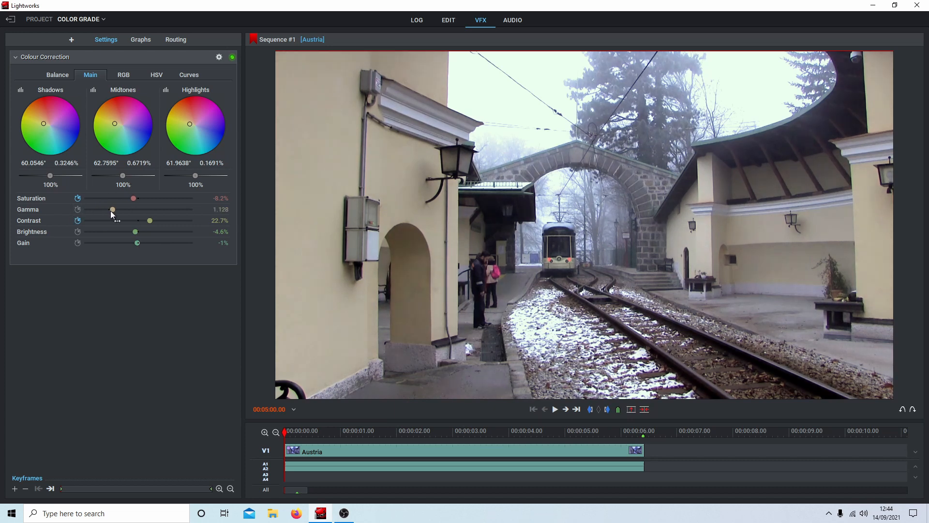
{"action": "left_click_drag", "start_coordinate": [112, 209], "coordinate": [110, 209]}
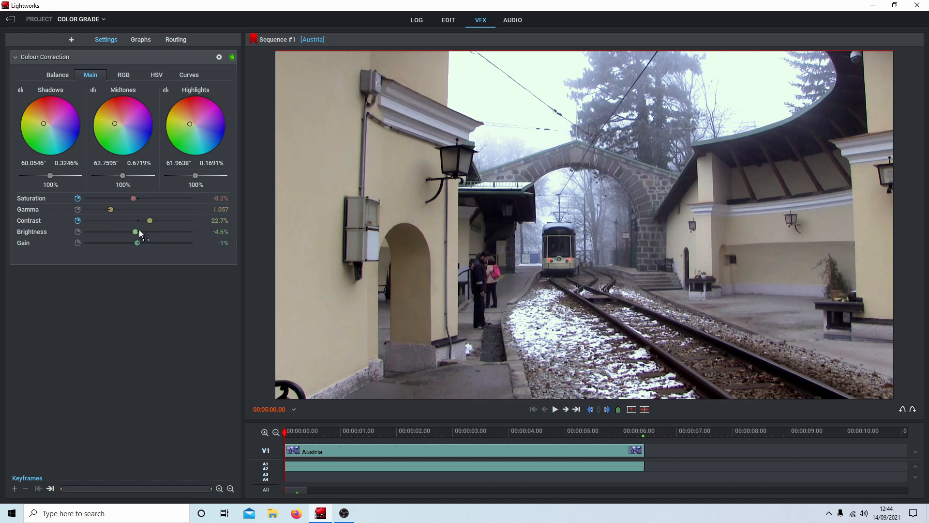
{"action": "mouse_move", "coordinate": [448, 19]}
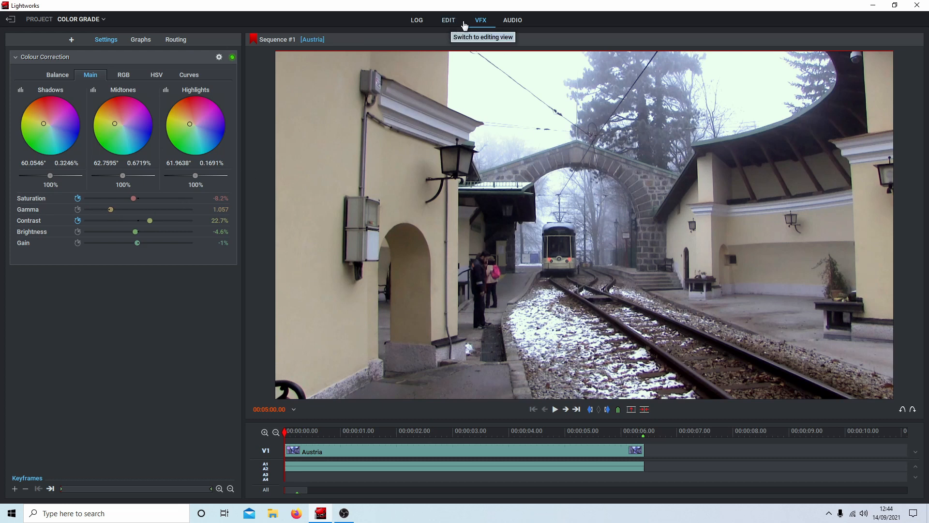
{"action": "mouse_move", "coordinate": [347, 111]}
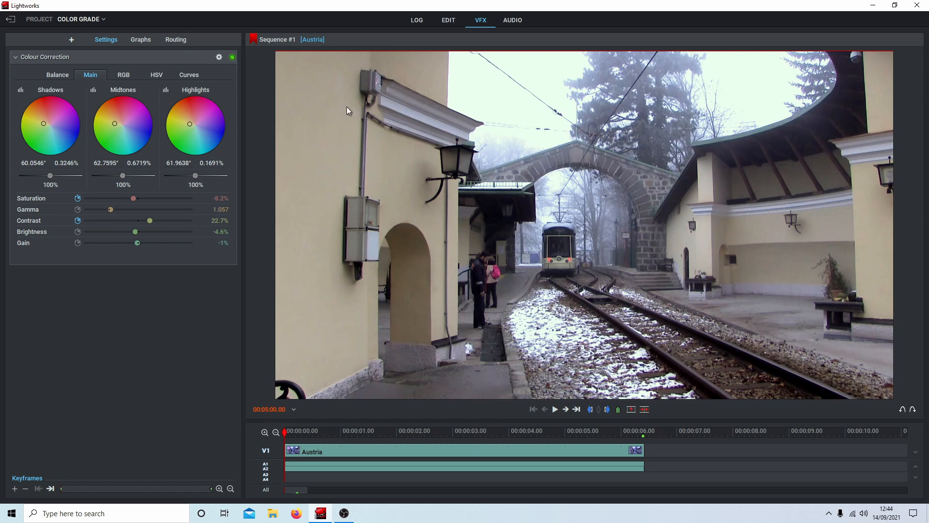
{"action": "mouse_move", "coordinate": [56, 259]}
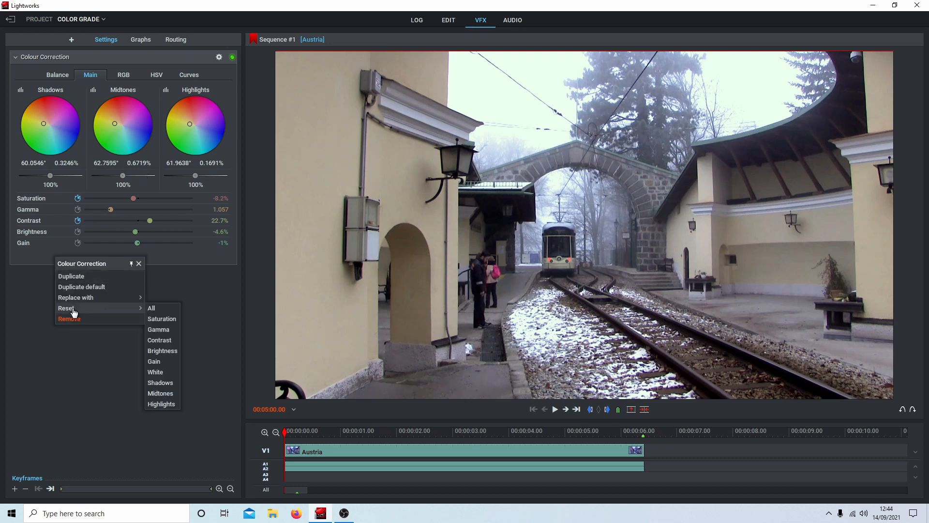
{"action": "mouse_move", "coordinate": [157, 329]}
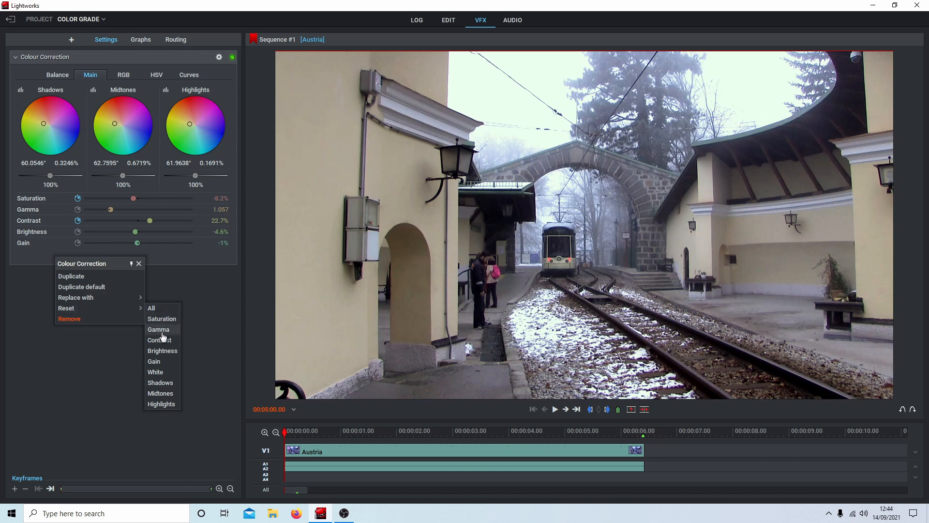
{"action": "mouse_move", "coordinate": [162, 404]}
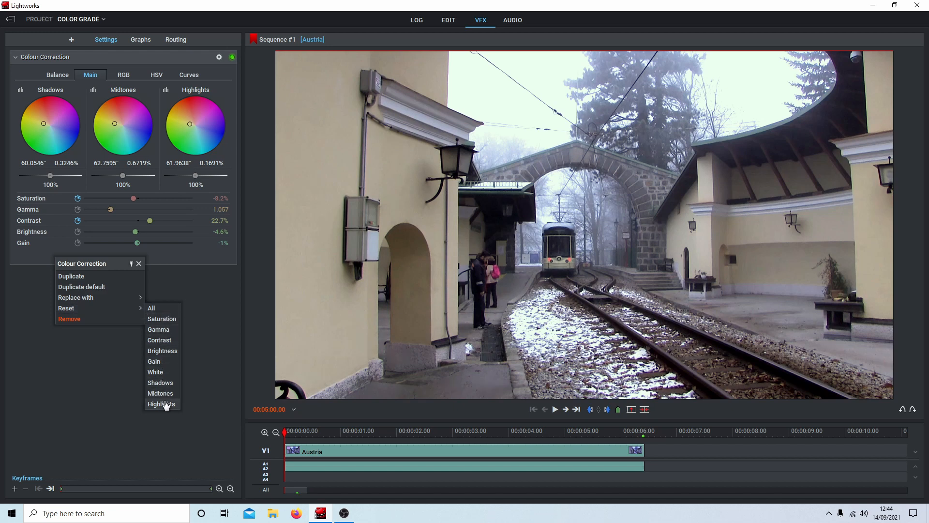
{"action": "mouse_move", "coordinate": [162, 318]}
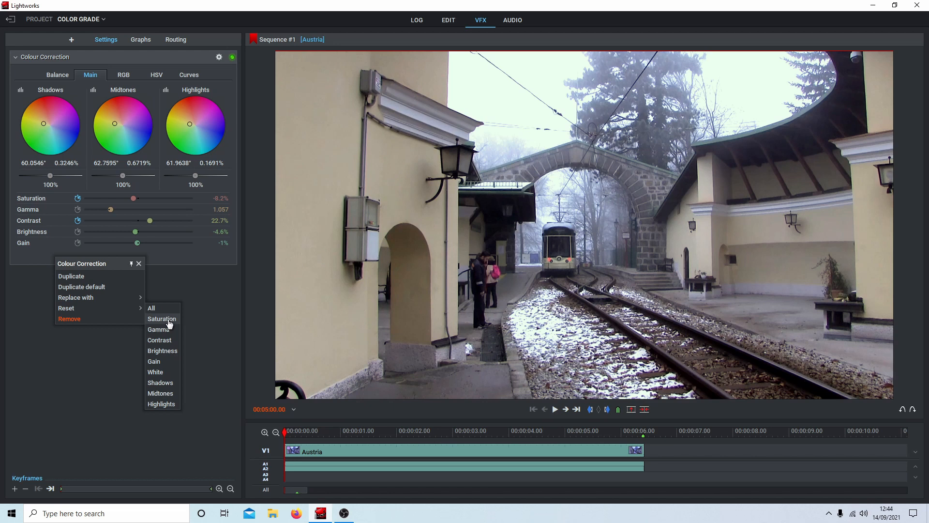
{"action": "mouse_move", "coordinate": [166, 311]}
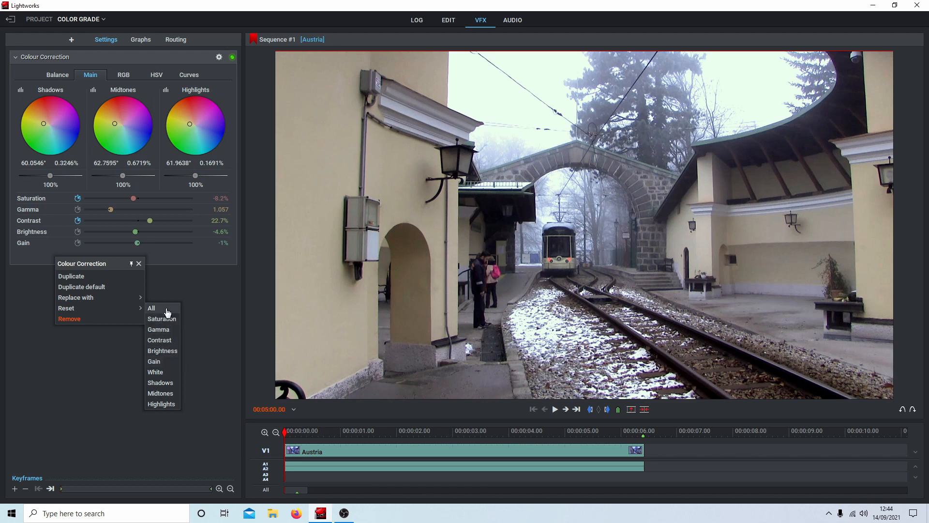
{"action": "mouse_move", "coordinate": [207, 286]}
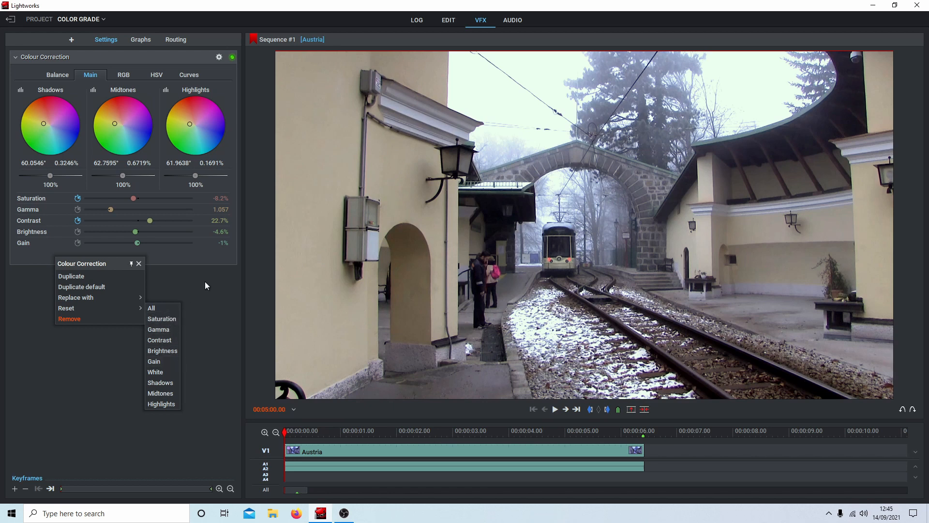
Step: Leave the Colour Correction effect menu without resetting and return to the Edit workspace
{"action": "left_click", "coordinate": [220, 291]}
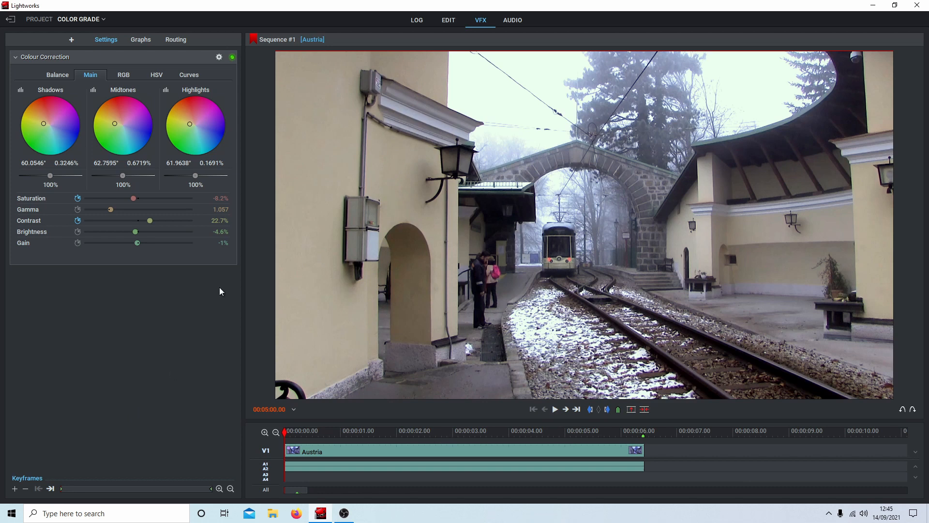
{"action": "mouse_move", "coordinate": [363, 154]}
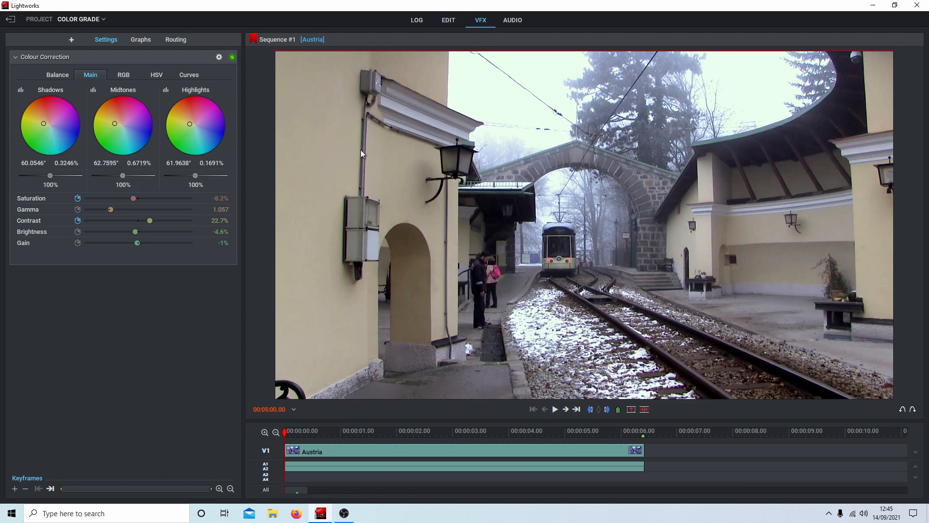
{"action": "mouse_move", "coordinate": [181, 122]}
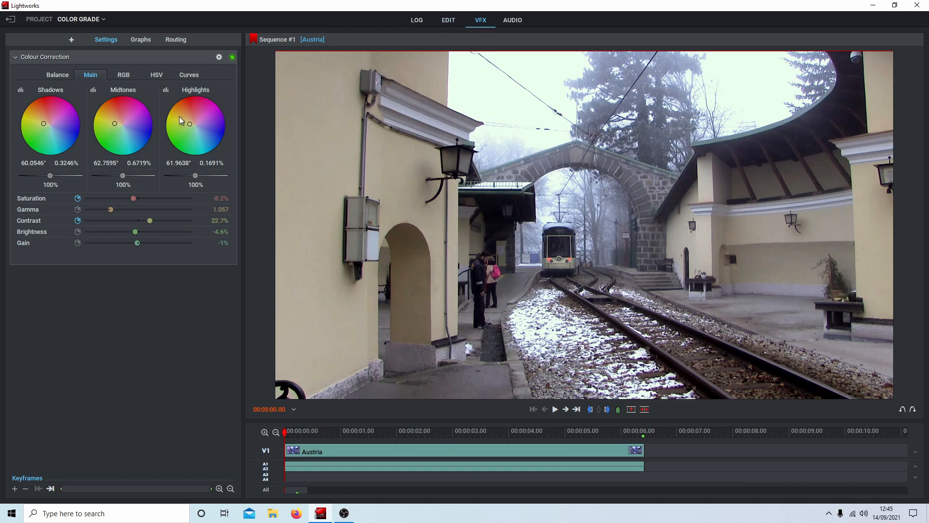
{"action": "left_click", "coordinate": [449, 19]}
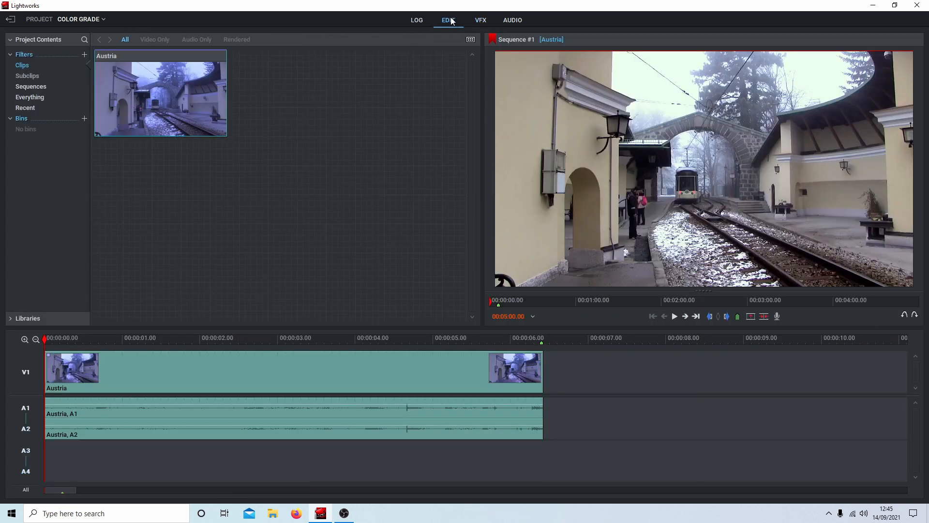
Step: Bring the ungraded Austria source clip into a viewer beside the graded sequence
{"action": "double_click", "coordinate": [159, 95]}
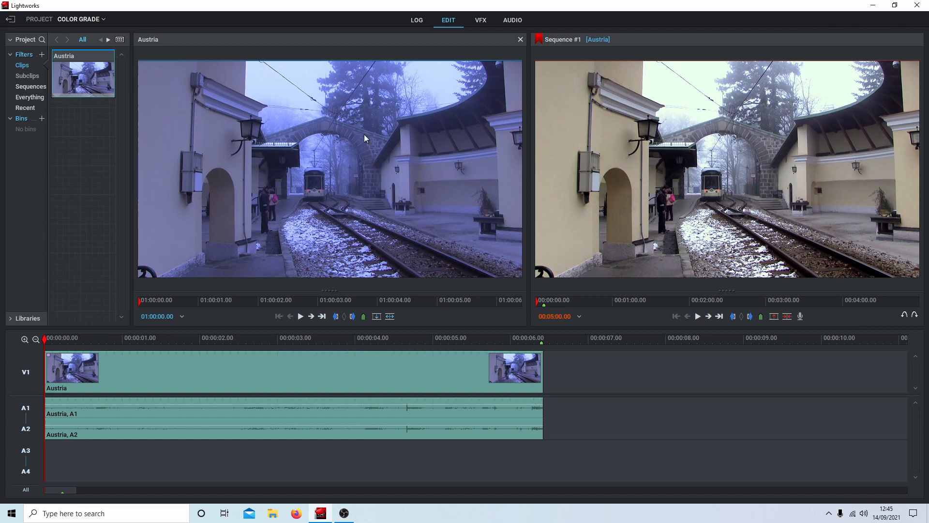
{"action": "mouse_move", "coordinate": [727, 165]}
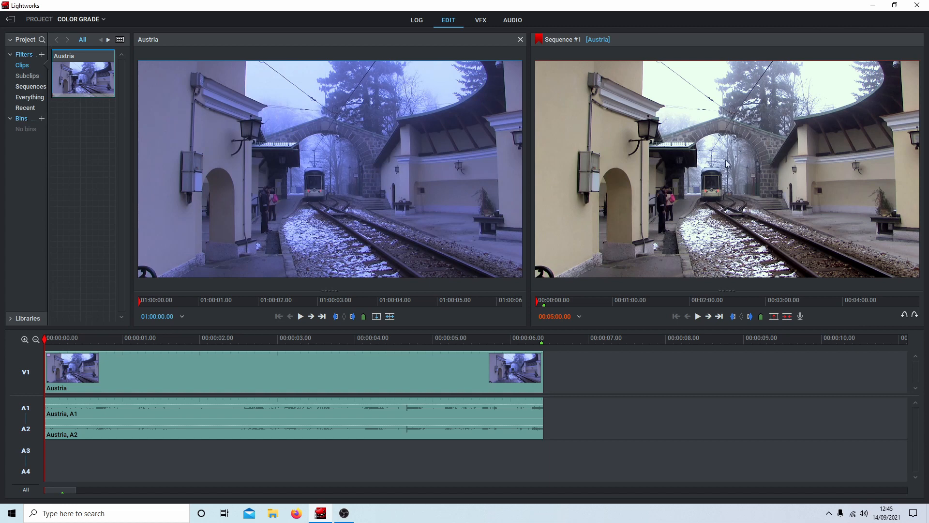
{"action": "mouse_move", "coordinate": [829, 181]}
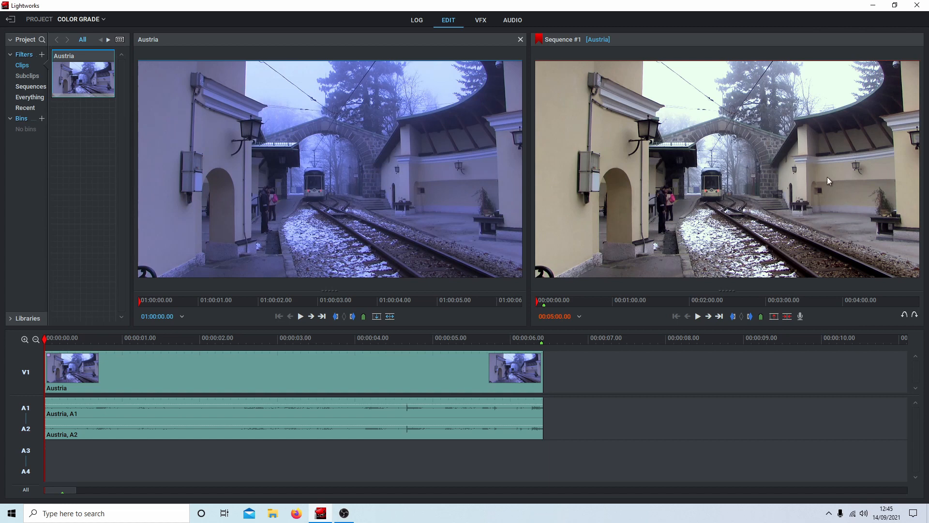
{"action": "mouse_move", "coordinate": [816, 200]}
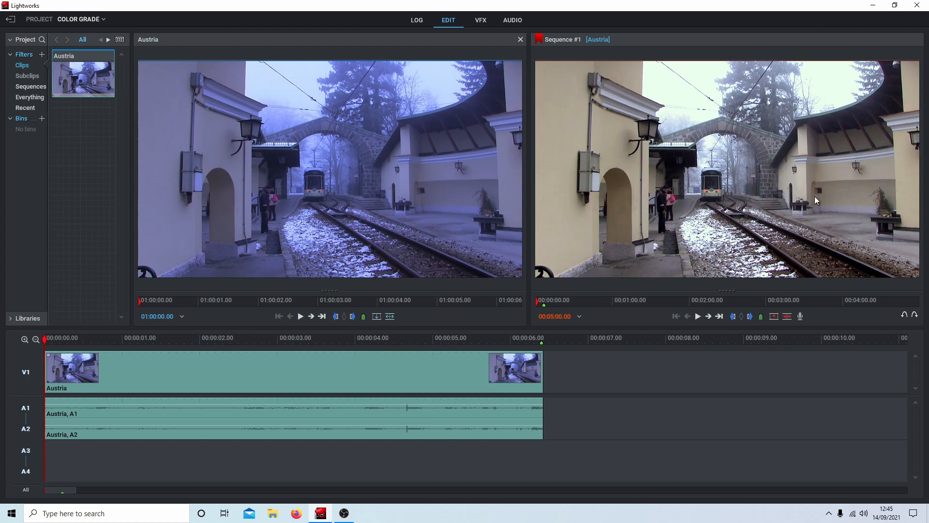
{"action": "mouse_move", "coordinate": [727, 185]}
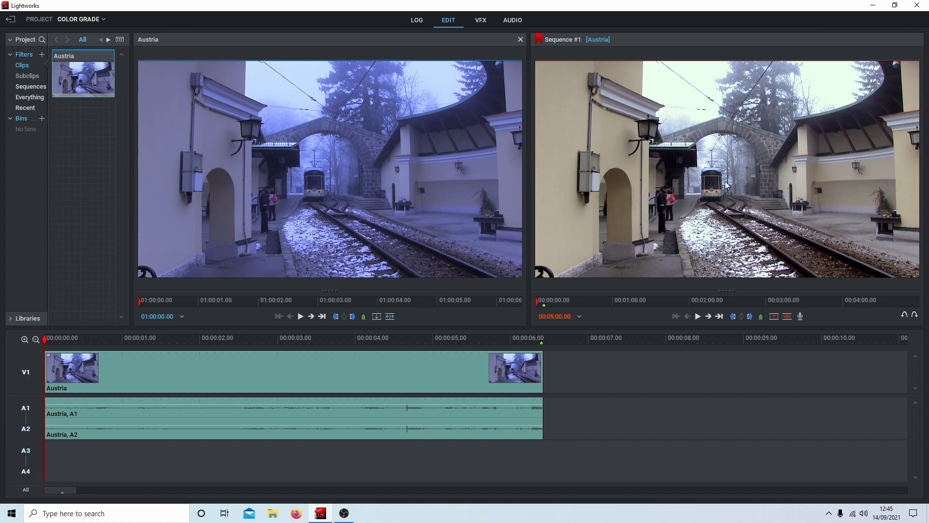
{"action": "mouse_move", "coordinate": [721, 258]}
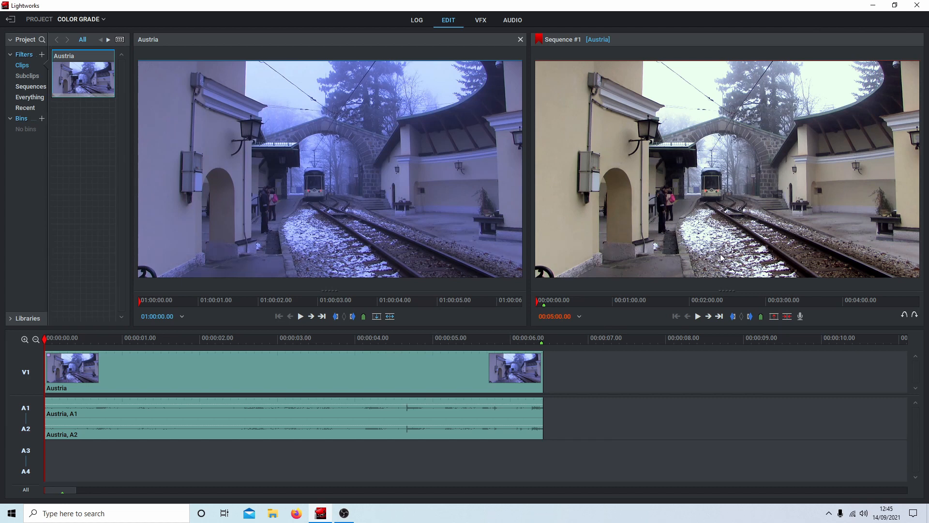
{"action": "mouse_move", "coordinate": [537, 283]}
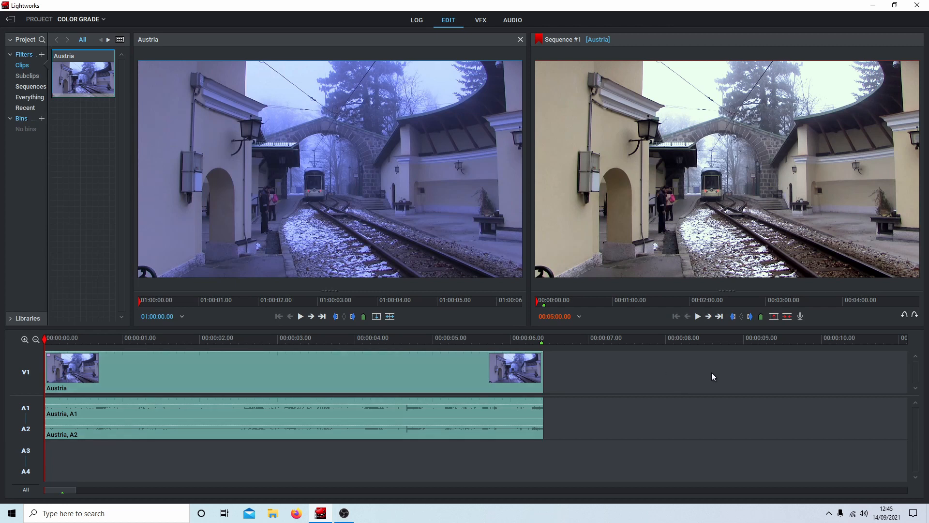
{"action": "mouse_move", "coordinate": [783, 372]}
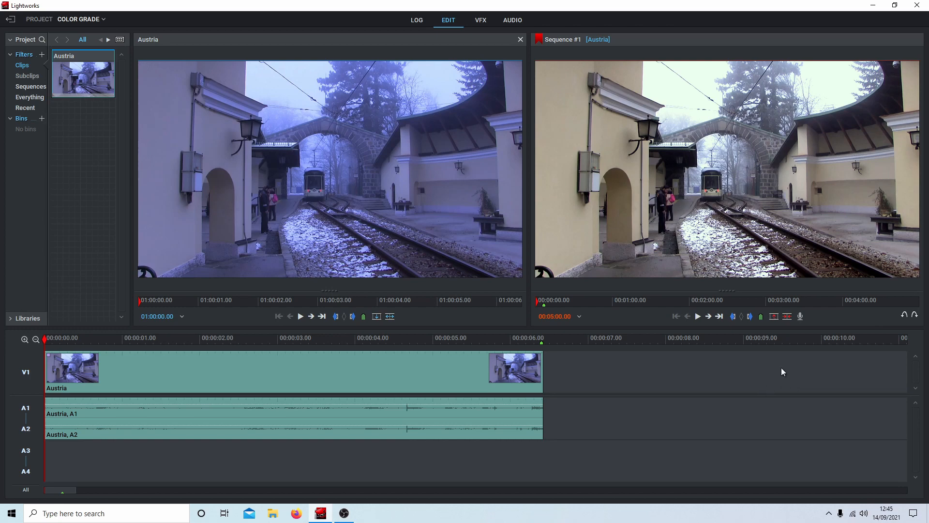